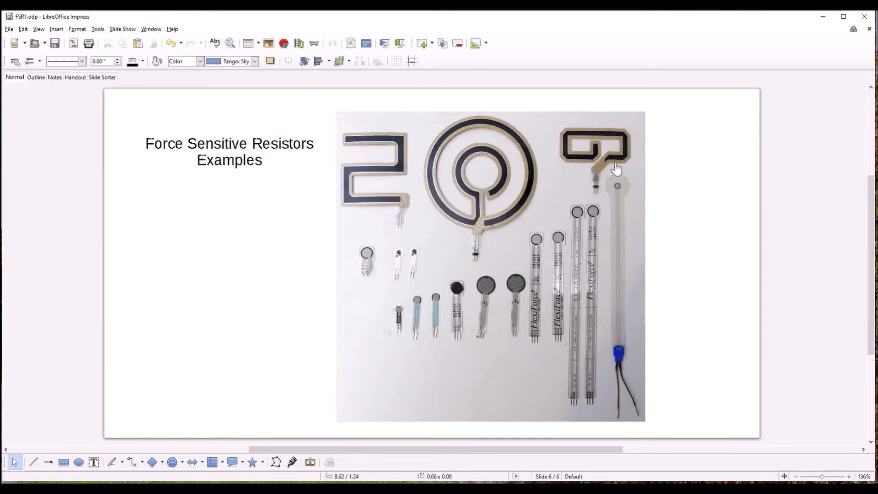
mouse_move(603, 160)
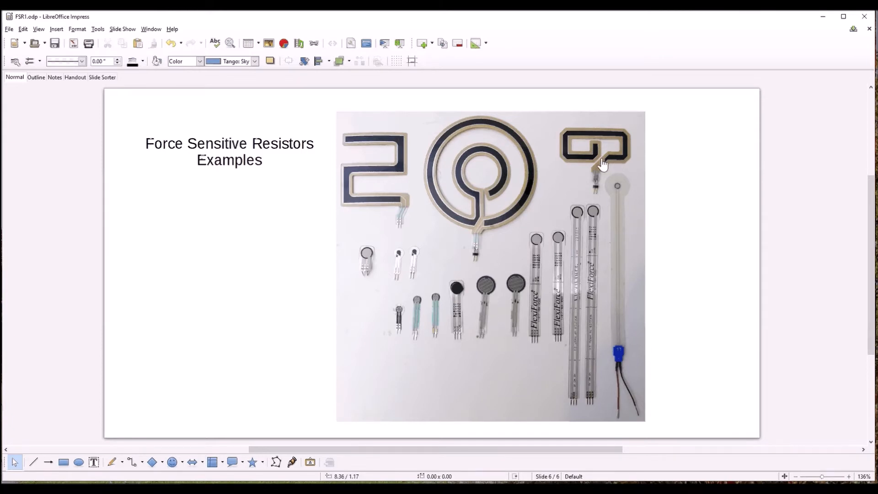
mouse_move(594, 163)
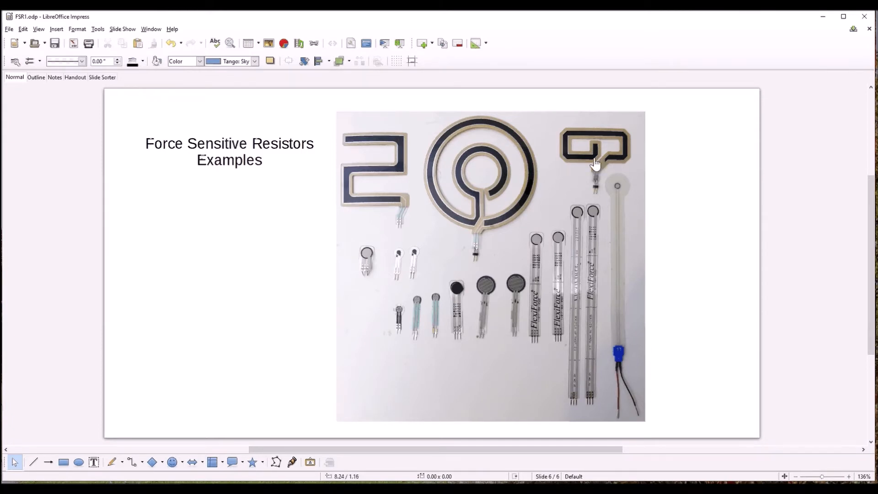
mouse_move(474, 189)
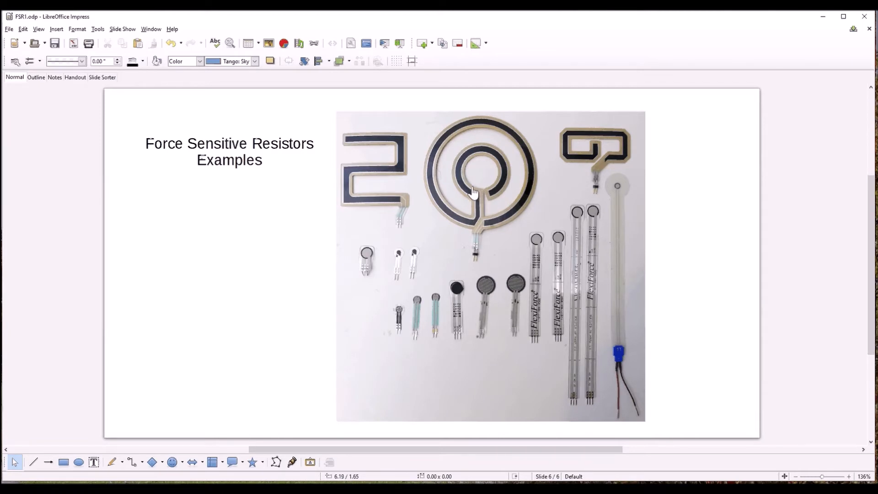
mouse_move(384, 207)
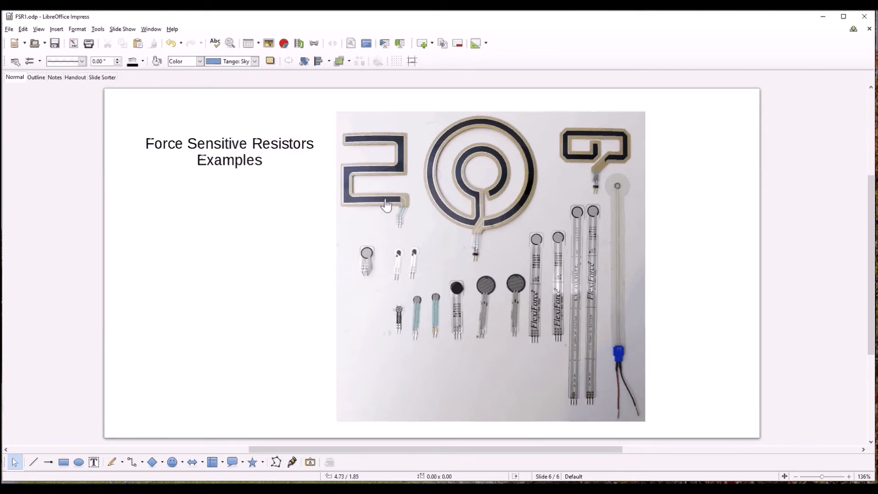
mouse_move(418, 212)
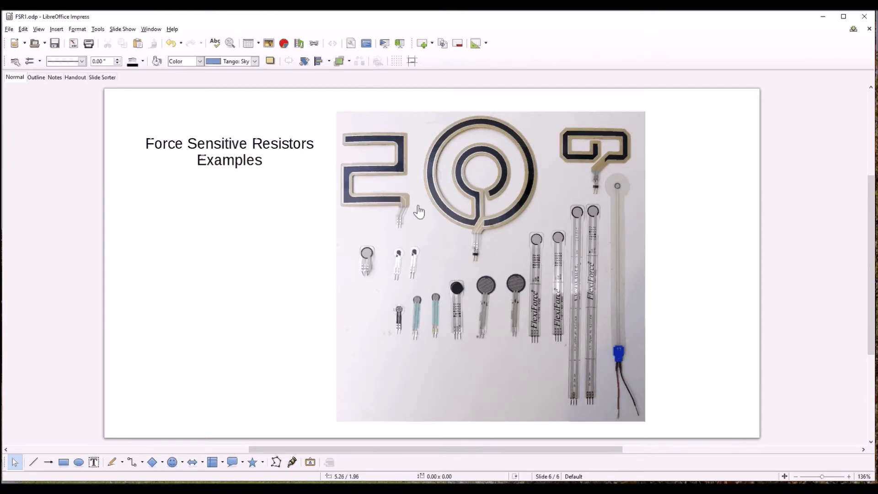
mouse_move(619, 247)
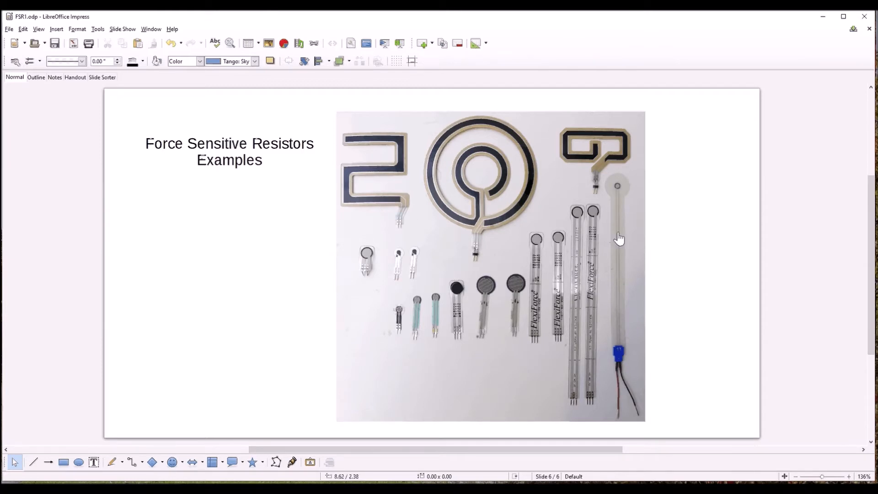
mouse_move(412, 316)
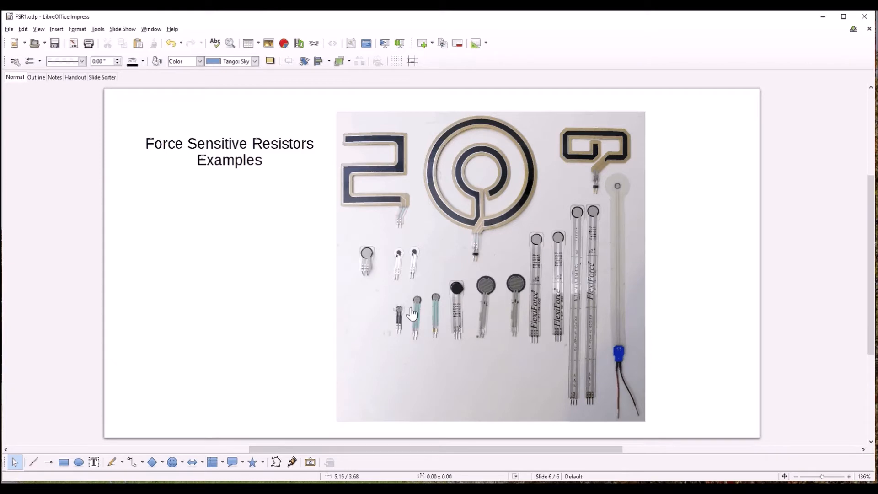
mouse_move(415, 268)
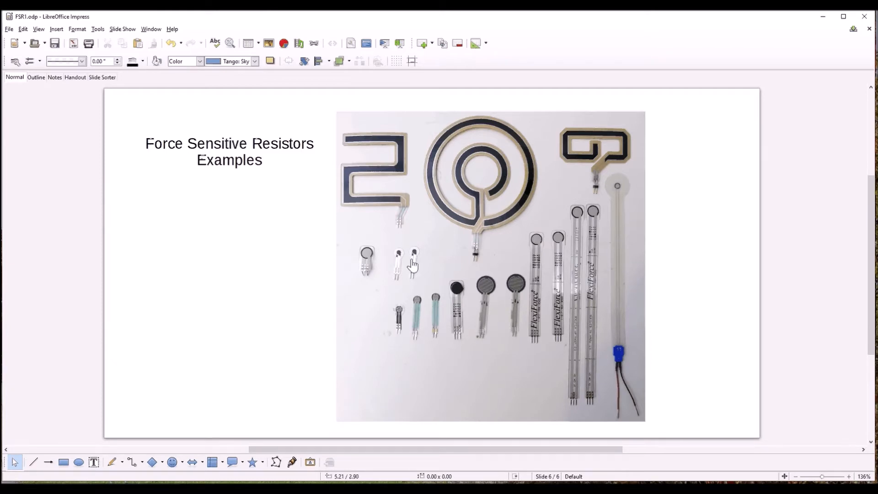
mouse_move(425, 258)
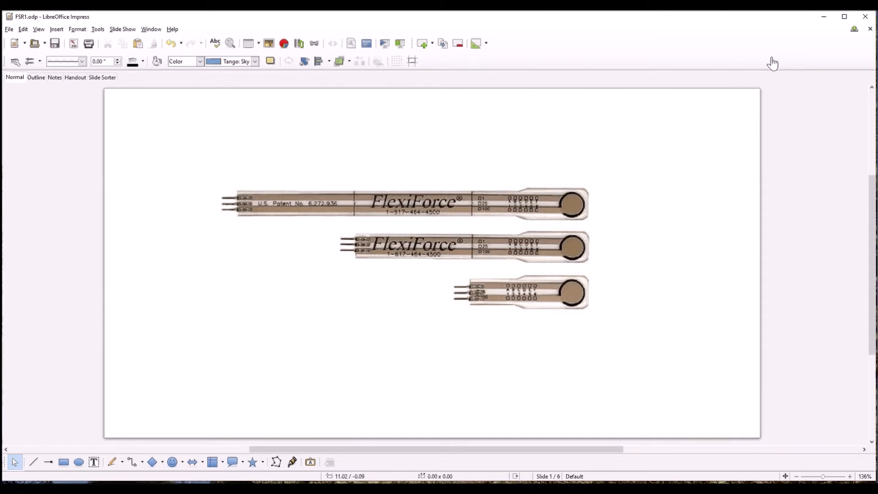
mouse_move(473, 215)
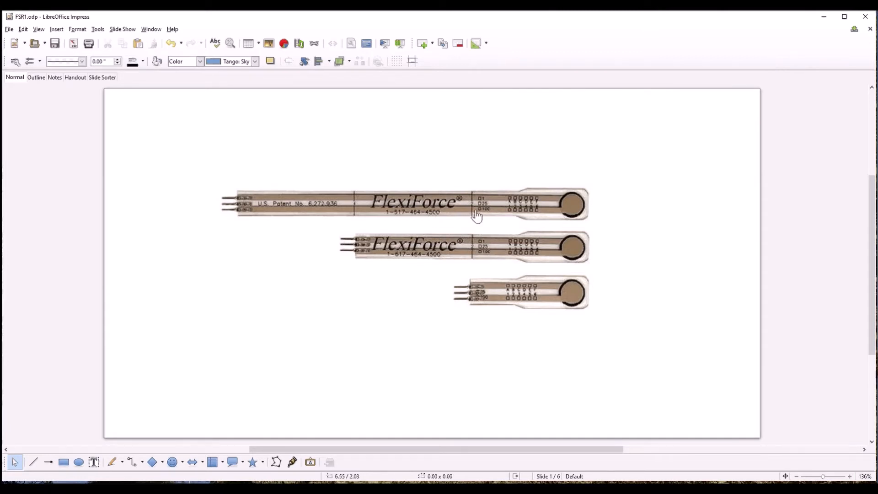
mouse_move(477, 292)
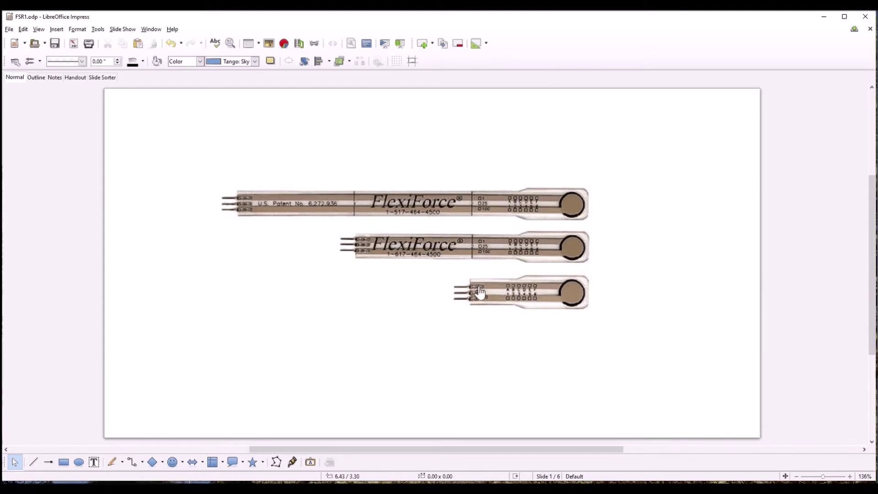
mouse_move(571, 203)
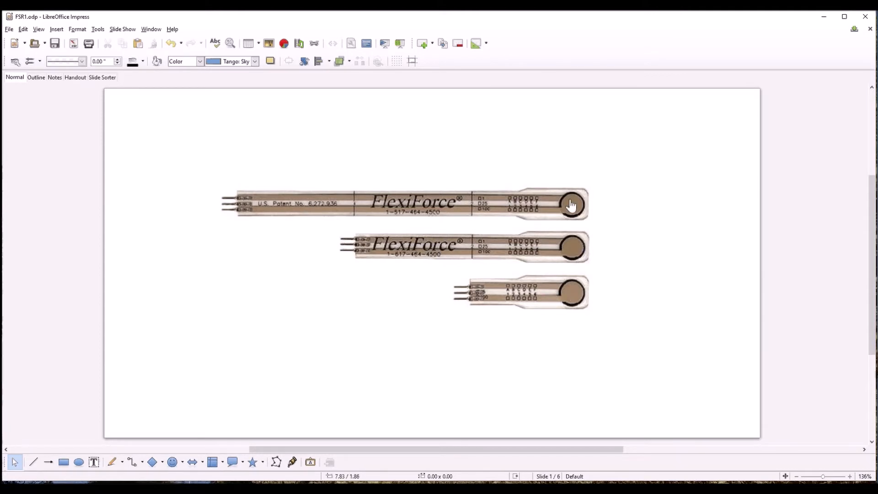
mouse_move(640, 180)
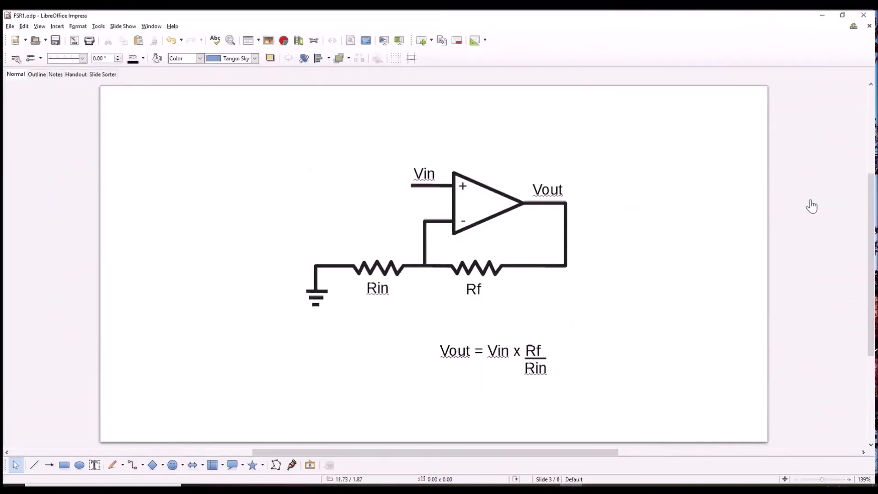
mouse_move(816, 203)
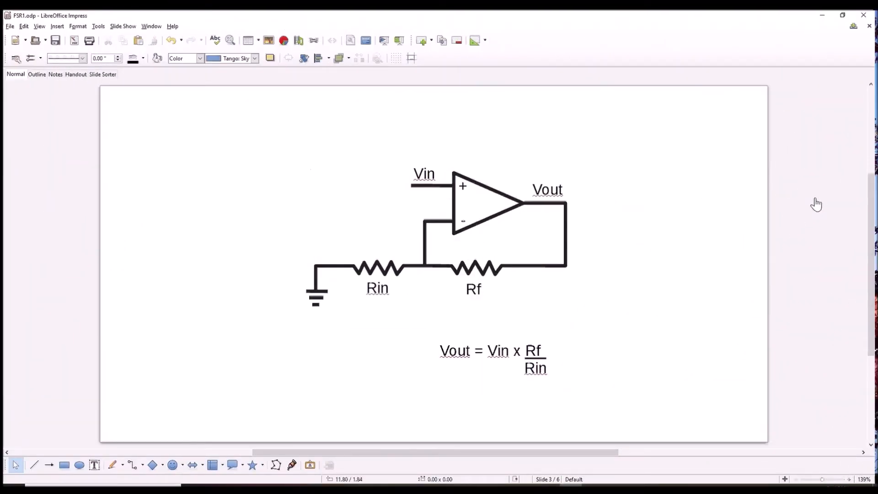
mouse_move(410, 193)
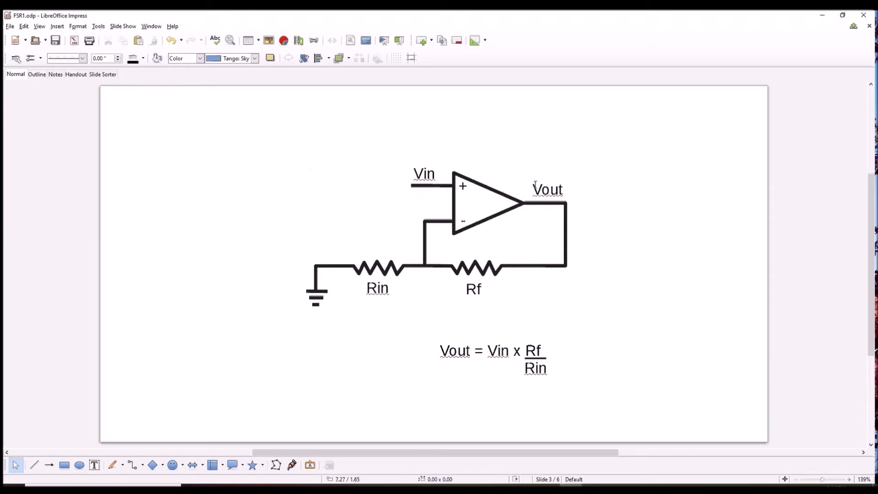
mouse_move(515, 292)
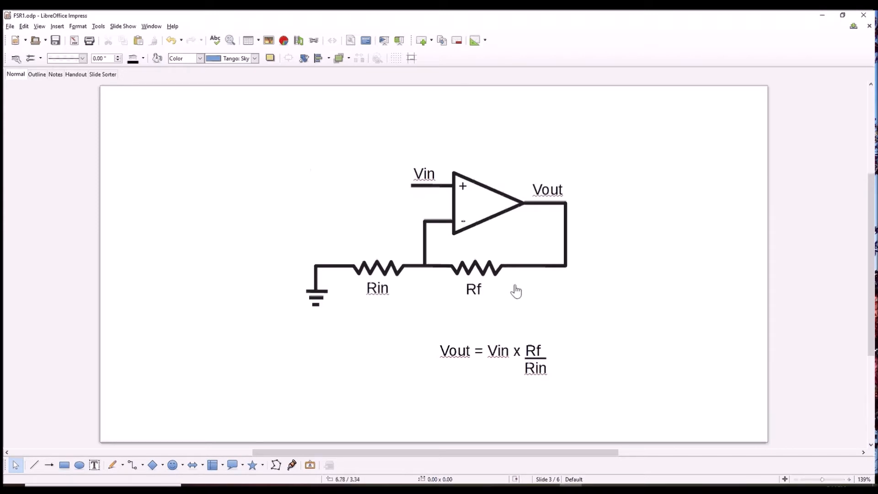
mouse_move(414, 282)
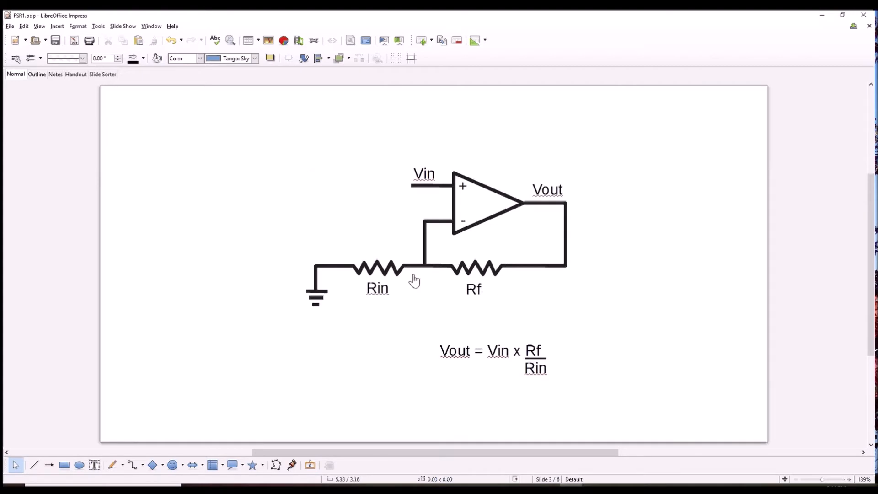
mouse_move(375, 287)
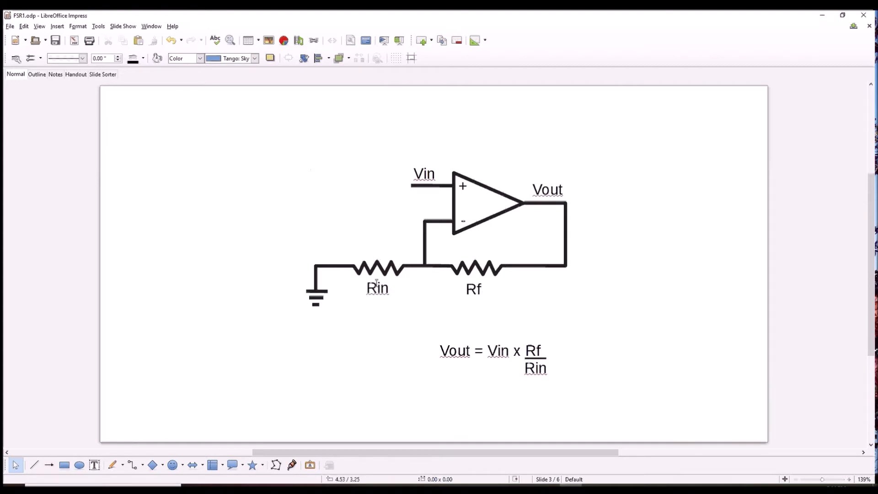
mouse_move(448, 353)
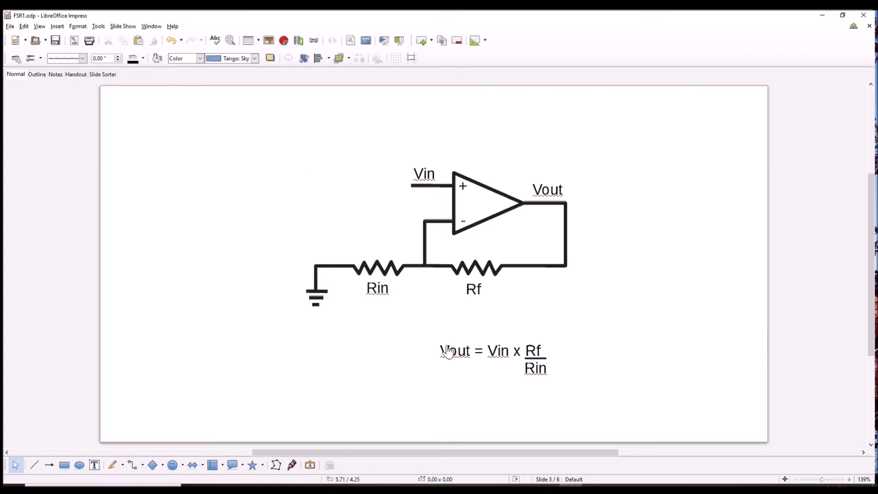
mouse_move(501, 351)
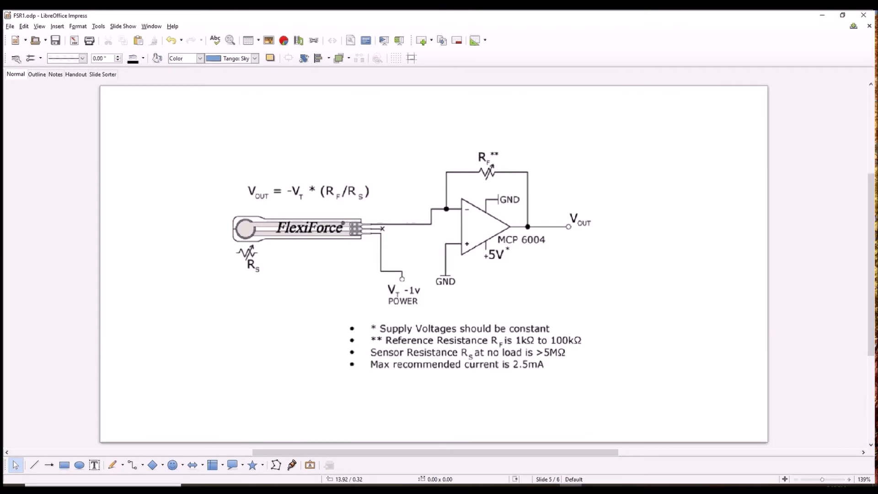
mouse_move(418, 232)
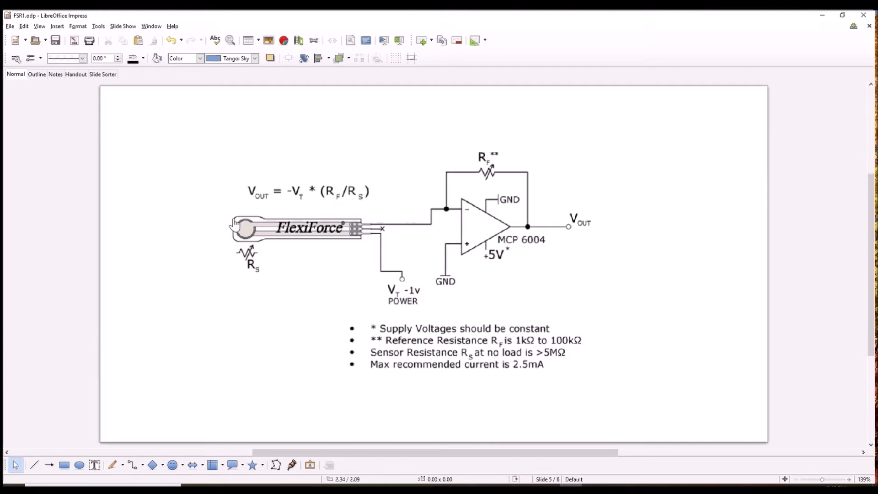
mouse_move(346, 265)
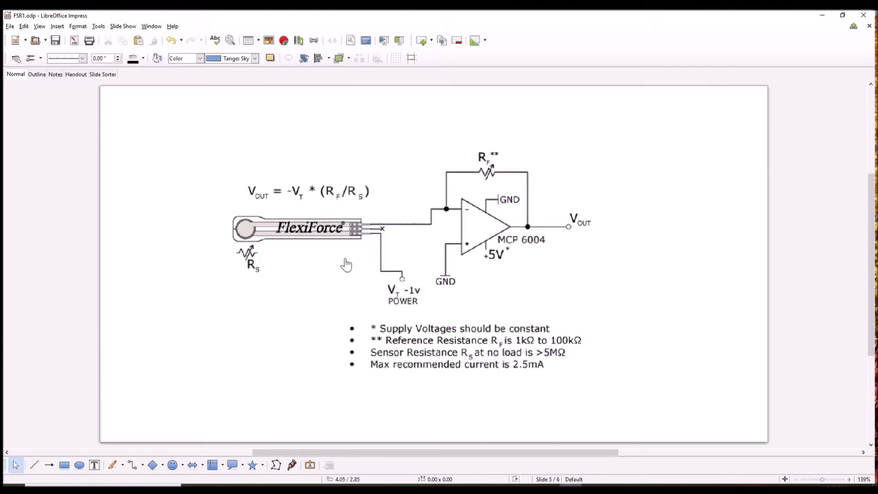
mouse_move(379, 293)
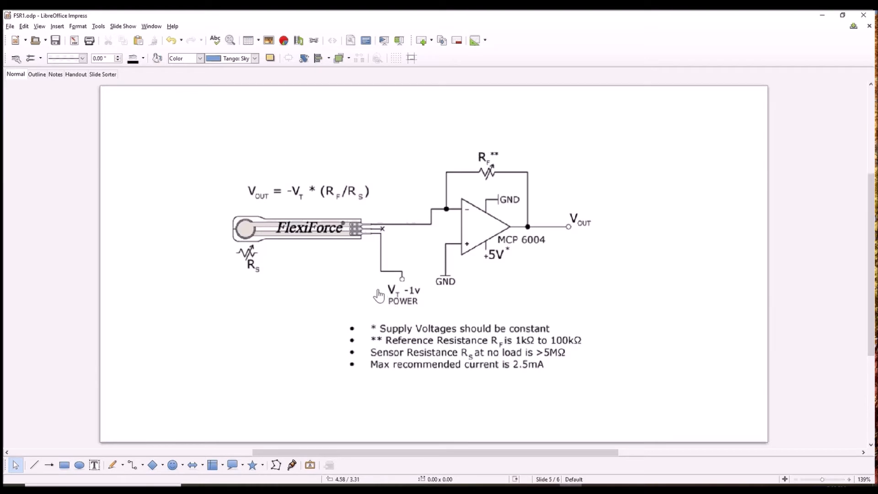
mouse_move(424, 288)
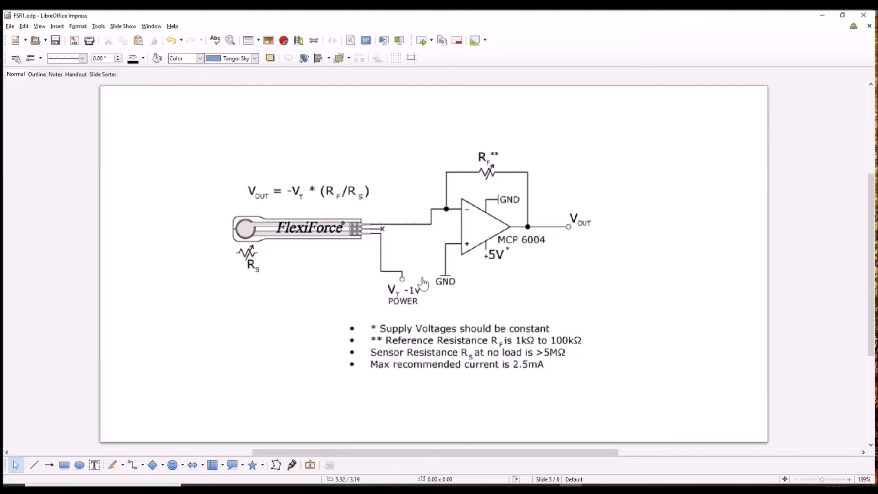
mouse_move(417, 271)
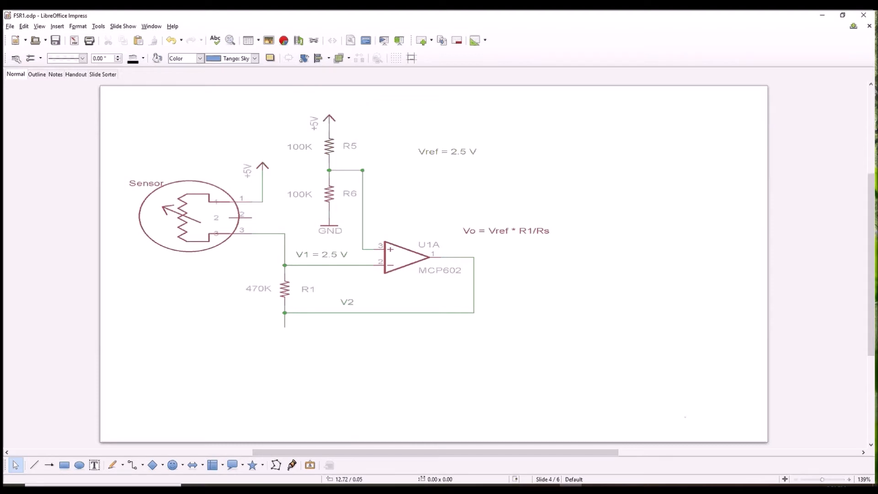
mouse_move(372, 256)
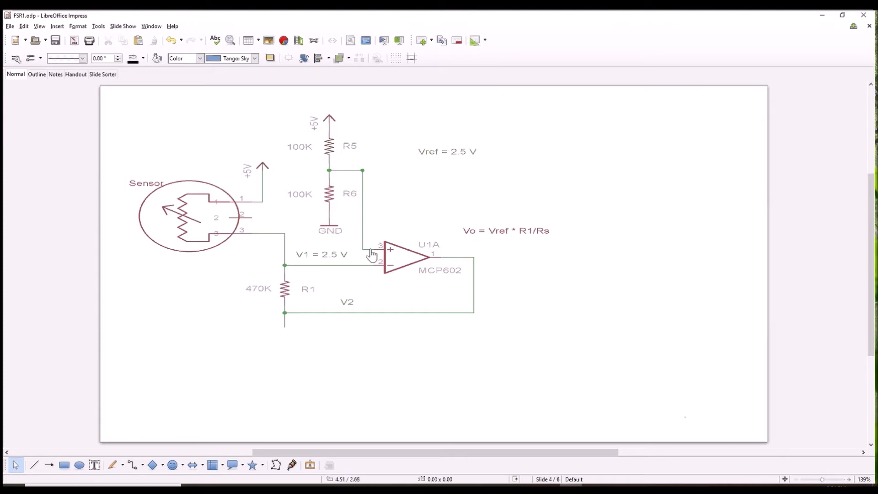
mouse_move(173, 184)
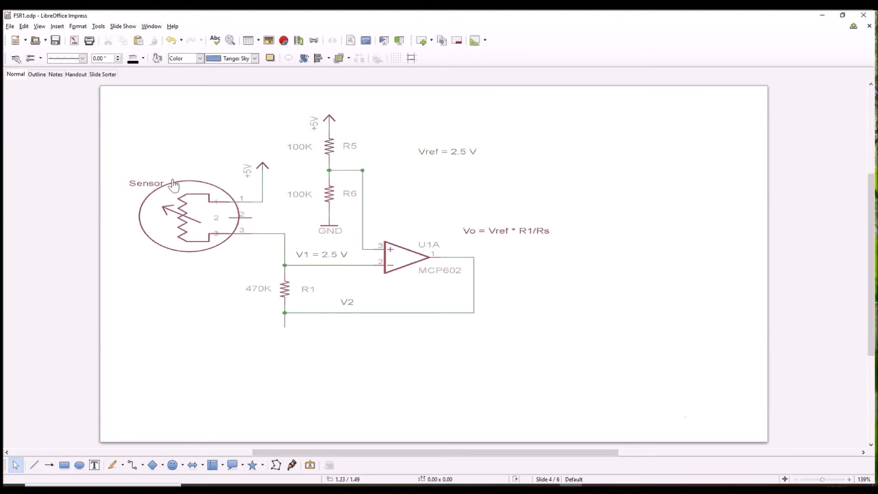
mouse_move(265, 268)
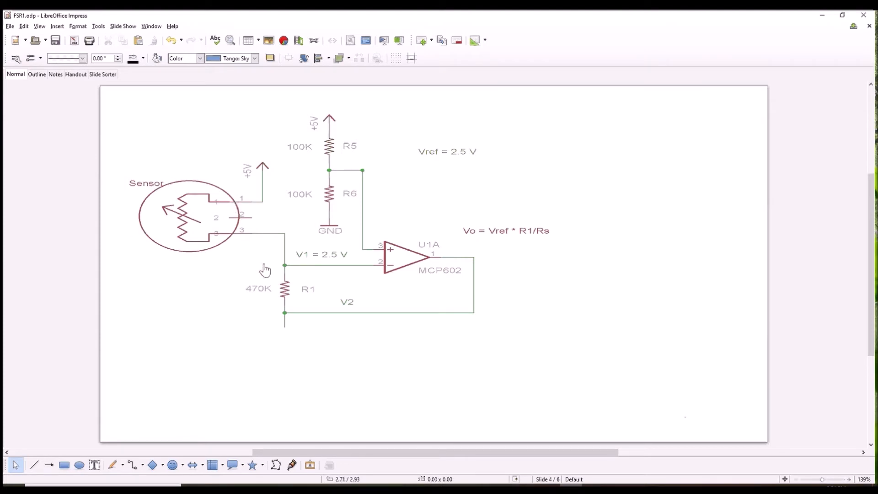
mouse_move(272, 312)
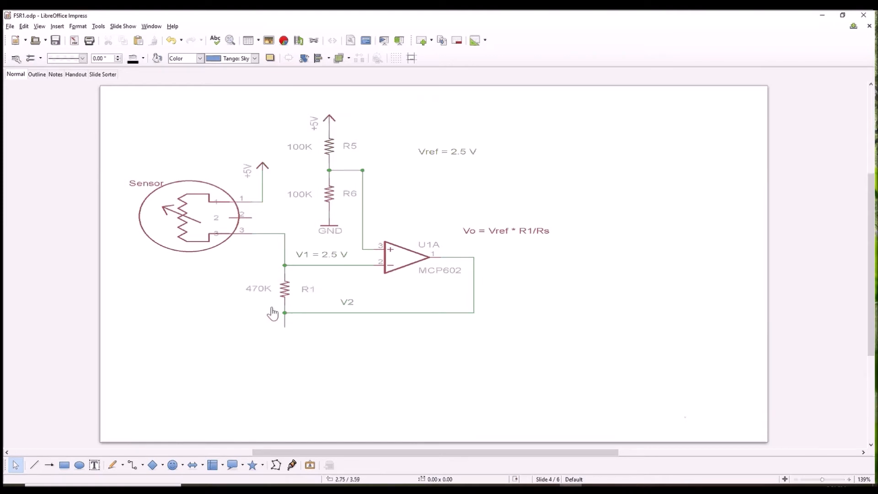
mouse_move(380, 256)
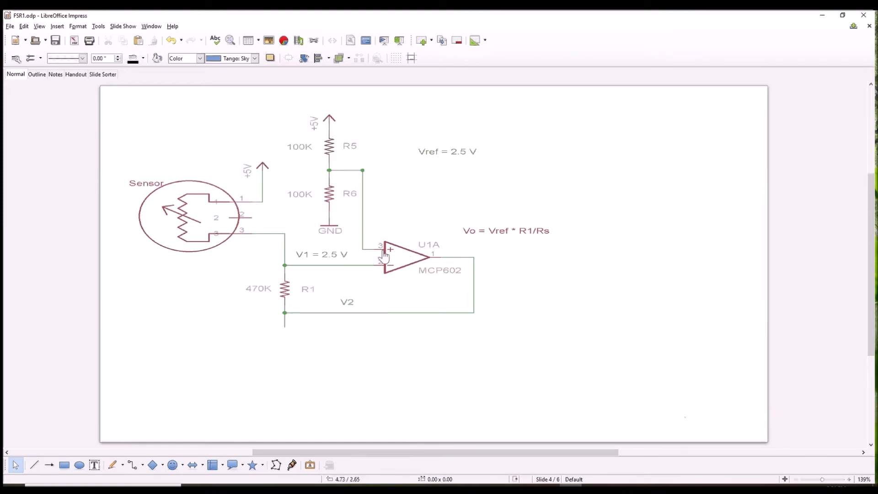
mouse_move(378, 289)
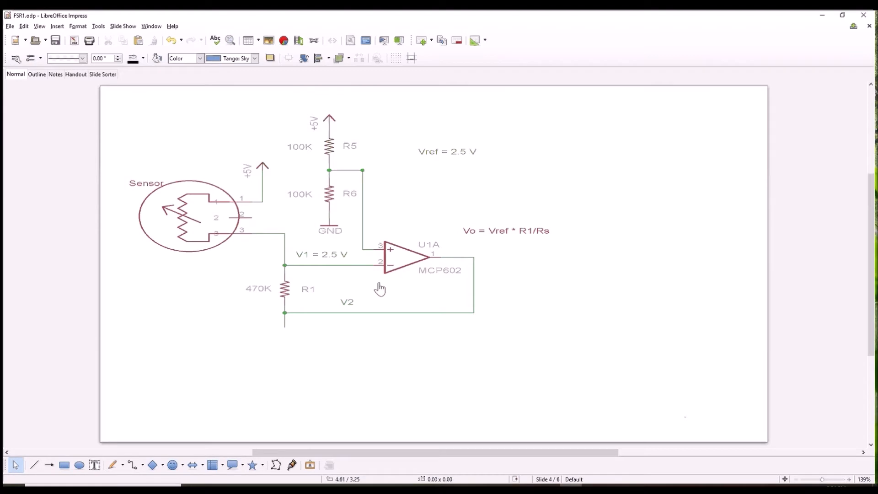
mouse_move(331, 157)
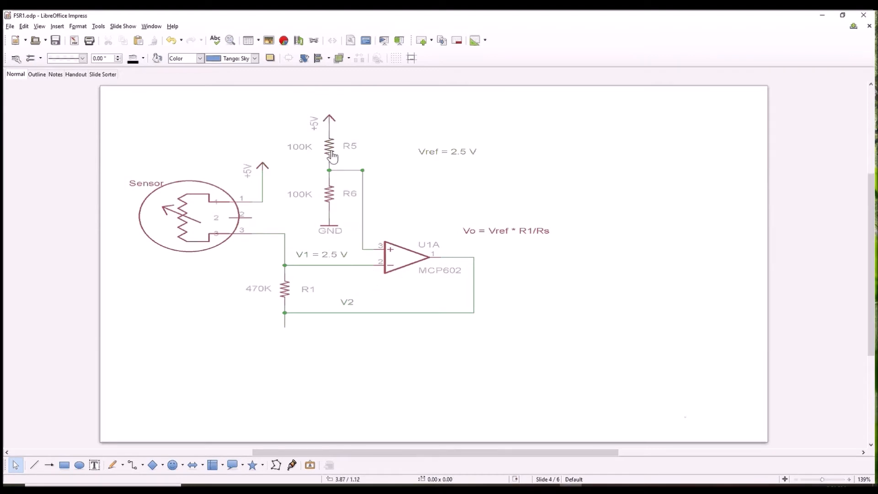
mouse_move(314, 152)
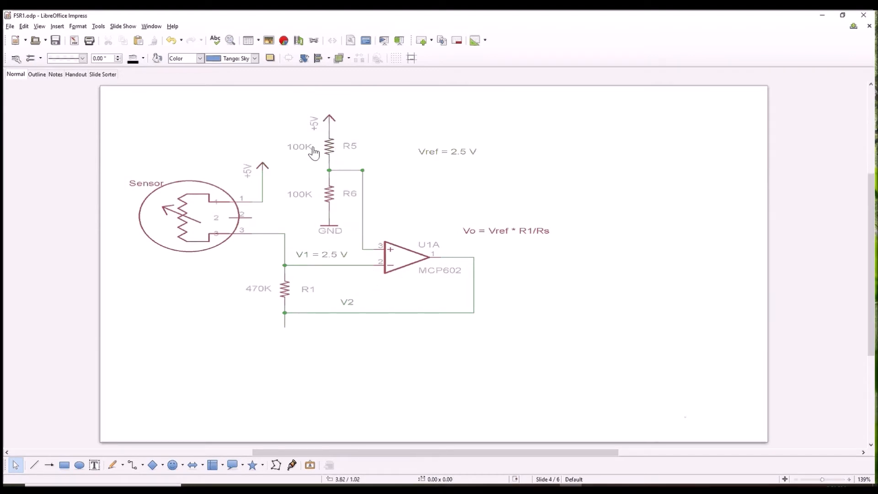
mouse_move(331, 195)
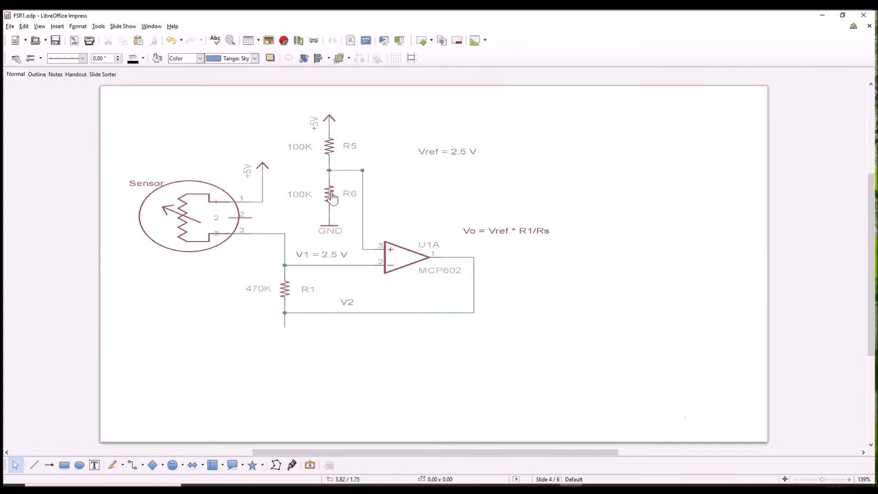
mouse_move(355, 228)
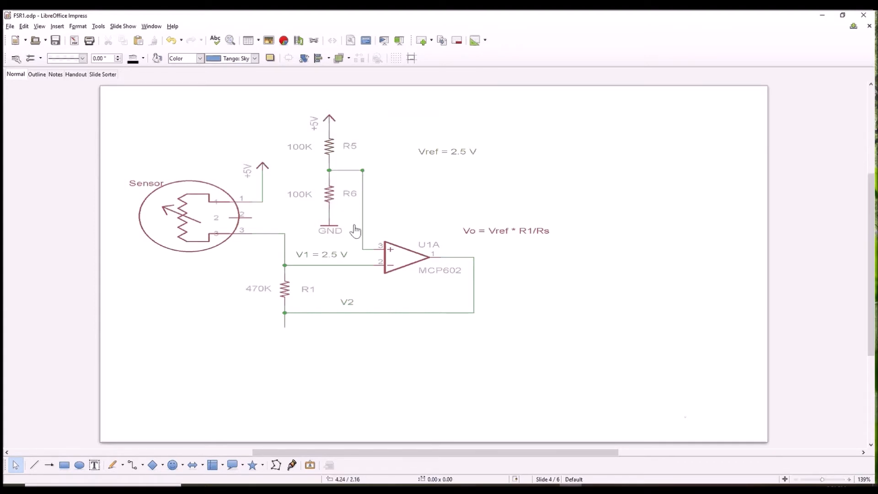
mouse_move(413, 171)
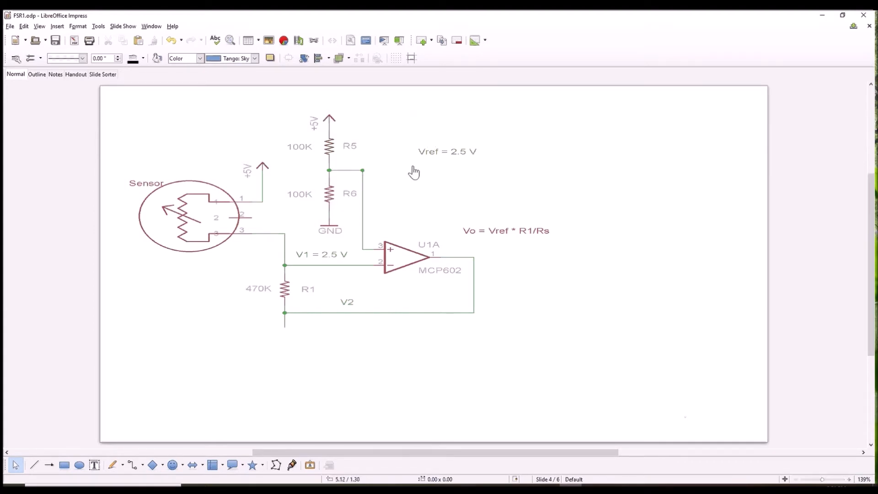
mouse_move(362, 199)
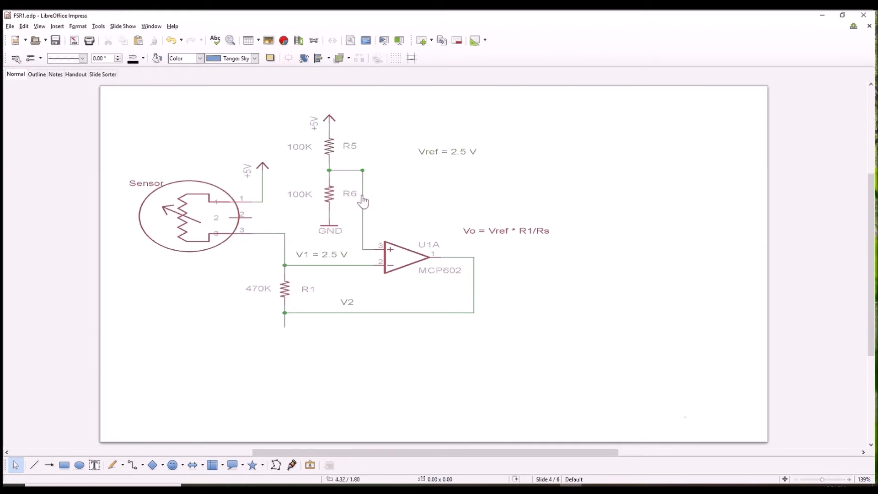
mouse_move(399, 257)
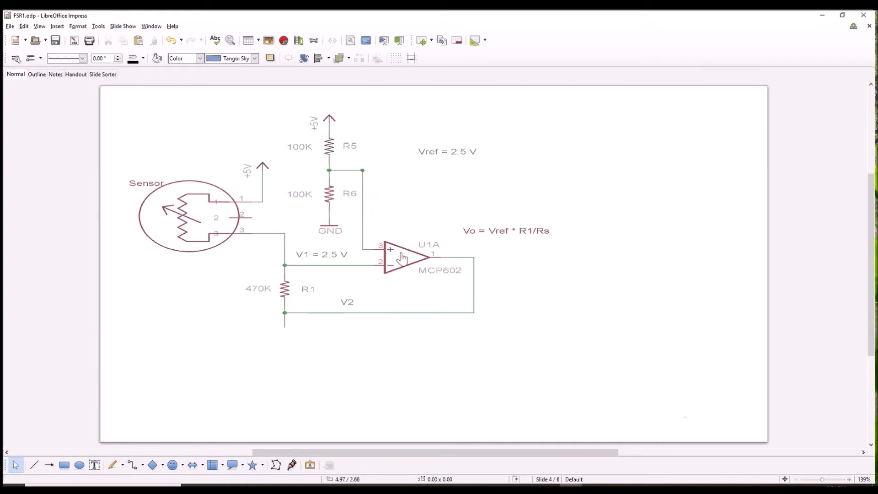
mouse_move(425, 273)
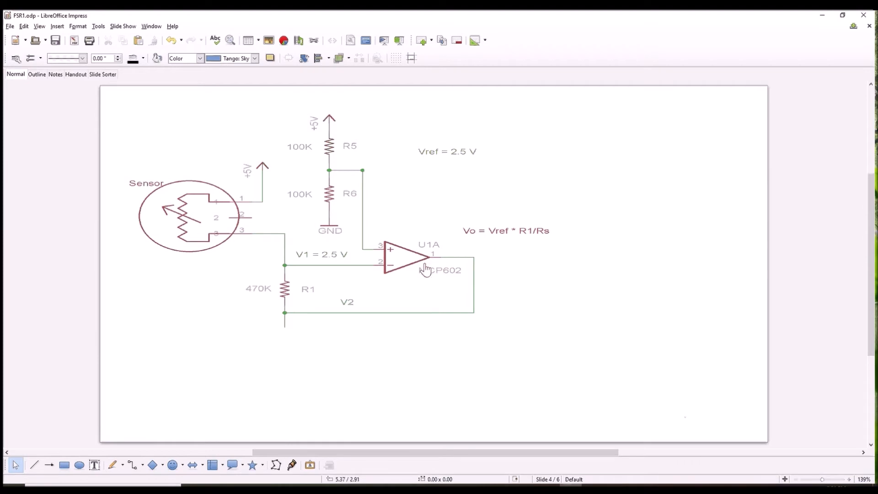
mouse_move(282, 294)
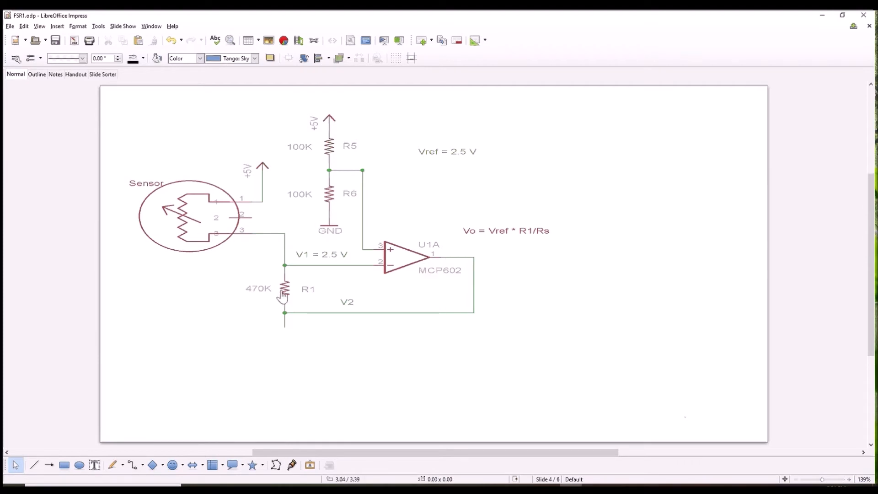
mouse_move(355, 283)
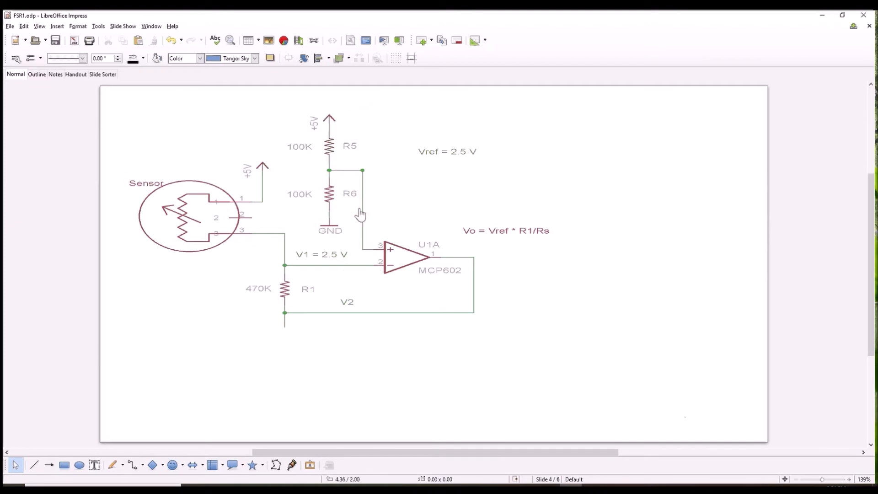
mouse_move(354, 254)
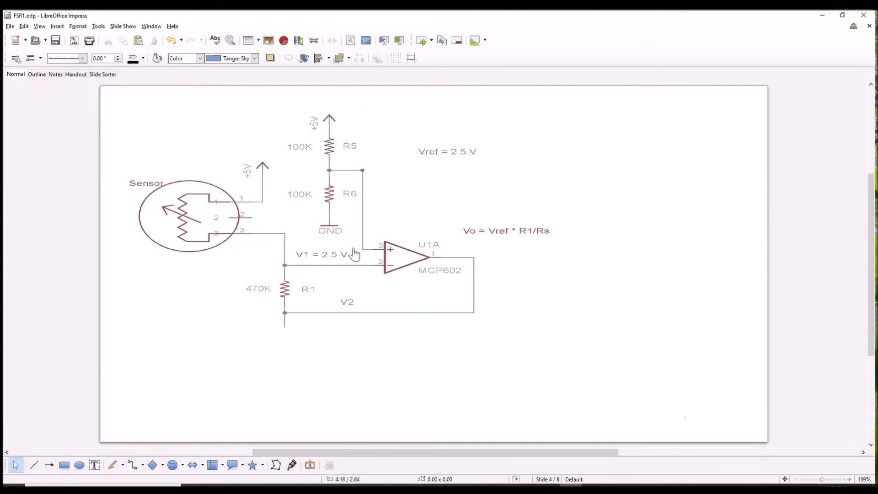
mouse_move(373, 253)
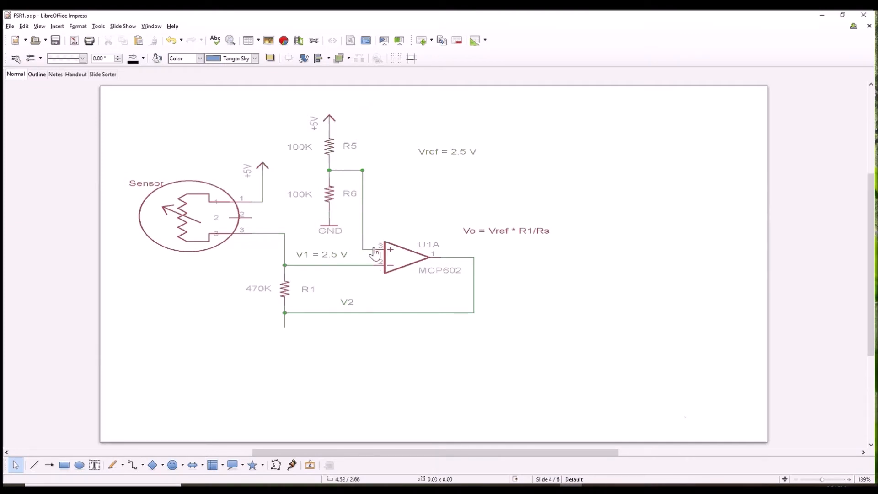
mouse_move(301, 261)
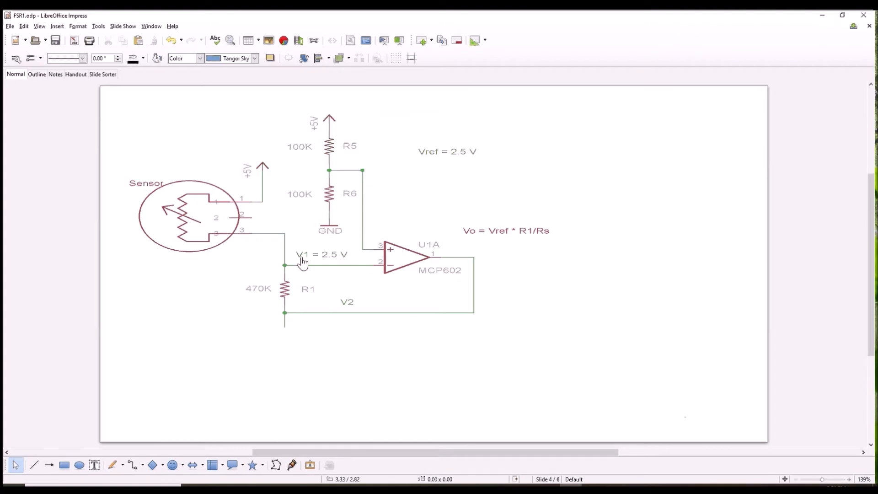
mouse_move(344, 266)
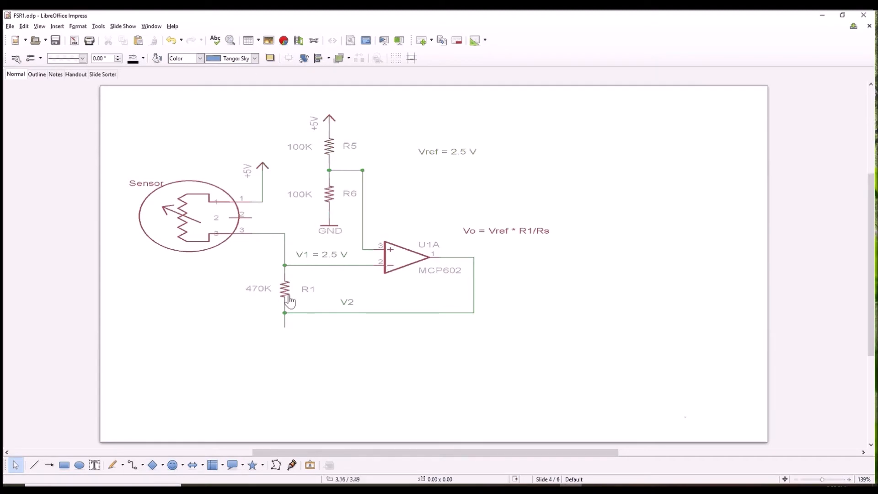
mouse_move(316, 278)
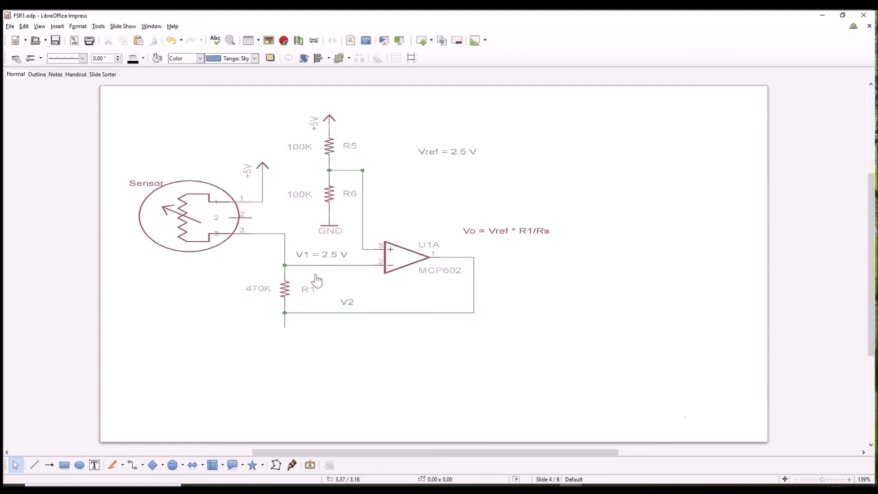
mouse_move(297, 269)
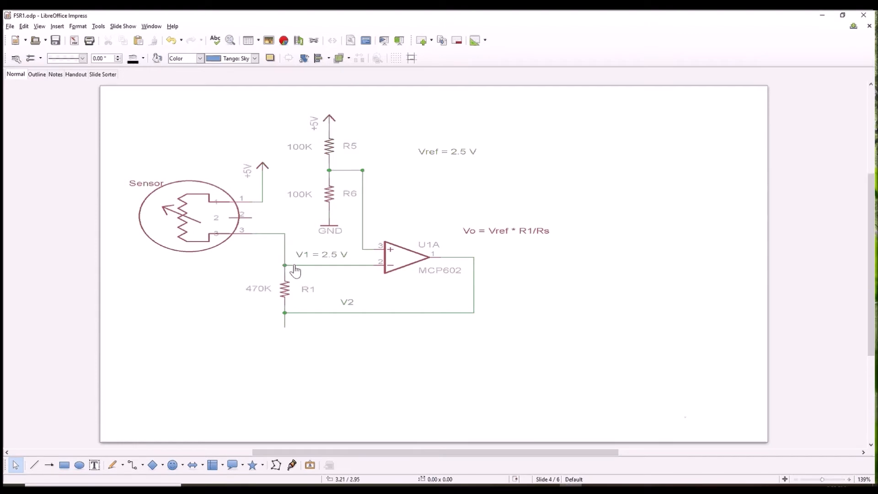
mouse_move(254, 203)
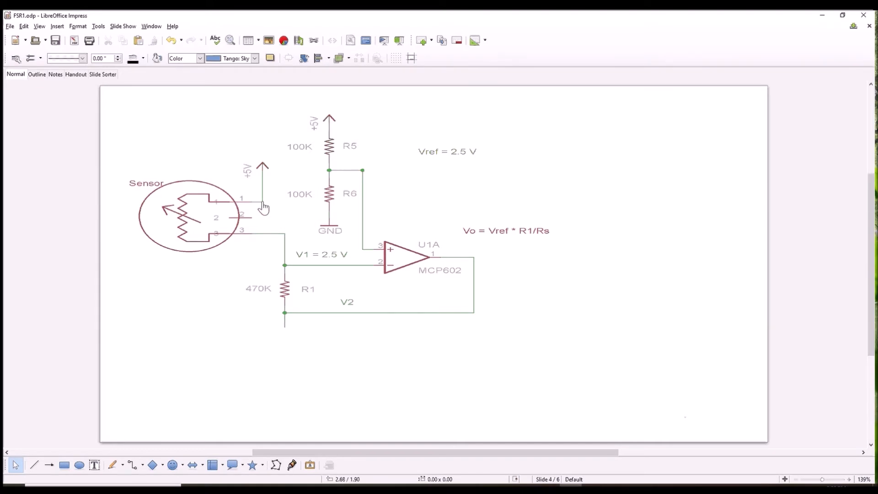
mouse_move(219, 241)
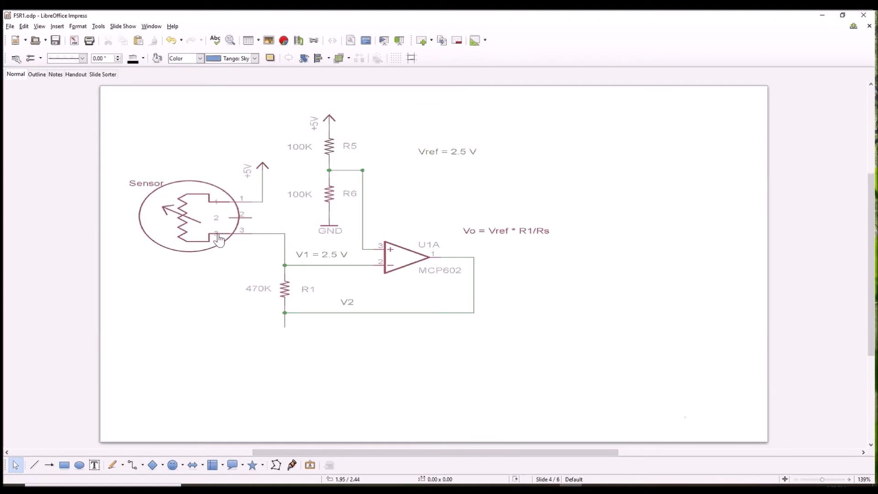
mouse_move(265, 250)
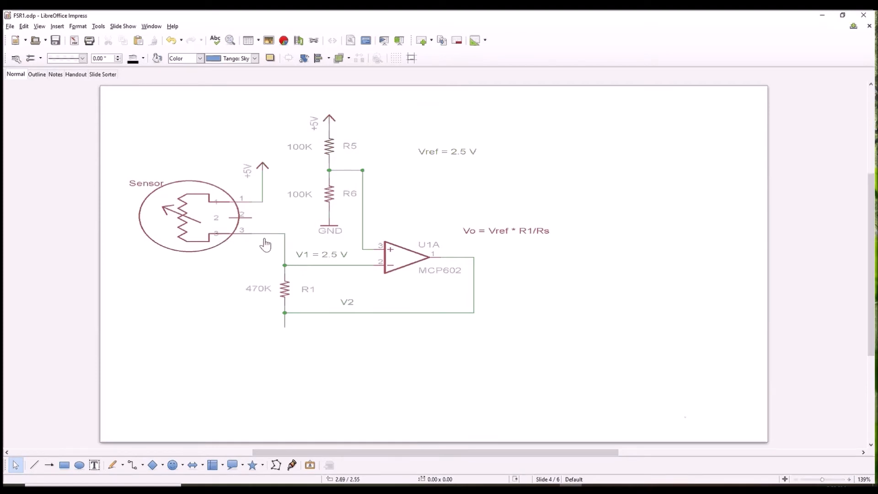
mouse_move(277, 267)
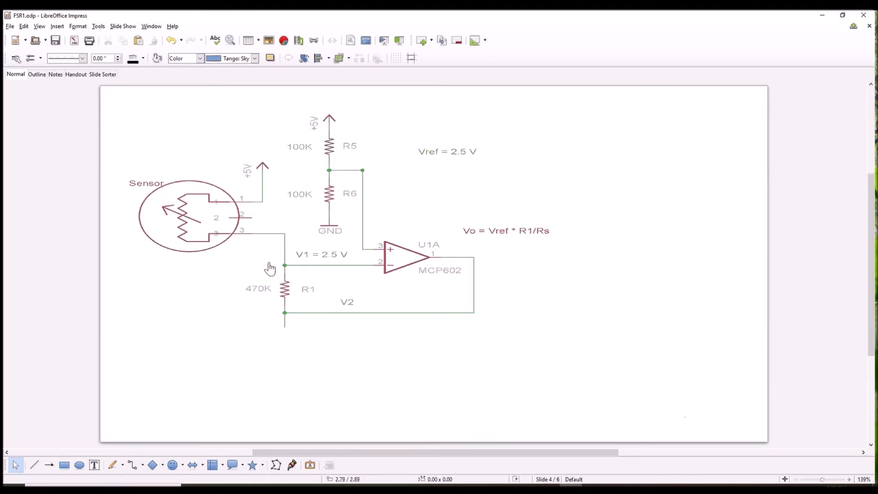
mouse_move(472, 291)
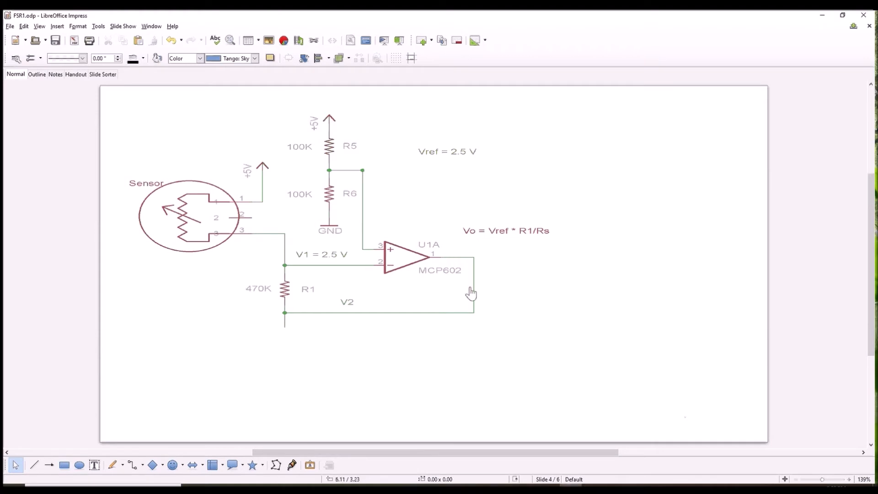
mouse_move(285, 285)
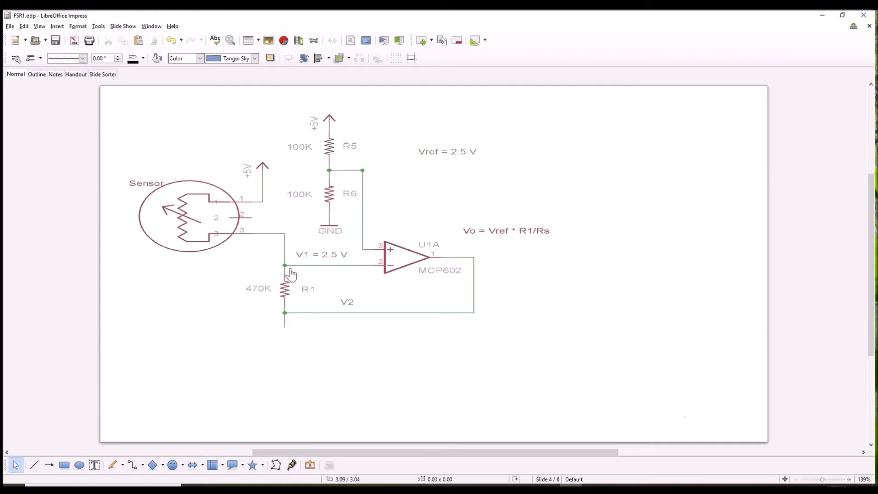
mouse_move(337, 269)
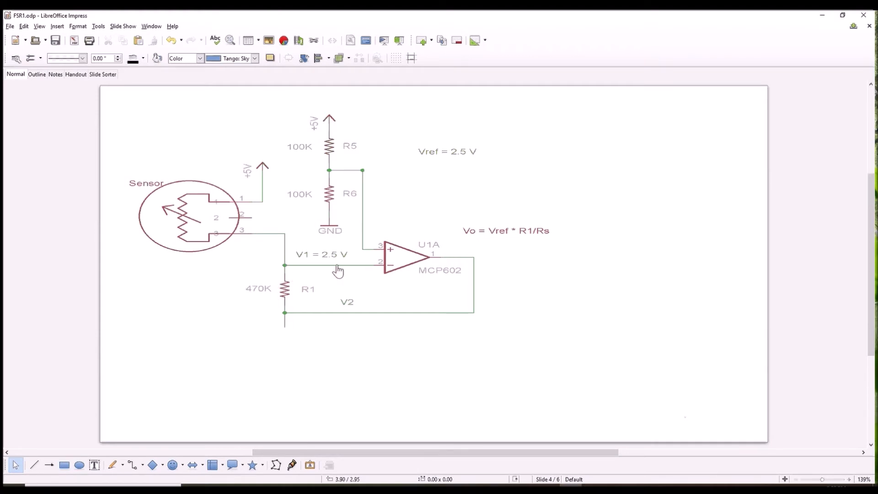
mouse_move(360, 260)
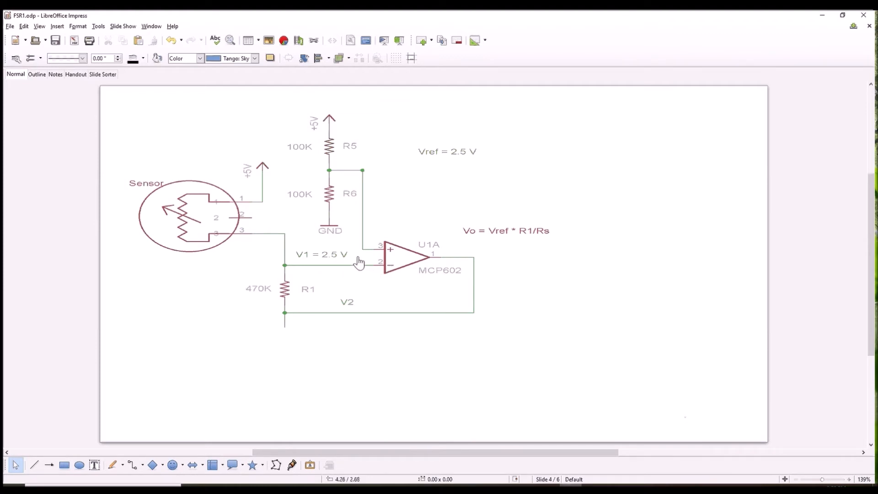
mouse_move(484, 277)
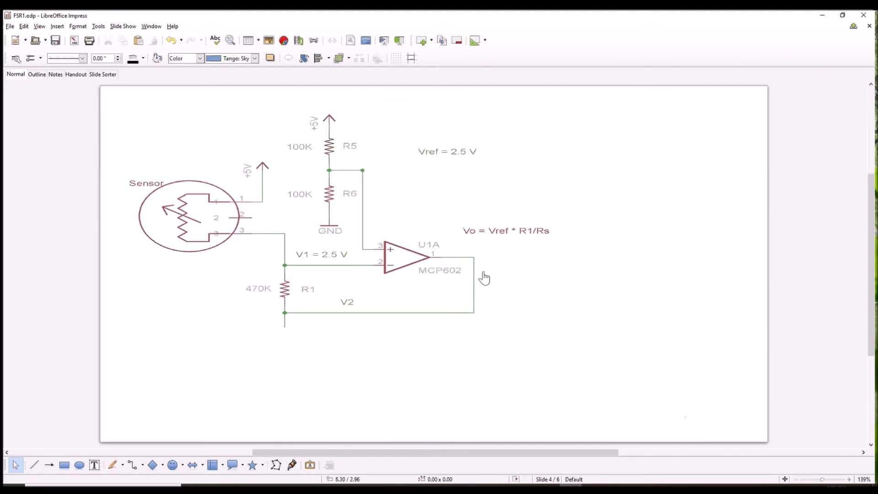
mouse_move(301, 318)
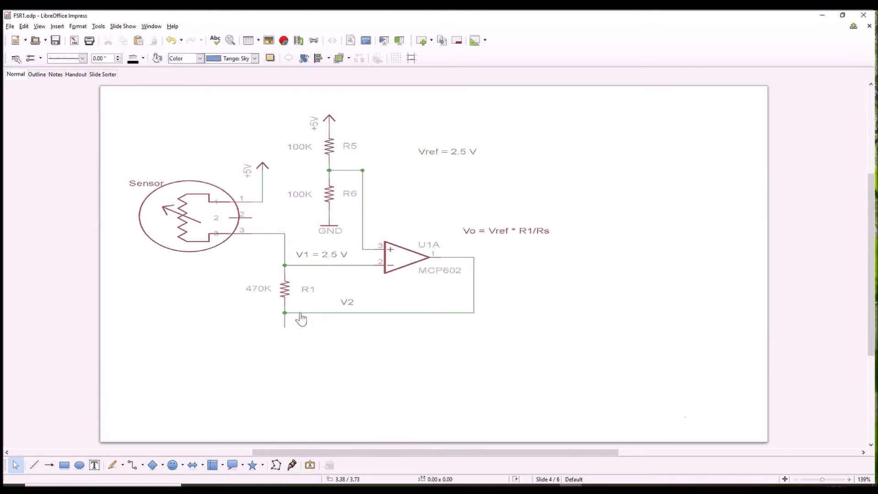
mouse_move(371, 263)
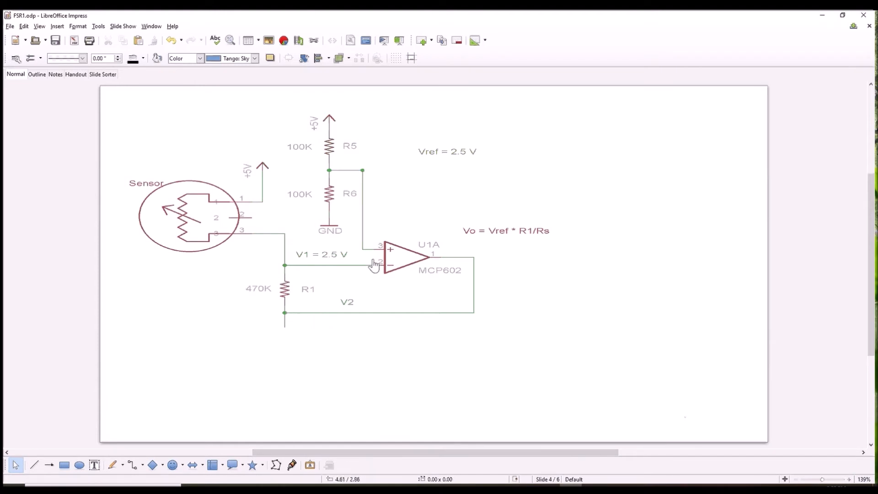
mouse_move(364, 287)
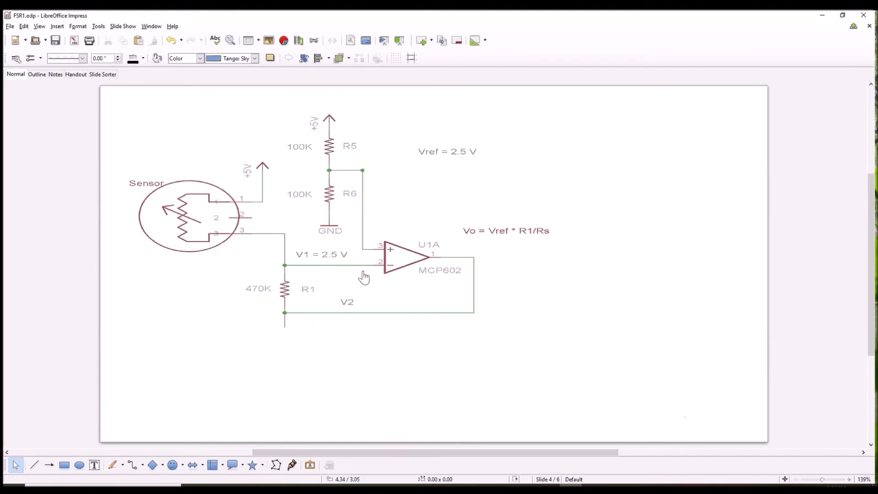
mouse_move(302, 282)
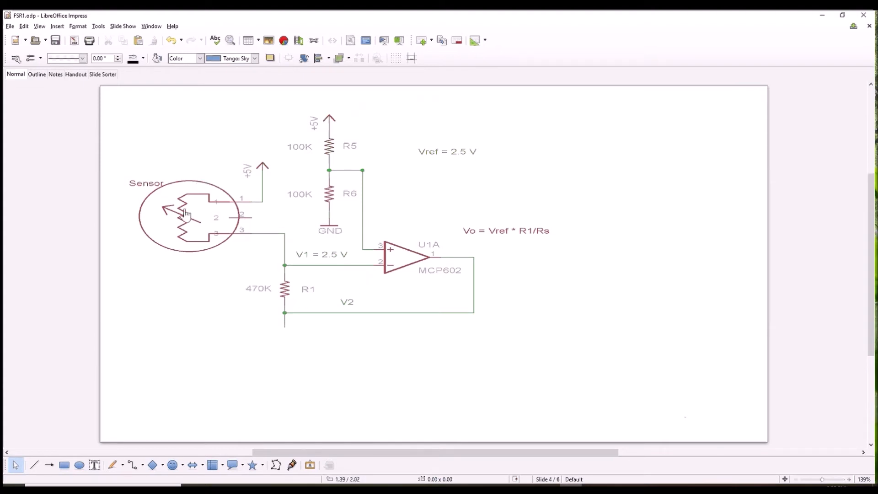
mouse_move(292, 329)
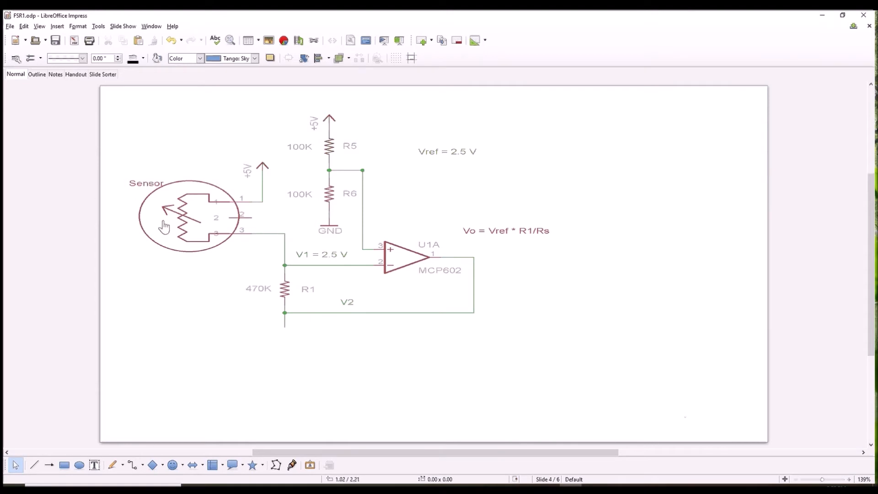
mouse_move(193, 209)
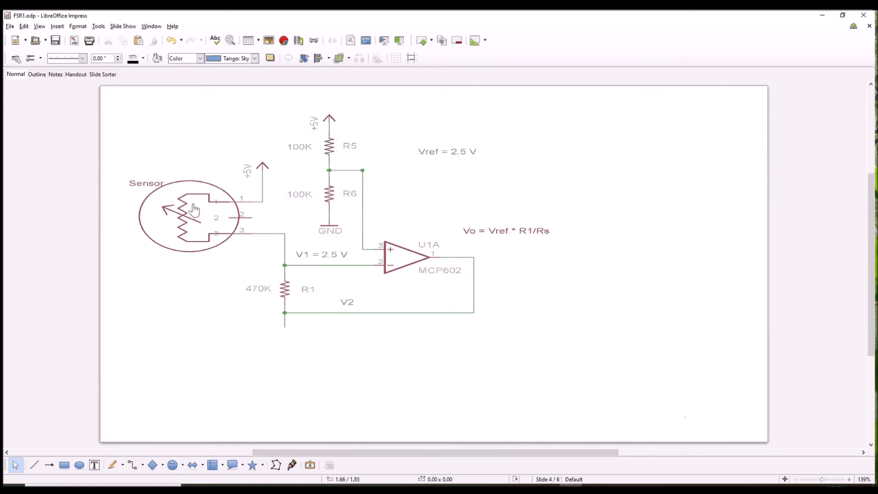
mouse_move(288, 298)
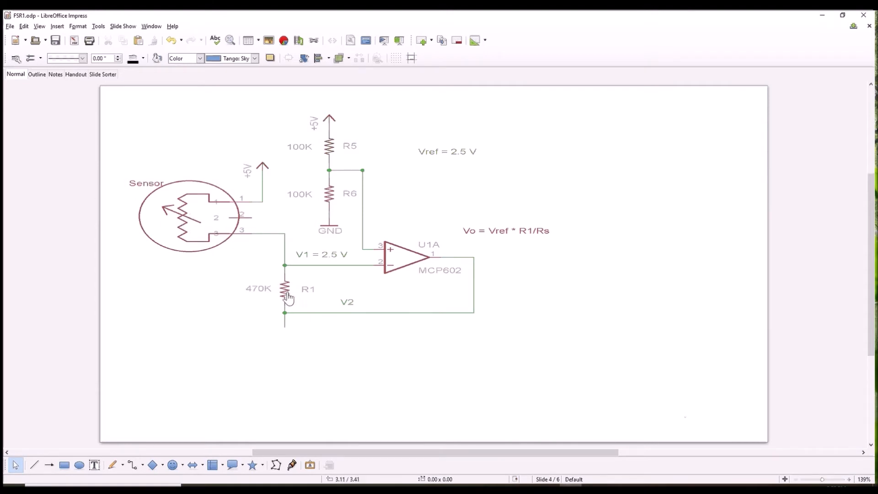
mouse_move(291, 291)
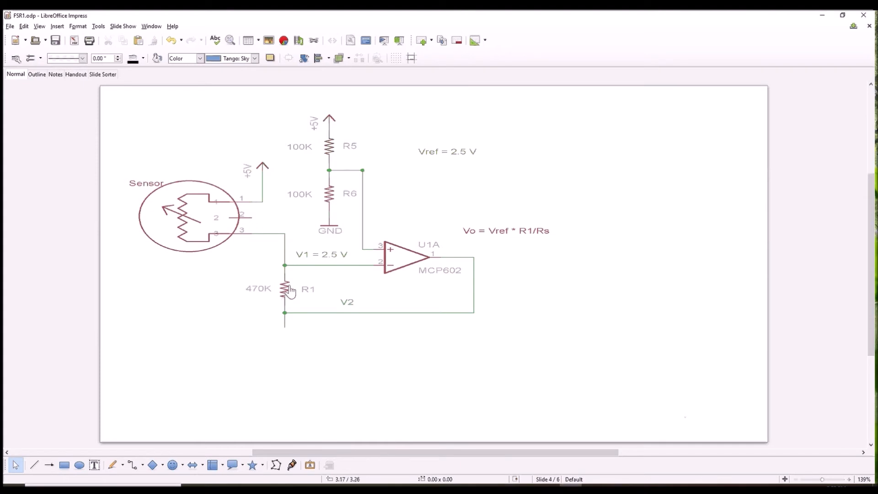
mouse_move(188, 221)
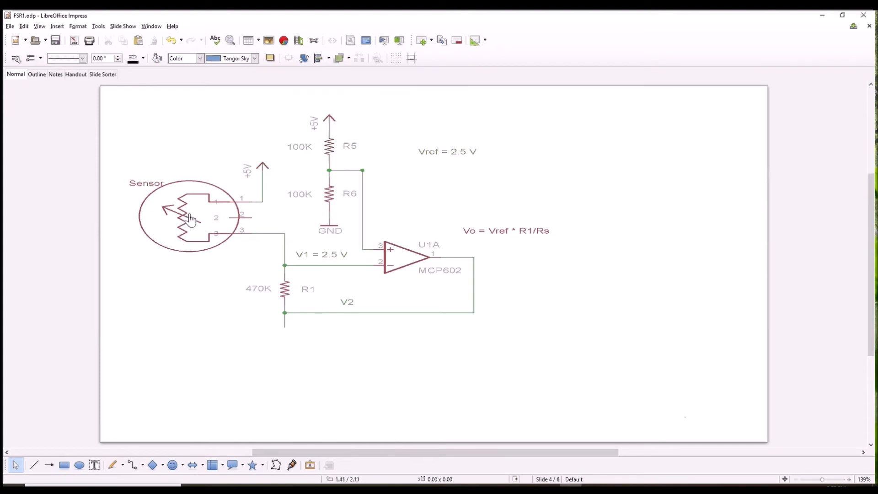
mouse_move(288, 298)
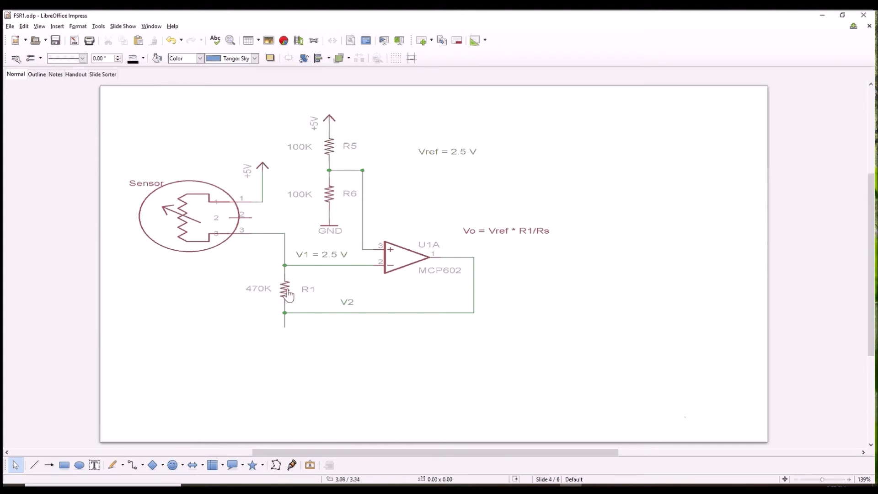
mouse_move(233, 255)
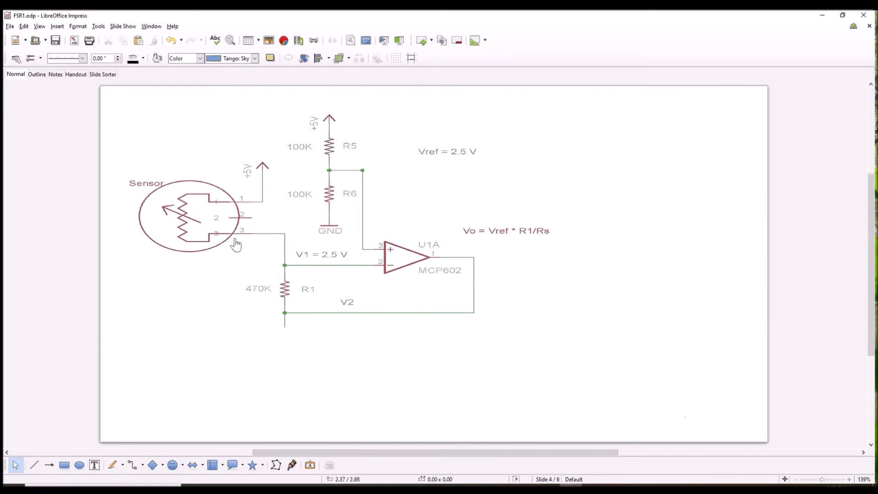
mouse_move(264, 177)
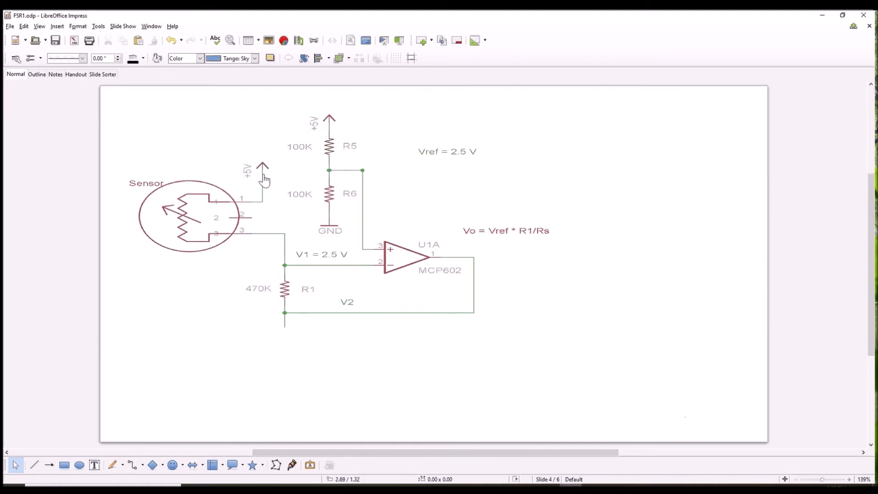
mouse_move(327, 316)
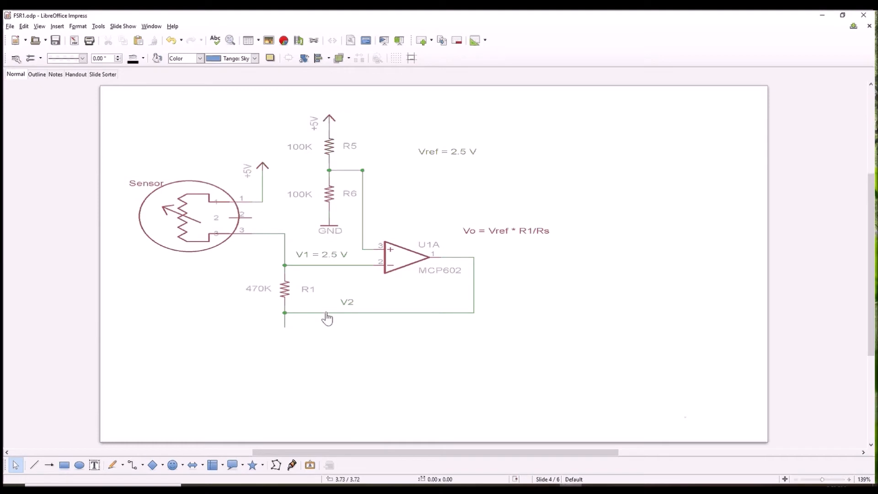
mouse_move(250, 247)
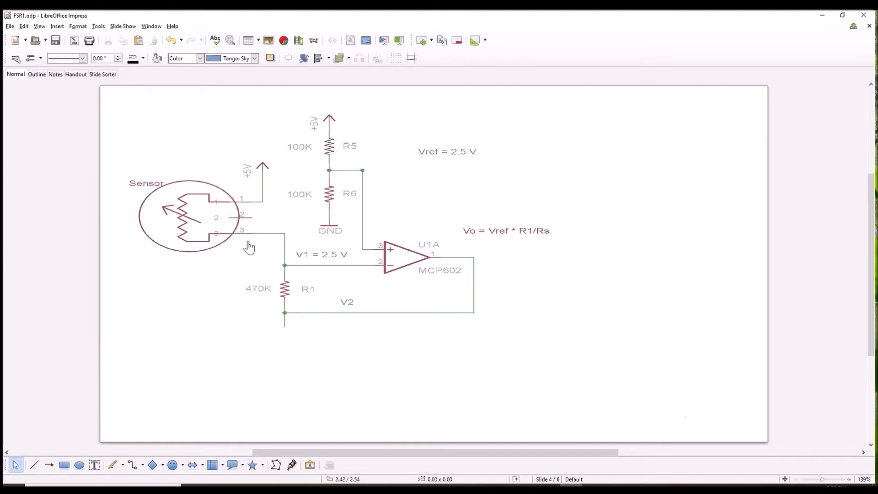
mouse_move(283, 278)
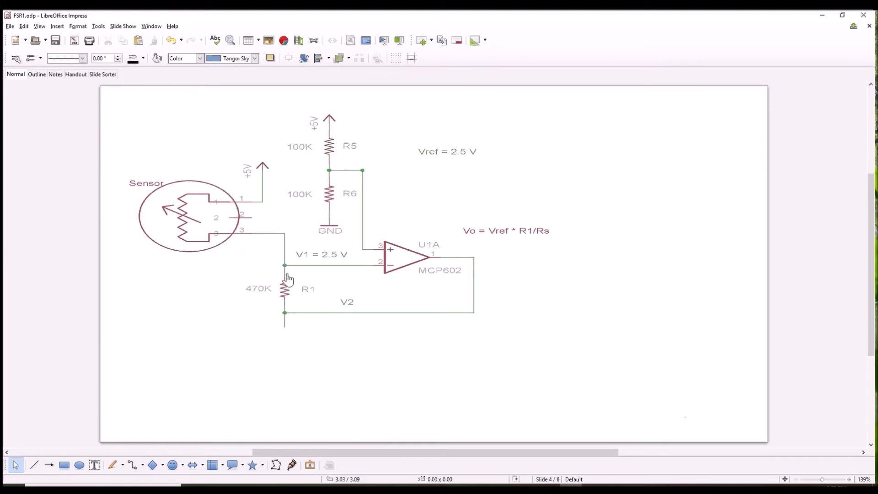
mouse_move(265, 195)
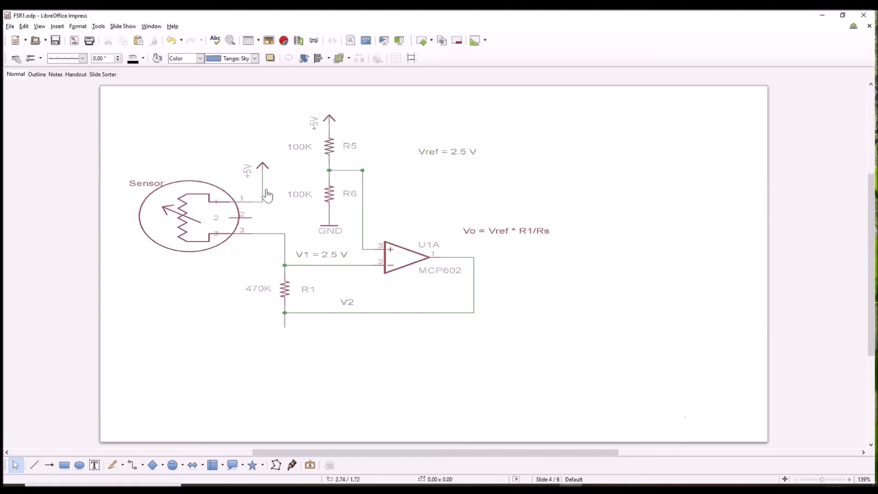
mouse_move(289, 325)
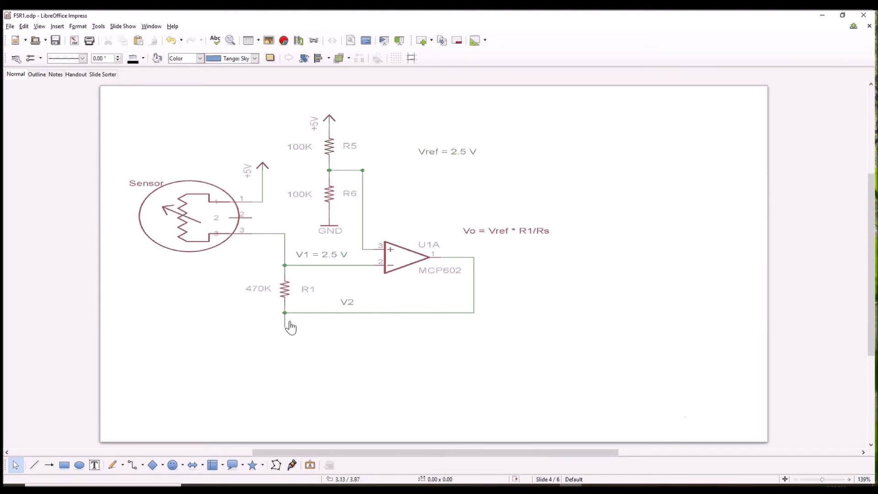
mouse_move(282, 331)
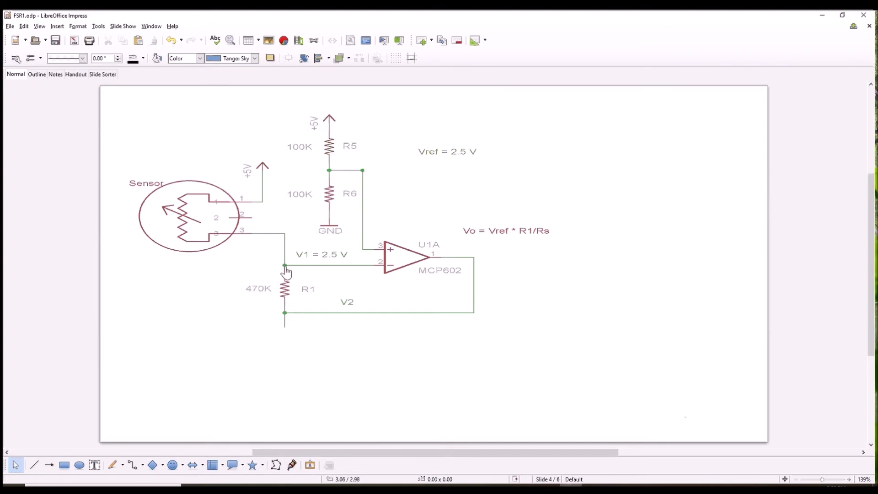
mouse_move(336, 266)
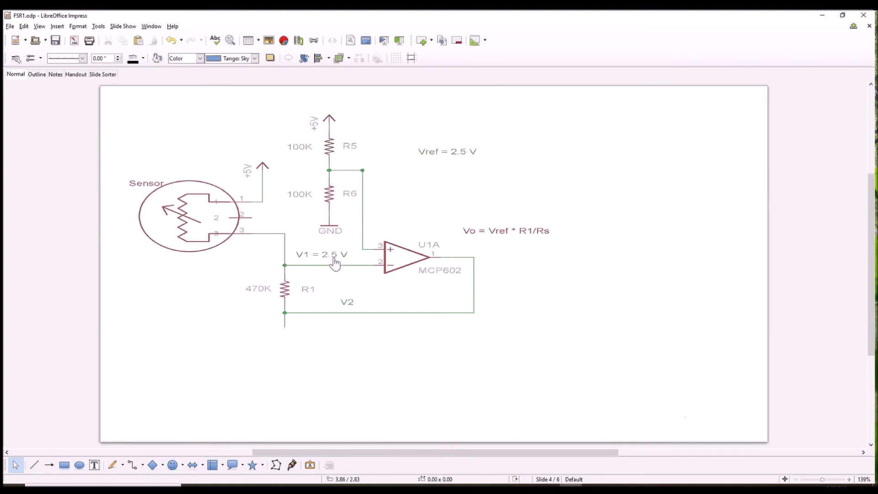
mouse_move(264, 212)
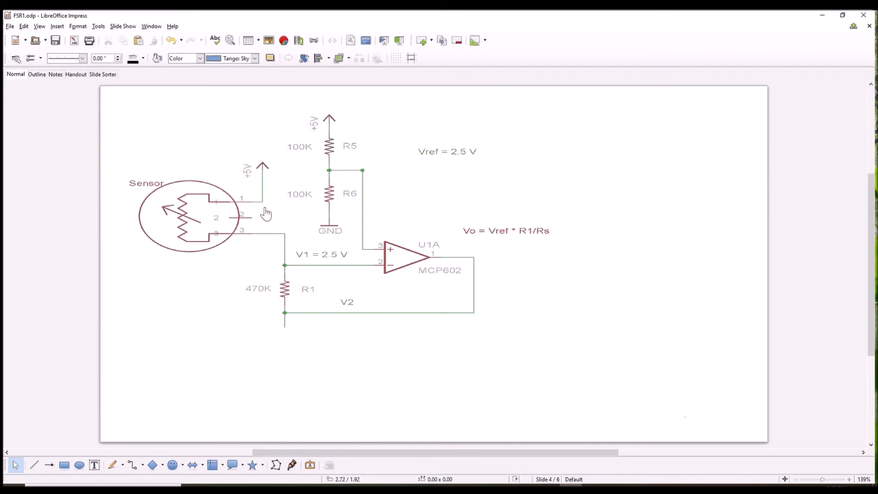
mouse_move(294, 270)
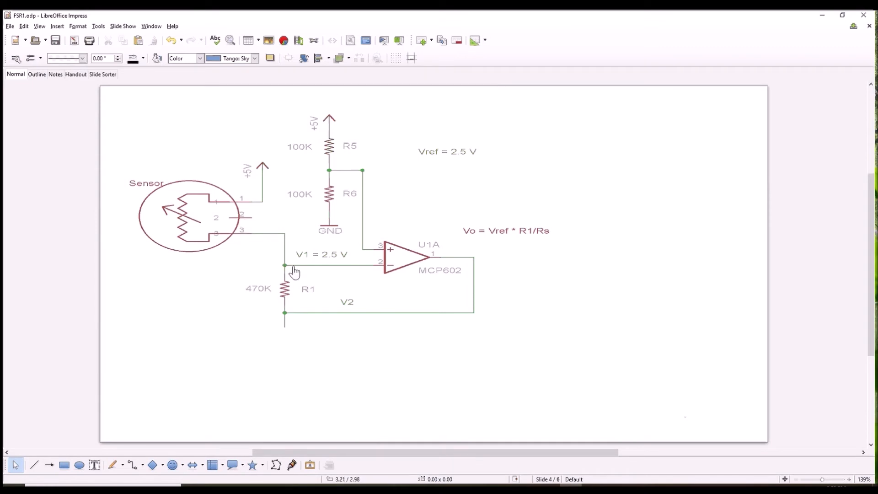
mouse_move(314, 272)
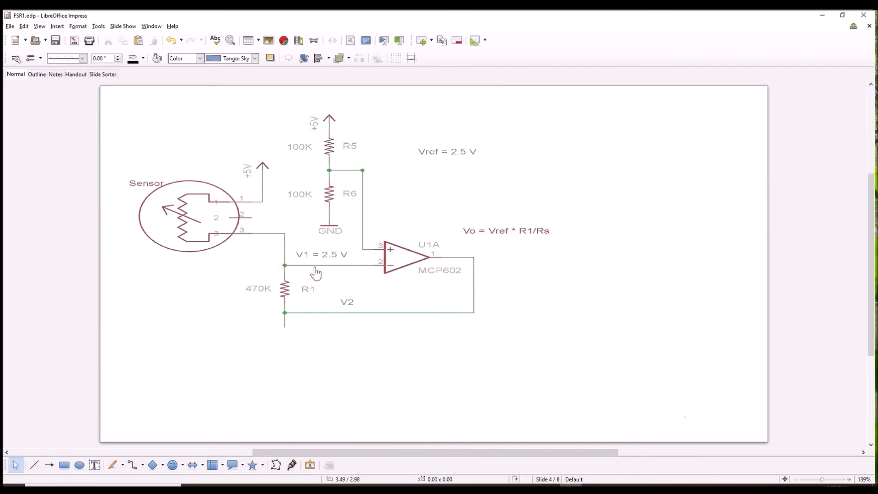
mouse_move(402, 320)
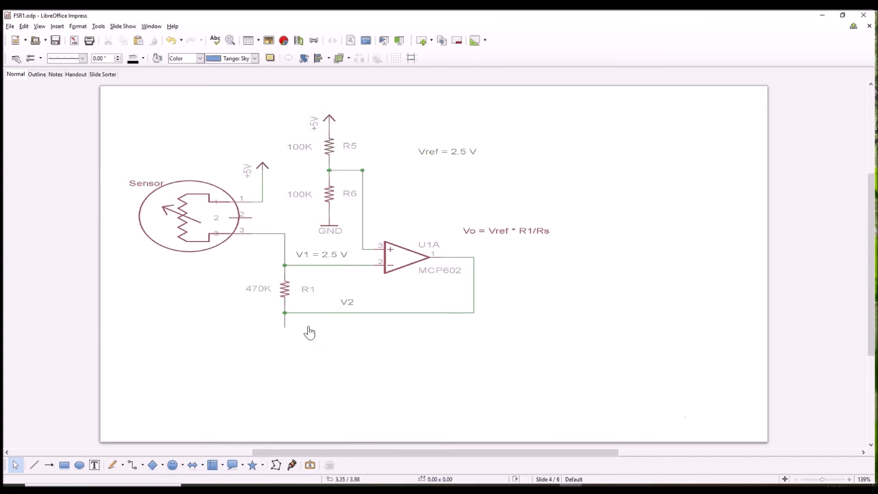
mouse_move(282, 322)
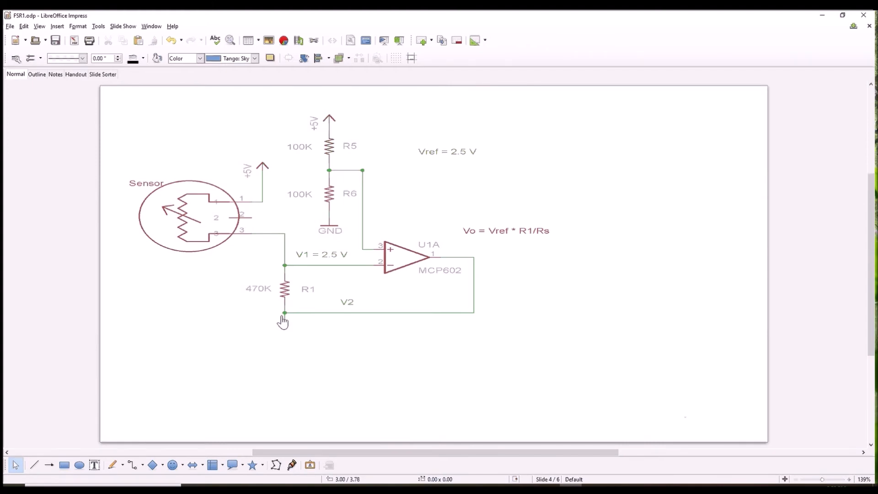
mouse_move(285, 324)
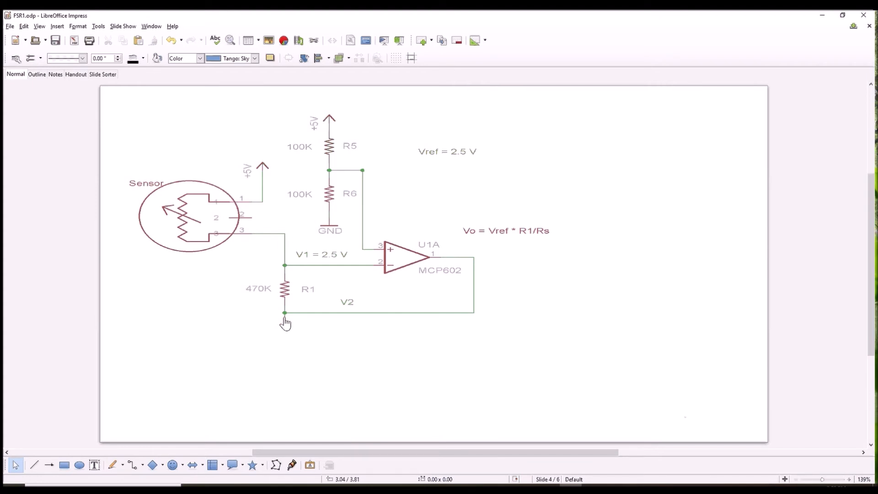
mouse_move(285, 328)
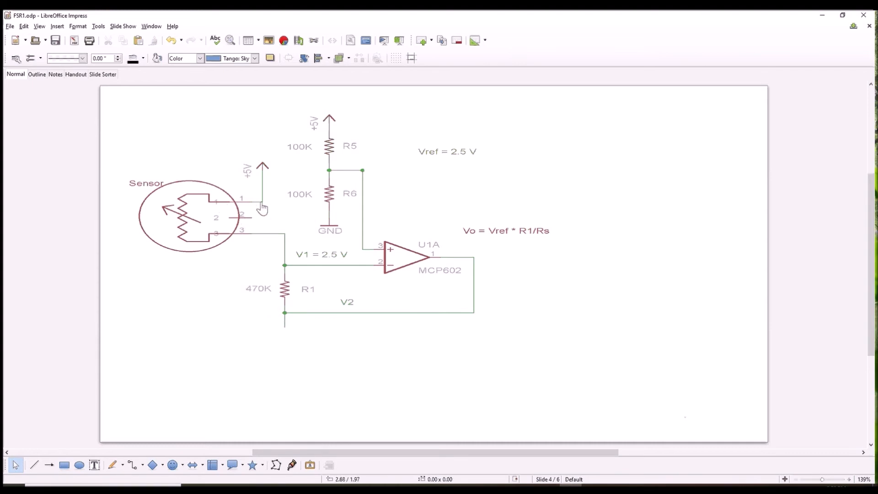
mouse_move(323, 327)
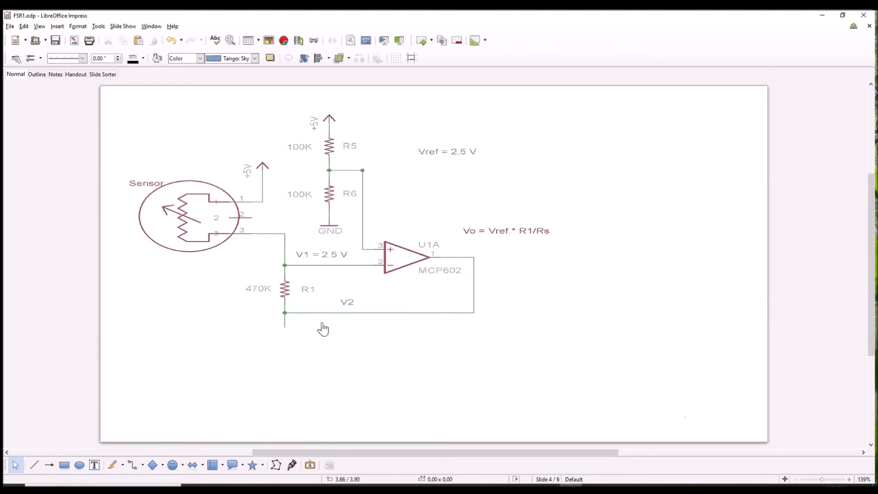
mouse_move(239, 225)
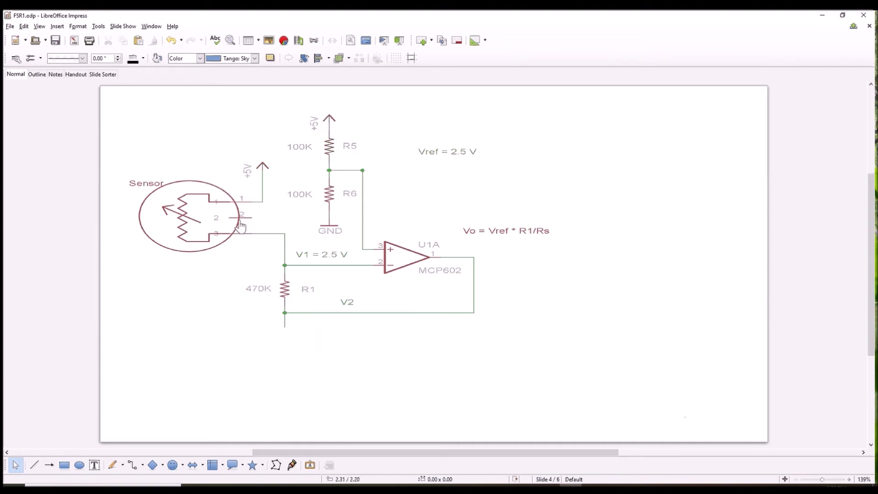
mouse_move(232, 225)
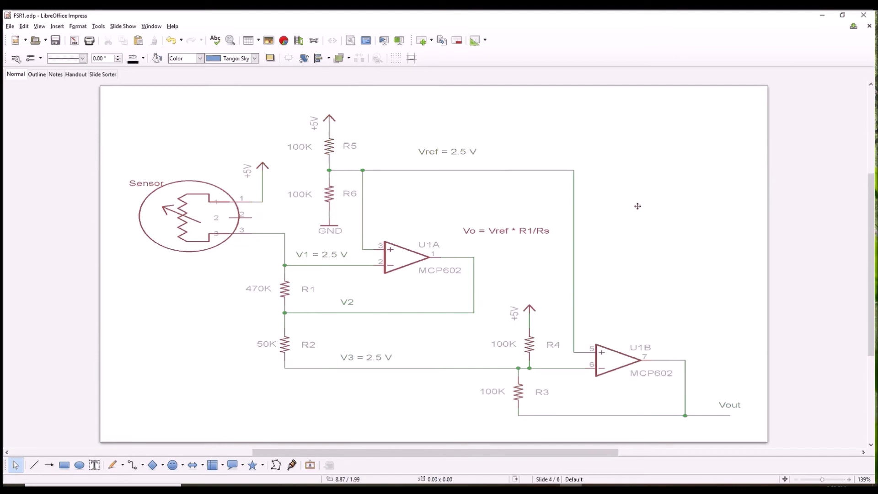
mouse_move(621, 233)
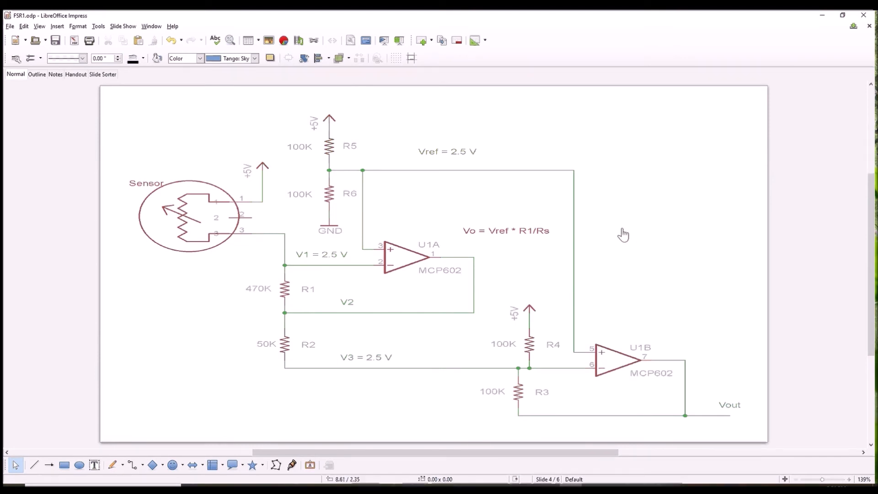
mouse_move(423, 168)
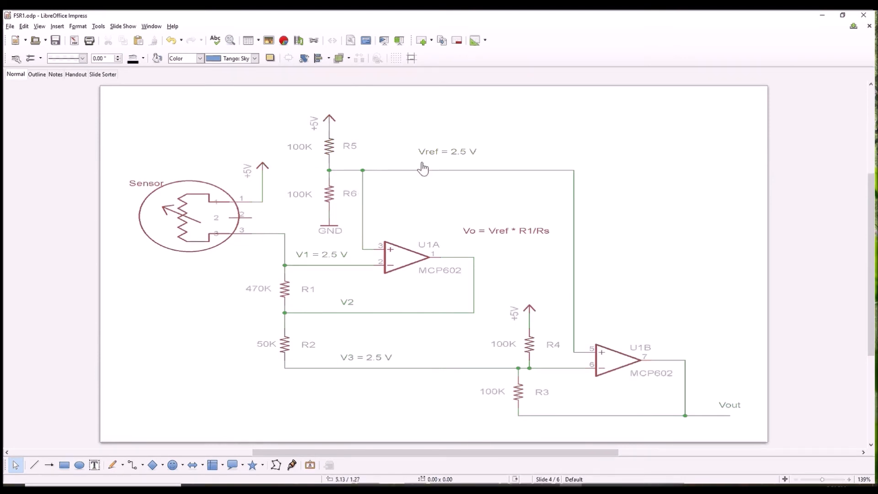
mouse_move(594, 364)
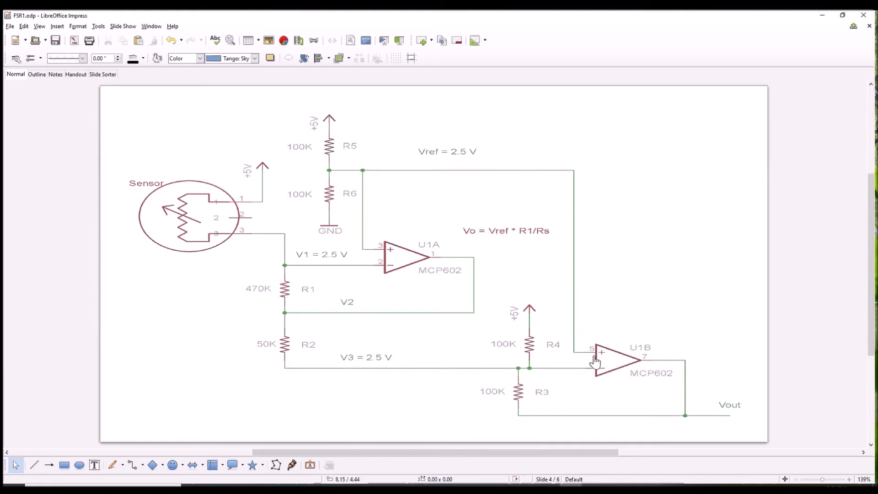
mouse_move(585, 359)
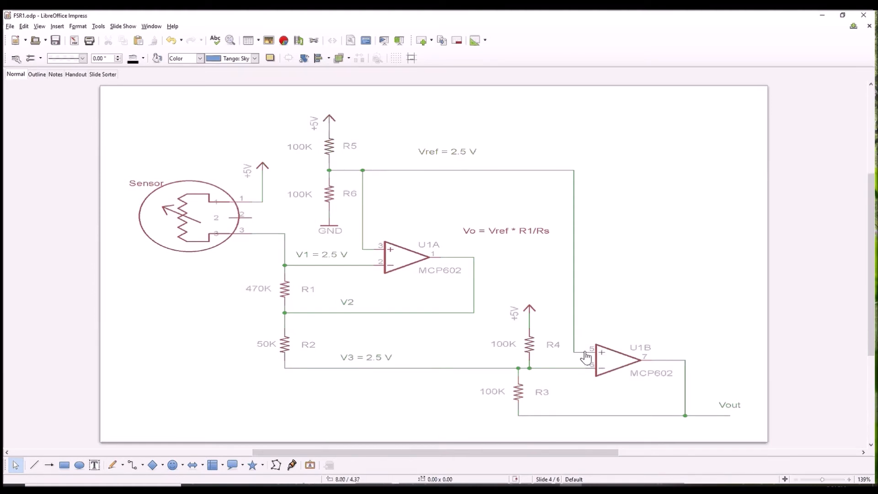
mouse_move(587, 380)
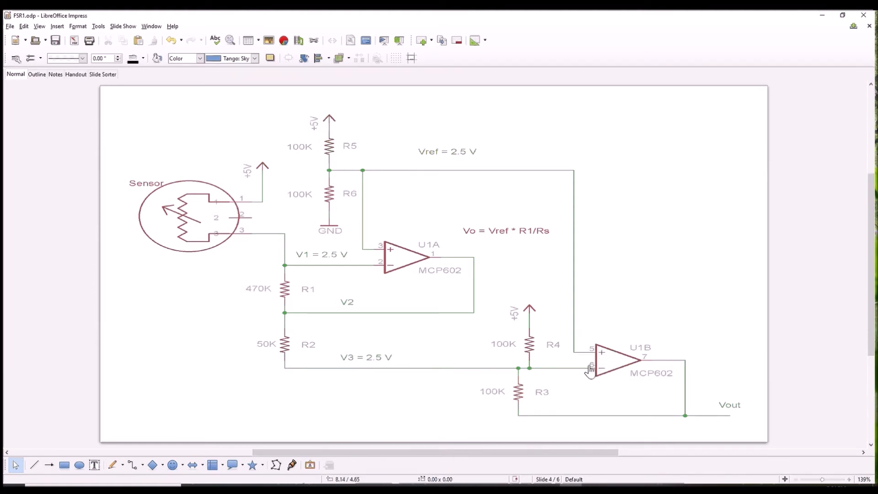
mouse_move(506, 376)
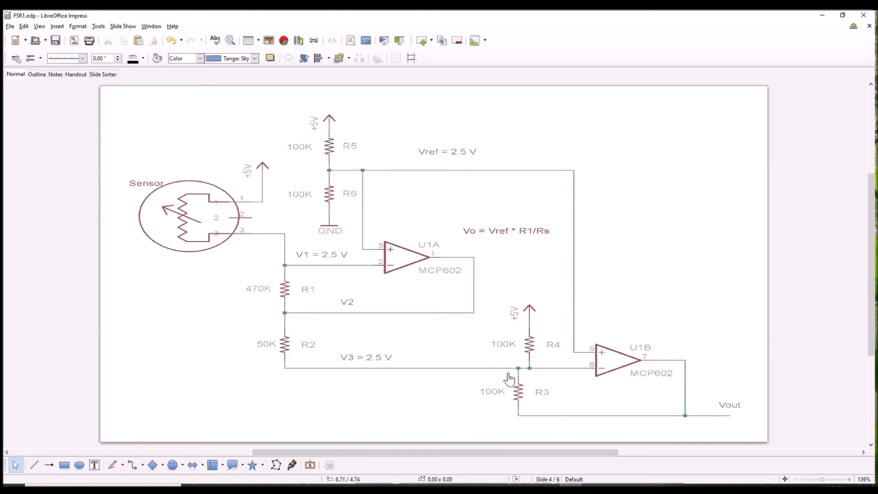
mouse_move(607, 372)
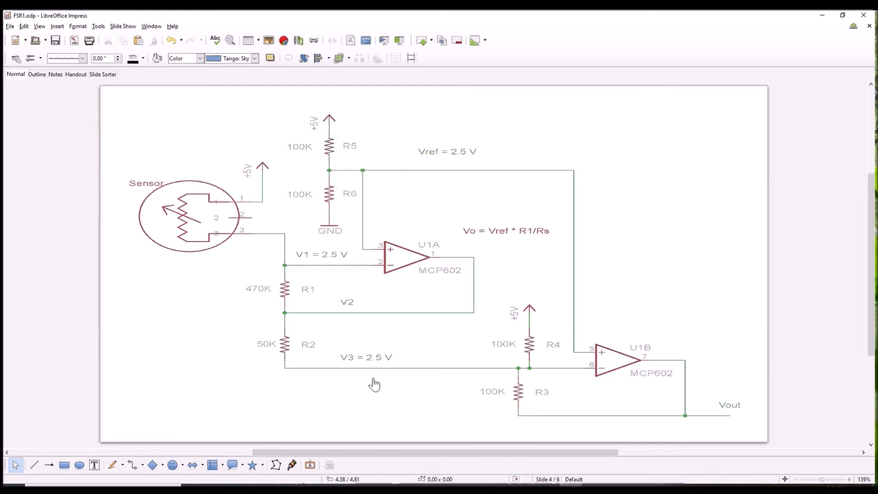
mouse_move(380, 389)
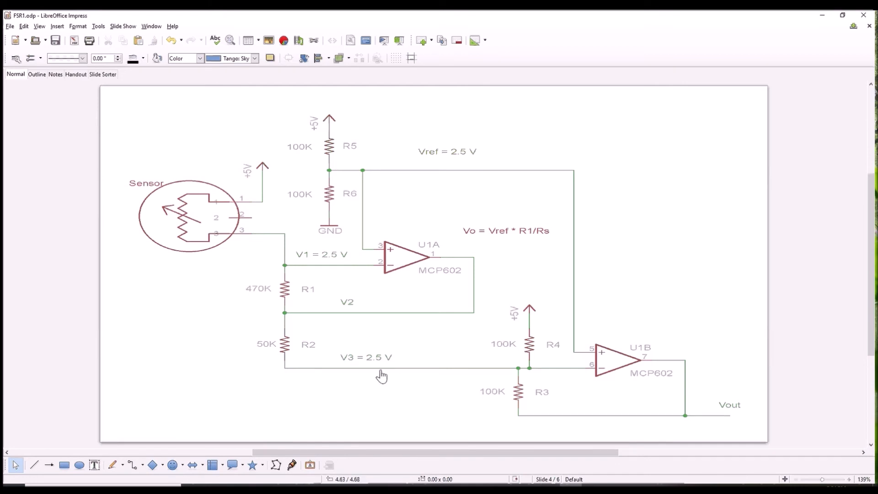
mouse_move(453, 174)
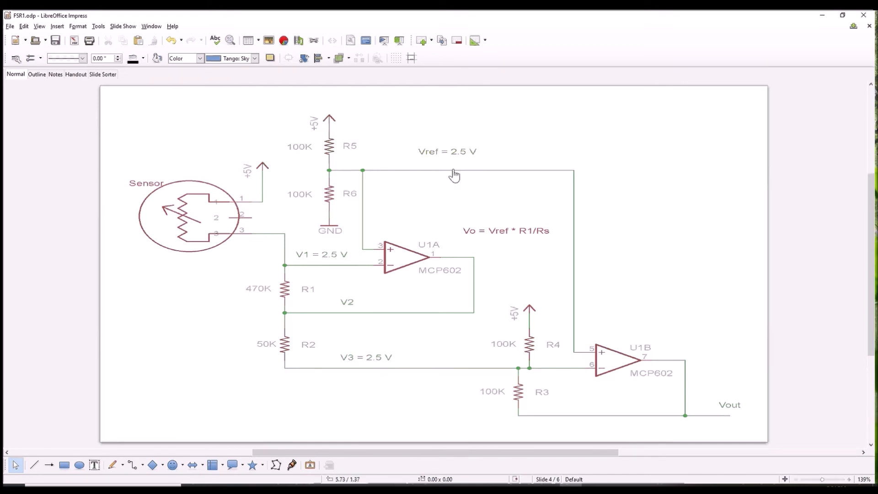
mouse_move(351, 316)
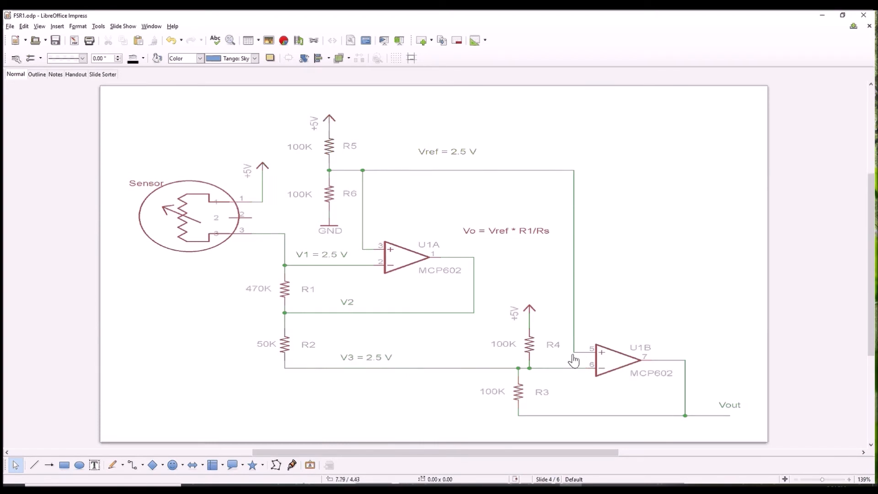
mouse_move(578, 353)
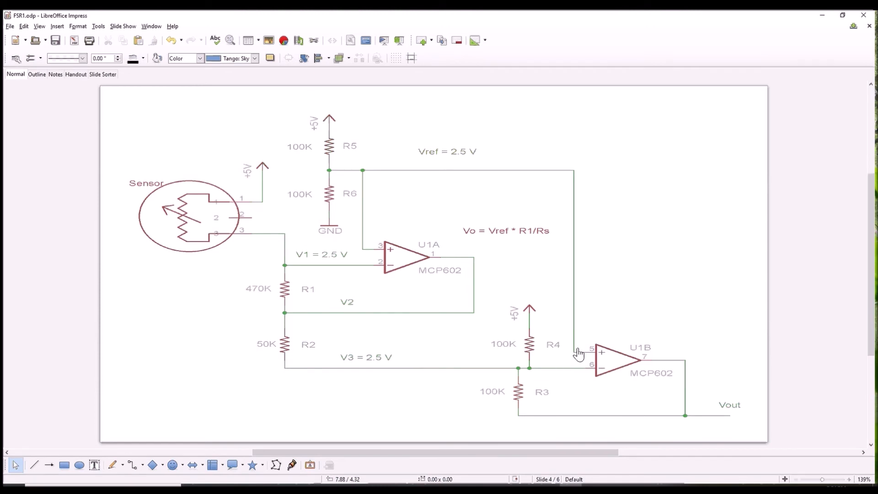
mouse_move(302, 352)
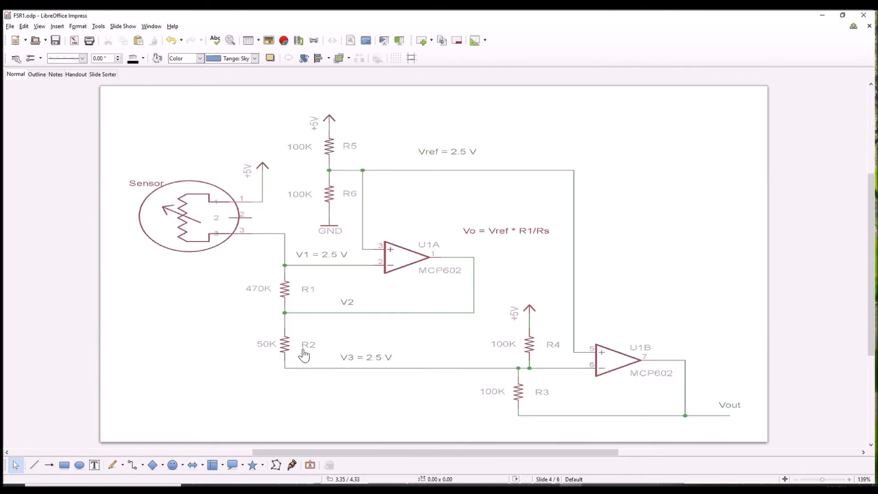
mouse_move(349, 349)
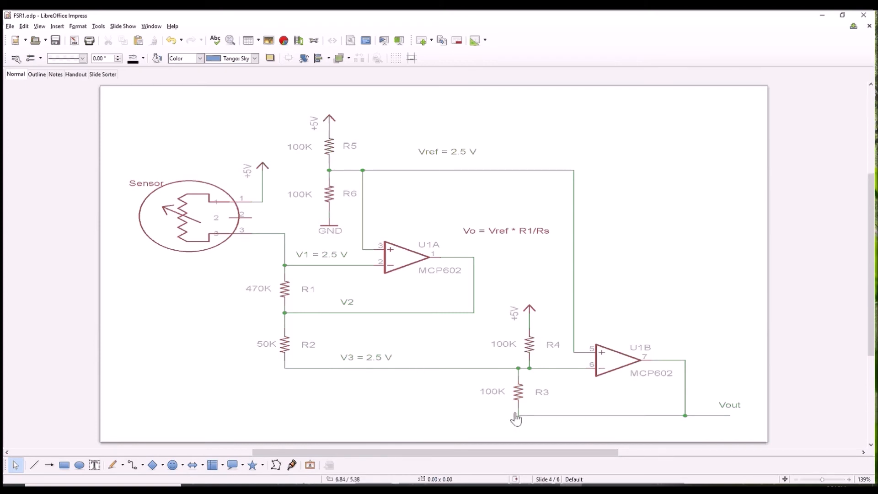
mouse_move(509, 396)
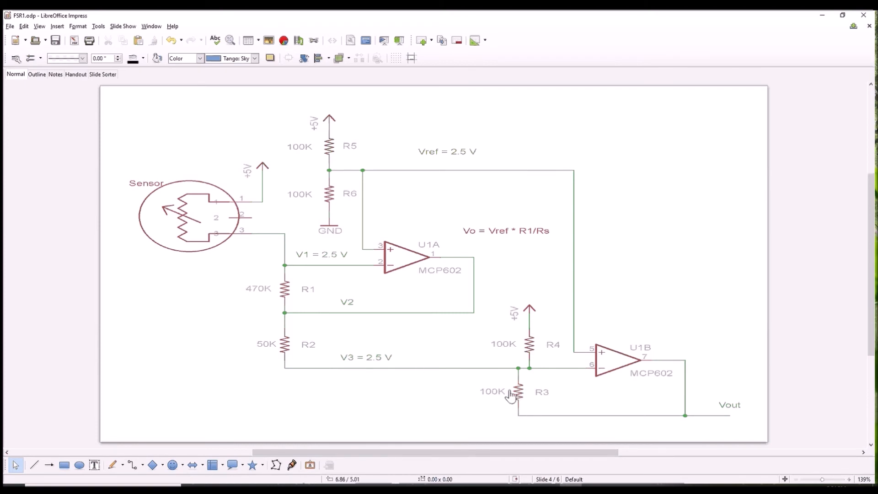
mouse_move(350, 409)
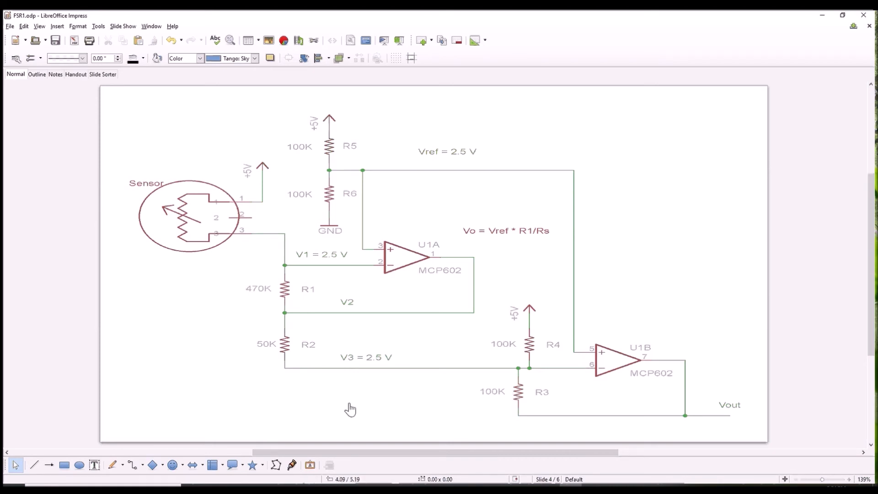
mouse_move(285, 264)
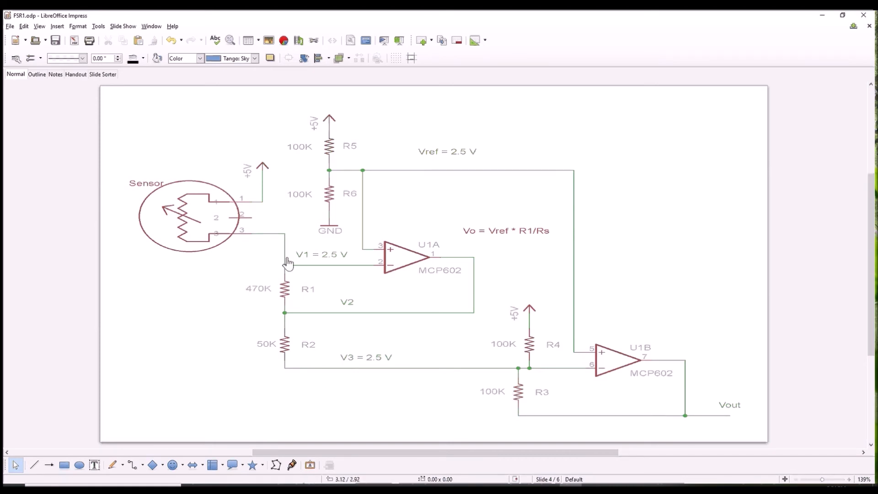
mouse_move(203, 182)
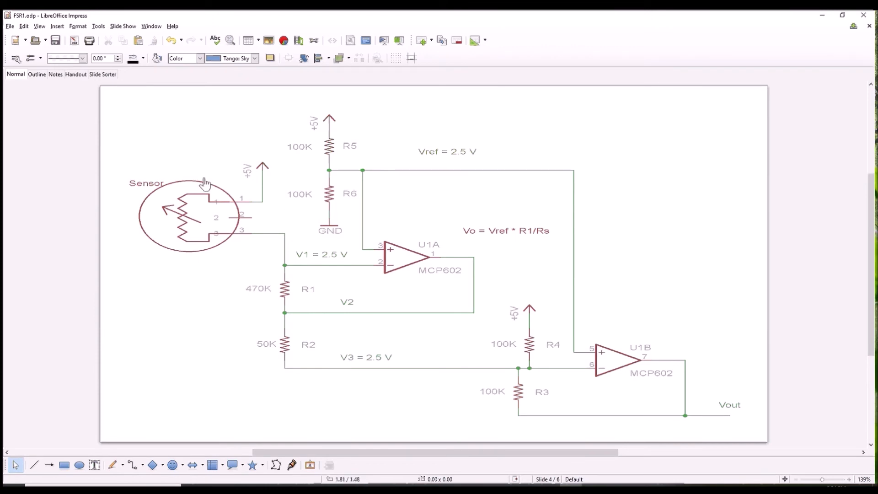
mouse_move(361, 322)
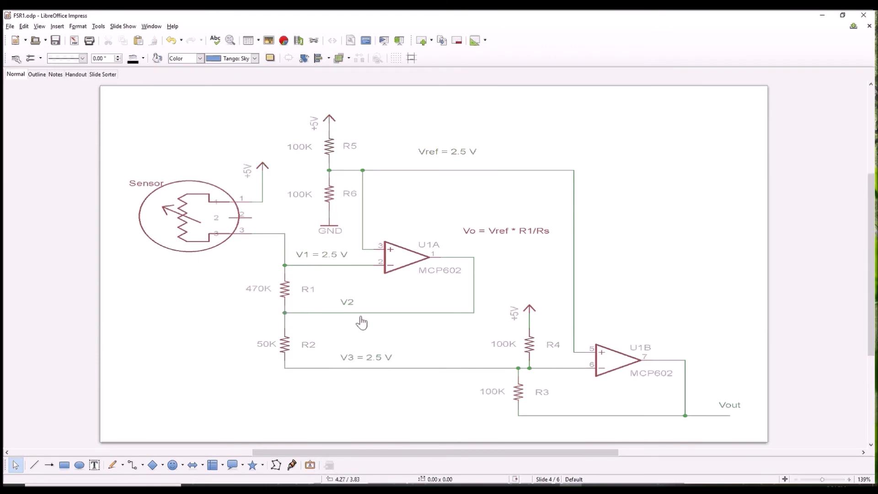
mouse_move(369, 318)
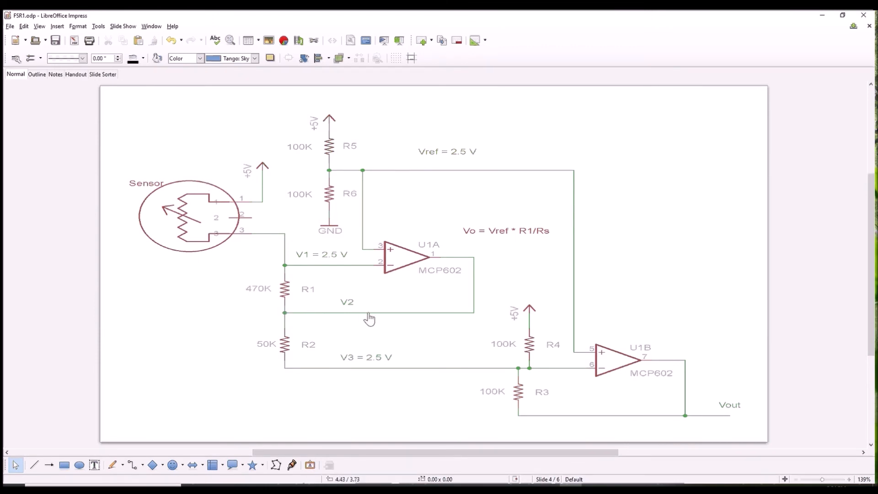
mouse_move(355, 262)
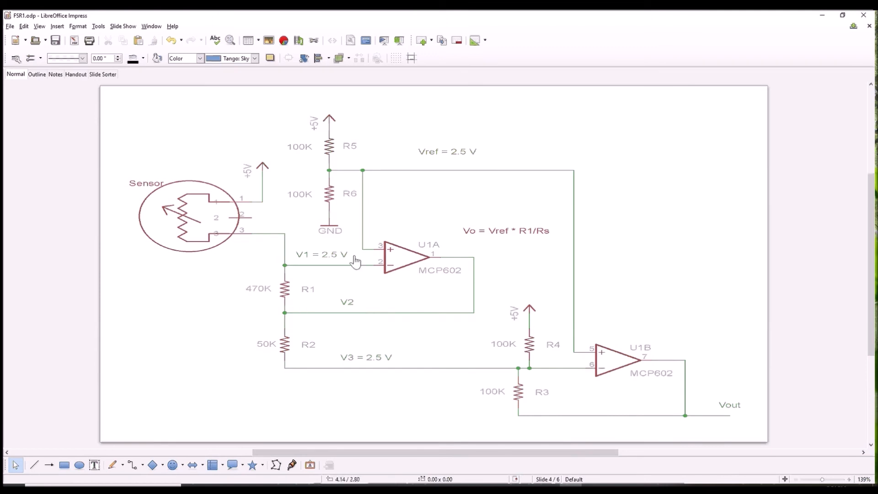
mouse_move(315, 273)
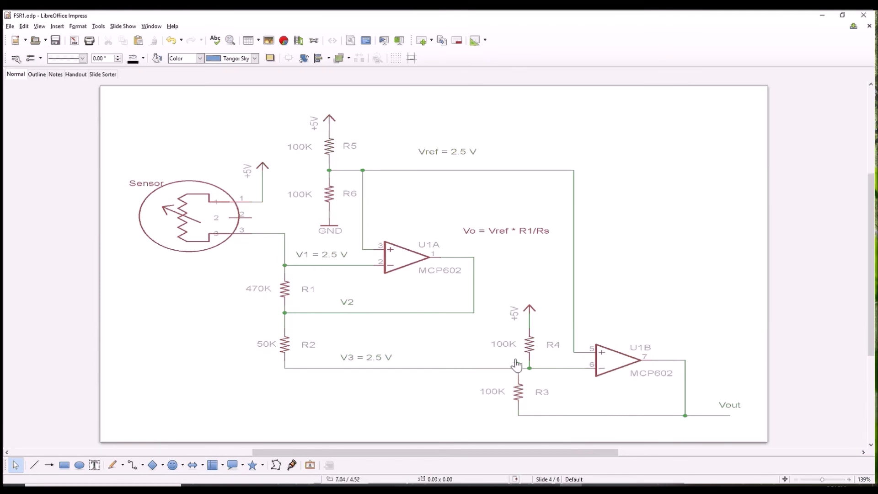
mouse_move(355, 379)
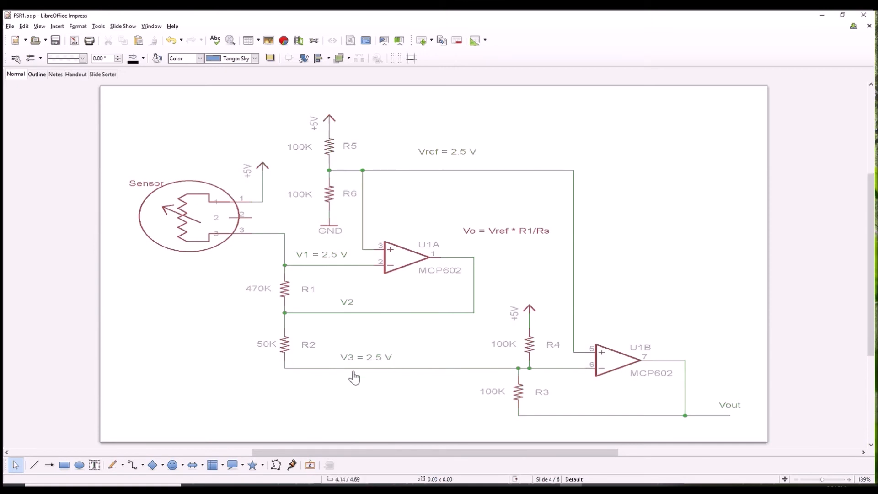
mouse_move(302, 339)
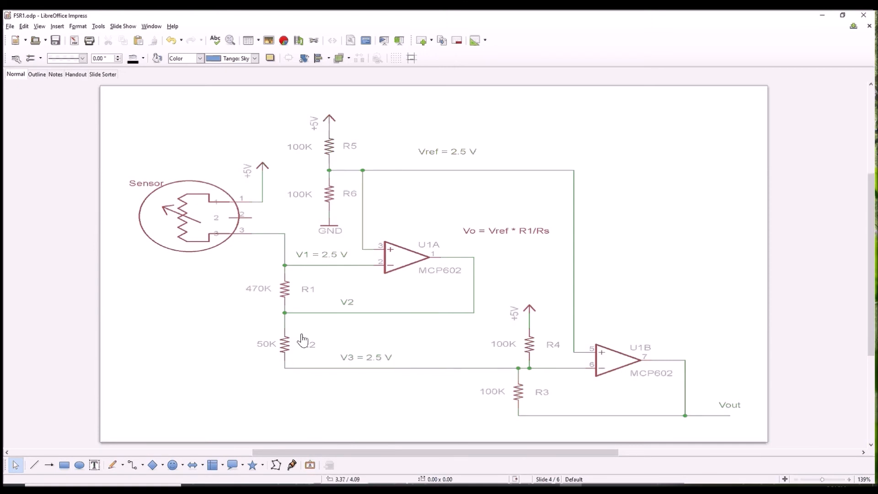
mouse_move(307, 355)
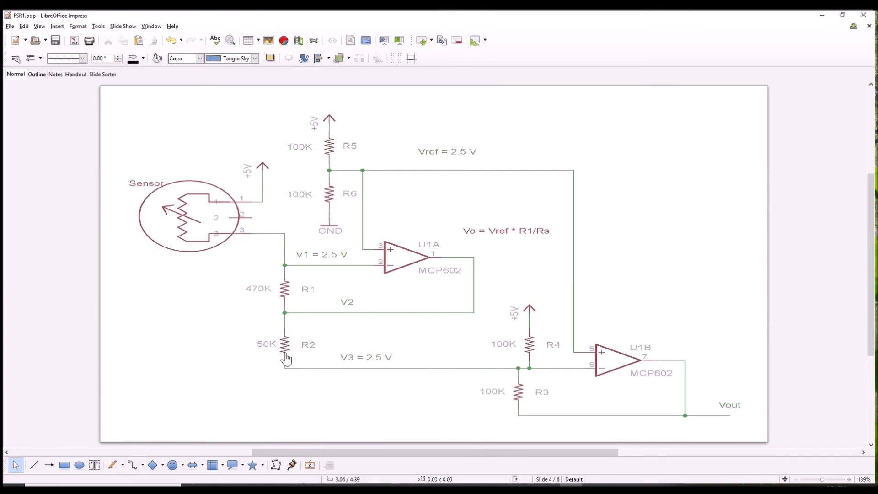
mouse_move(284, 318)
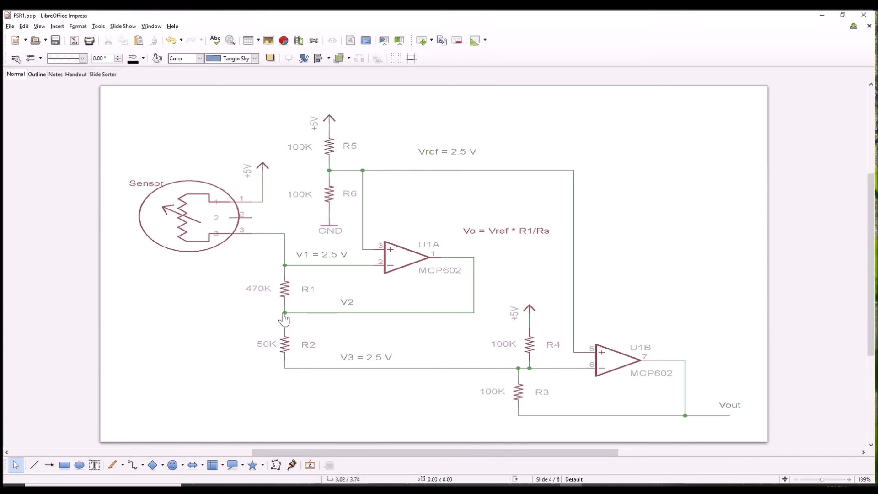
mouse_move(312, 318)
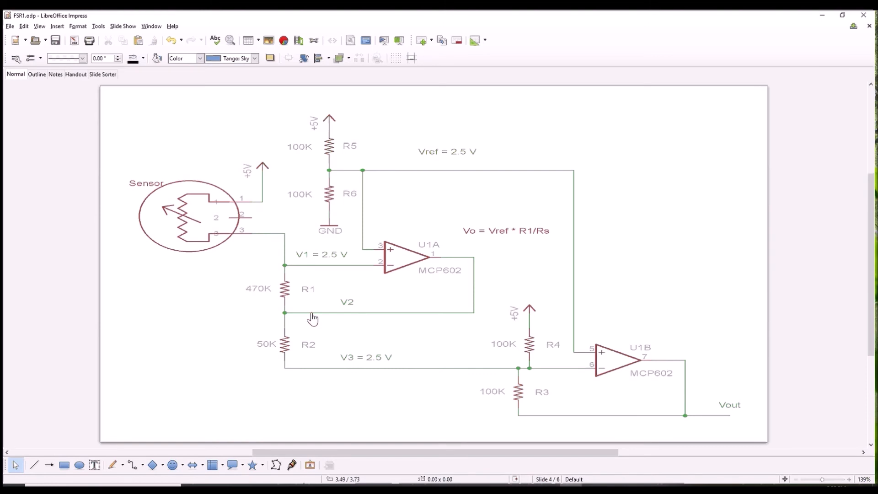
mouse_move(353, 375)
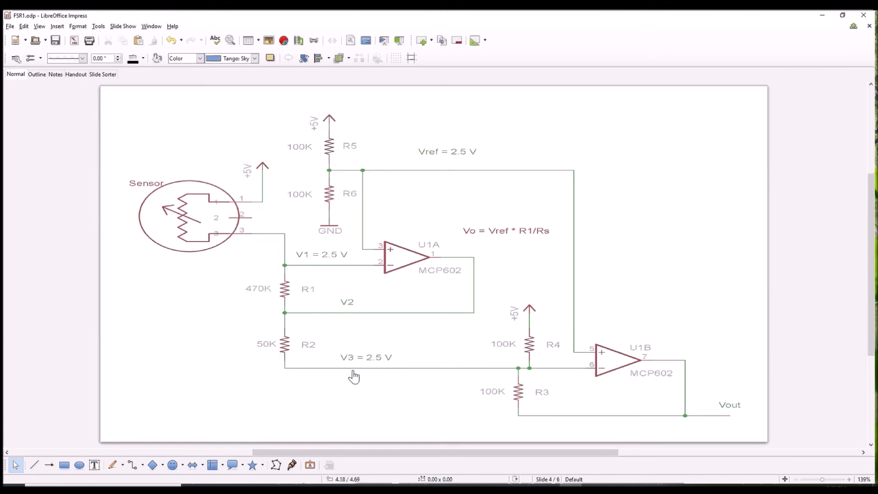
mouse_move(269, 337)
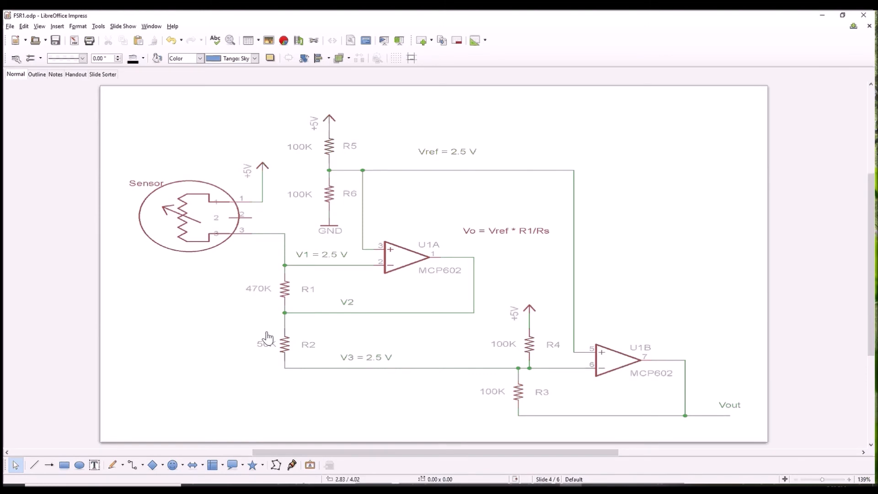
mouse_move(283, 359)
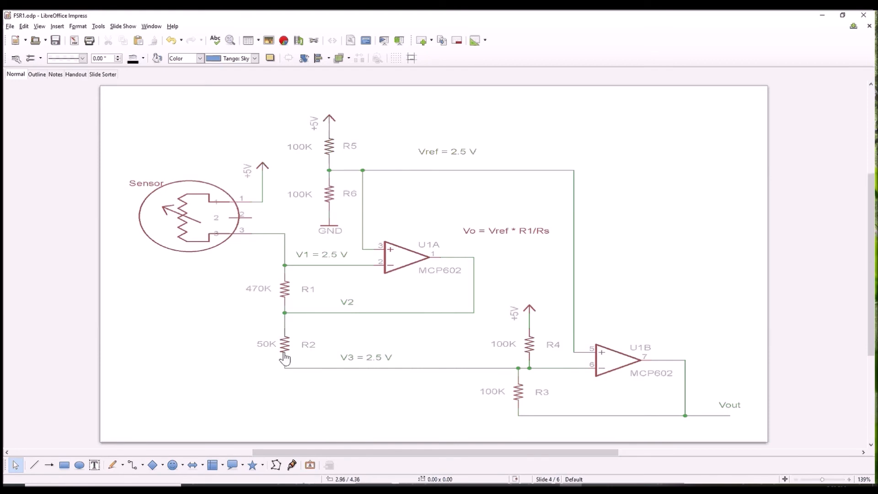
mouse_move(404, 370)
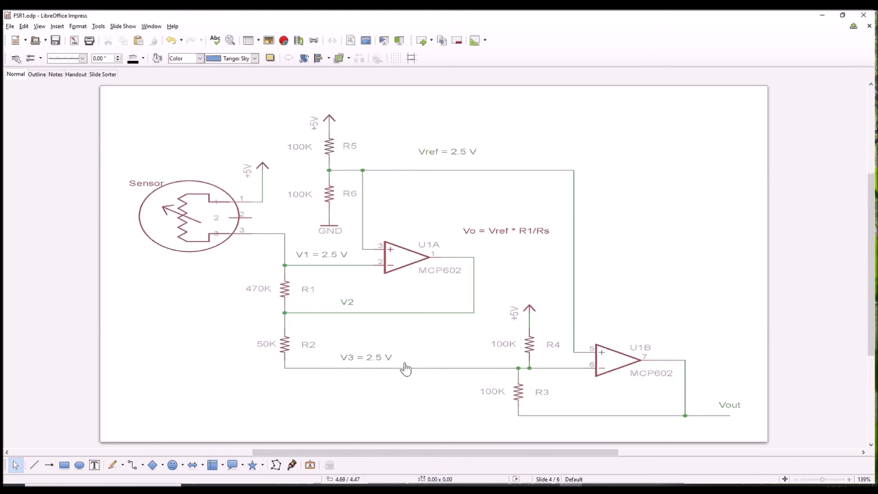
mouse_move(513, 413)
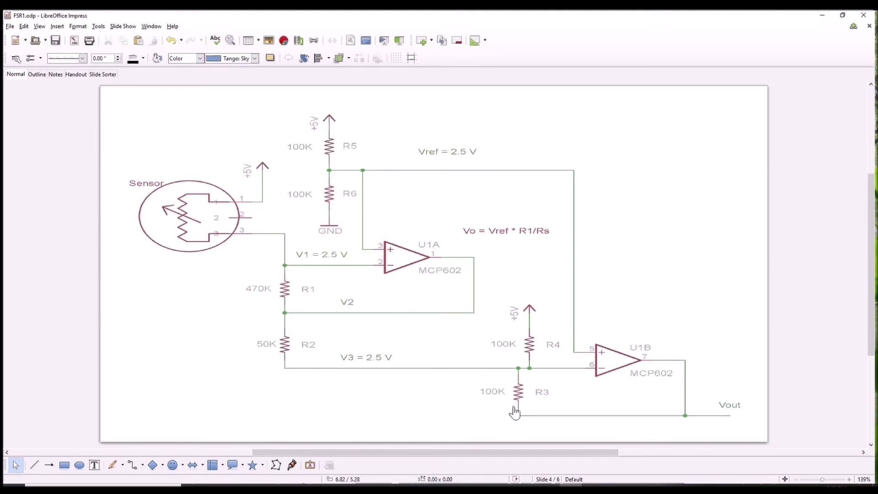
mouse_move(459, 378)
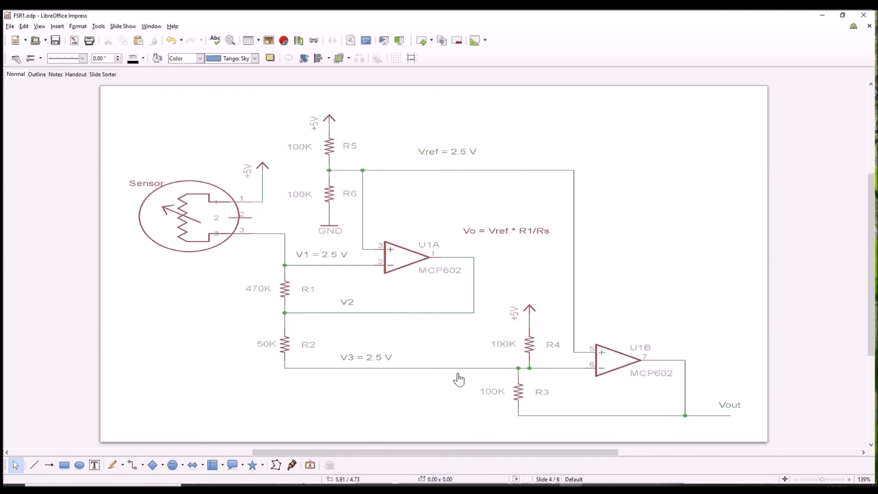
mouse_move(515, 364)
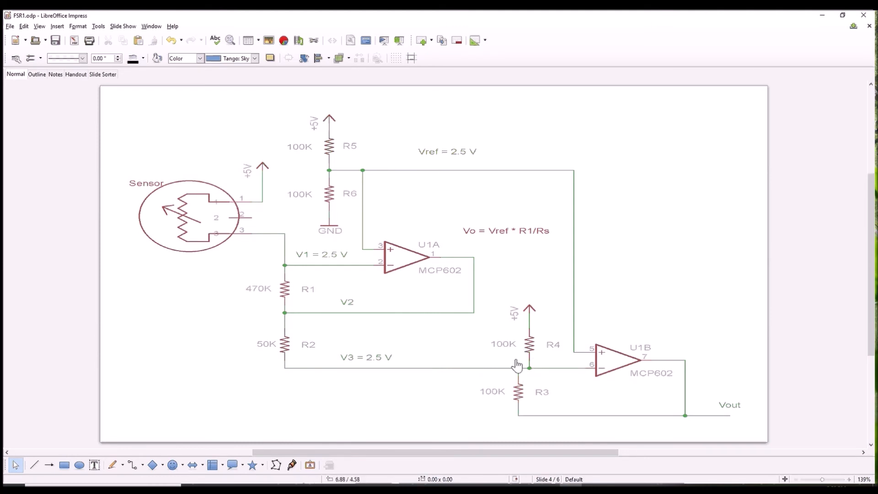
mouse_move(531, 313)
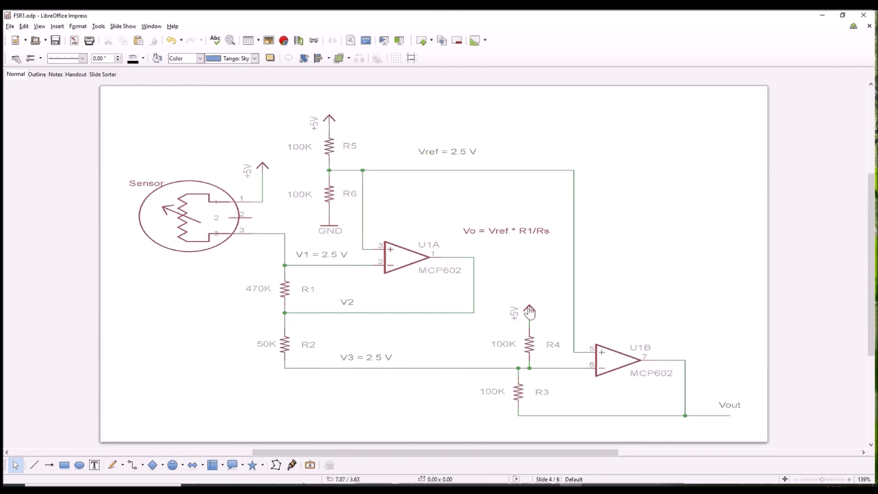
mouse_move(455, 372)
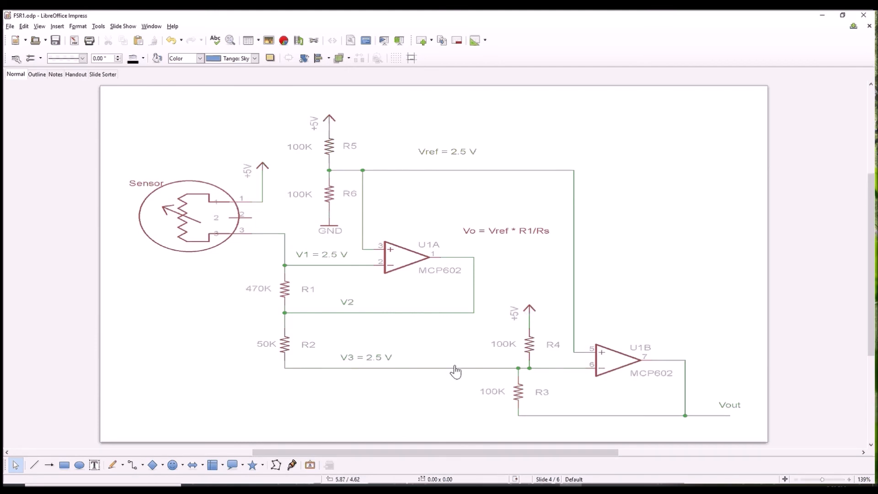
mouse_move(680, 421)
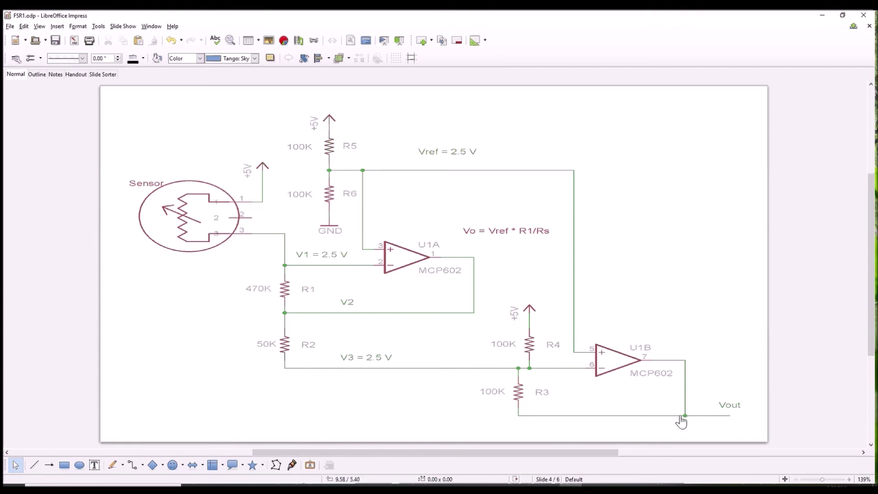
mouse_move(393, 371)
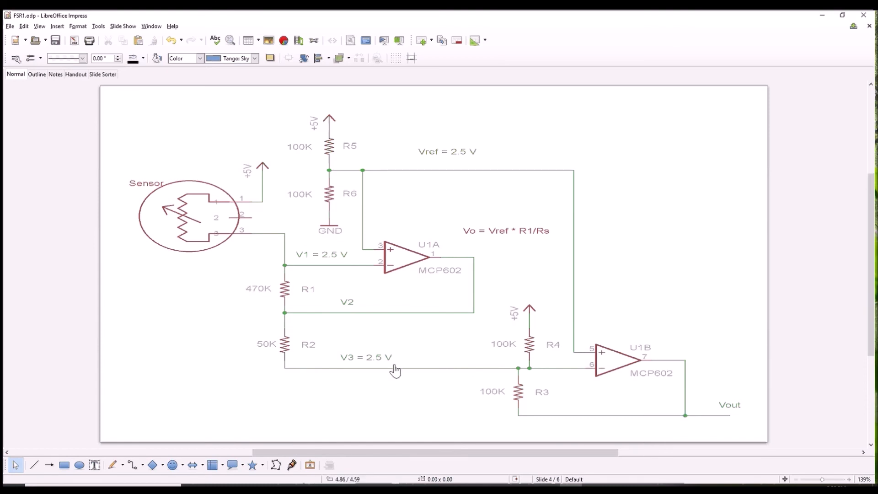
mouse_move(565, 405)
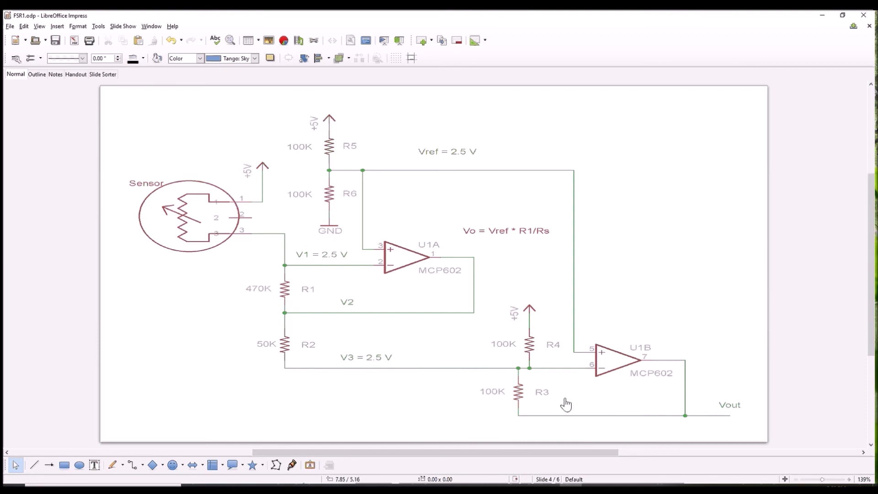
mouse_move(675, 417)
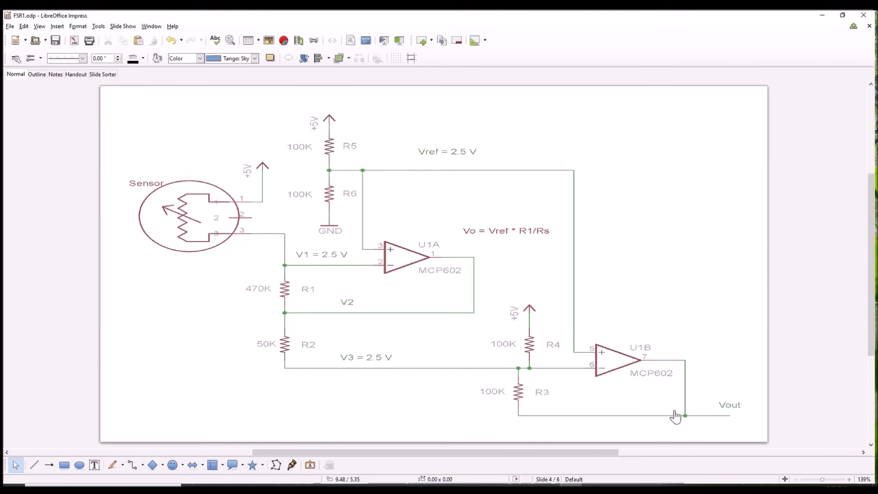
mouse_move(527, 354)
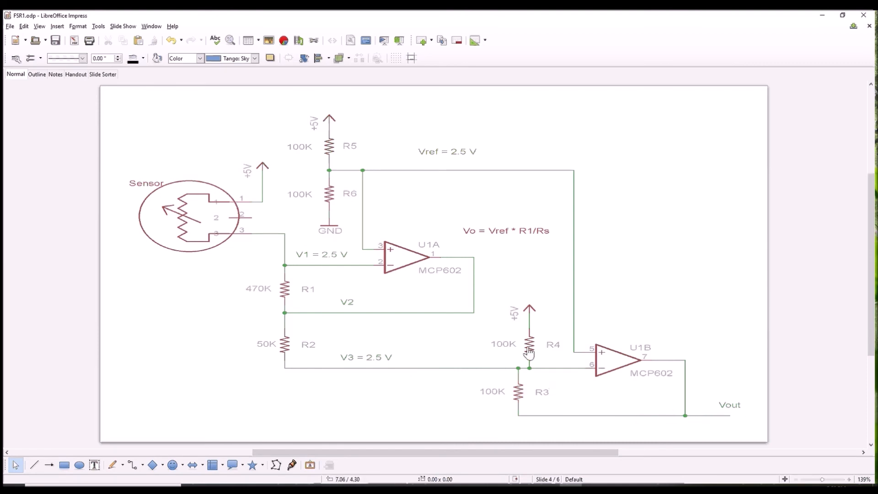
mouse_move(528, 397)
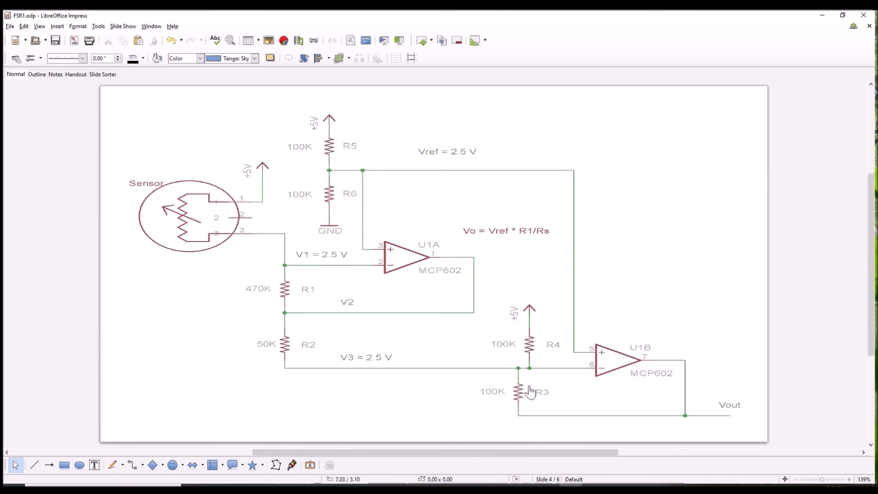
mouse_move(360, 354)
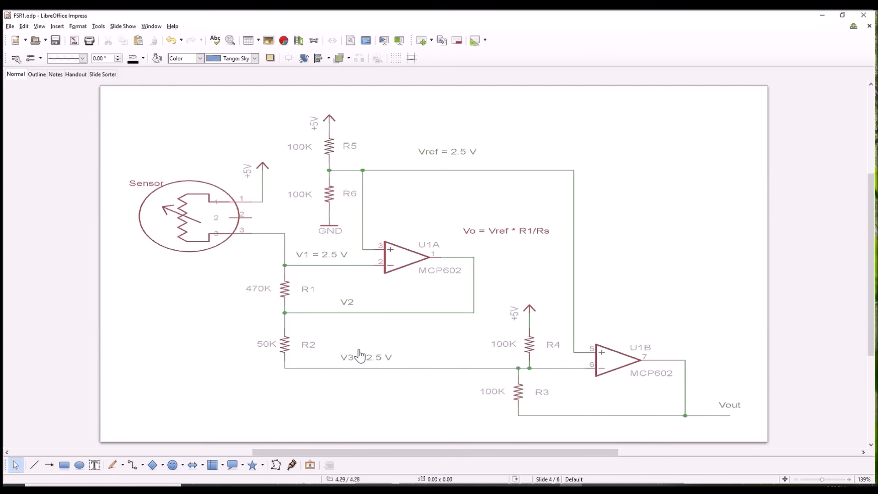
mouse_move(633, 412)
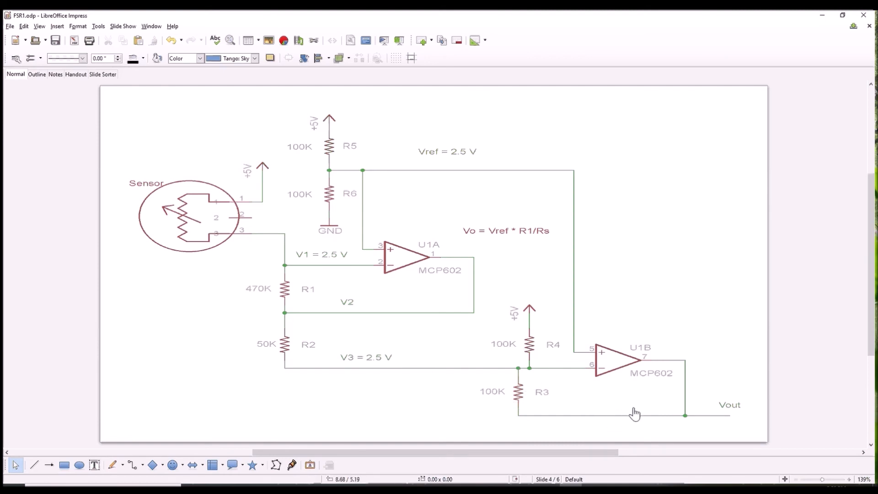
mouse_move(686, 424)
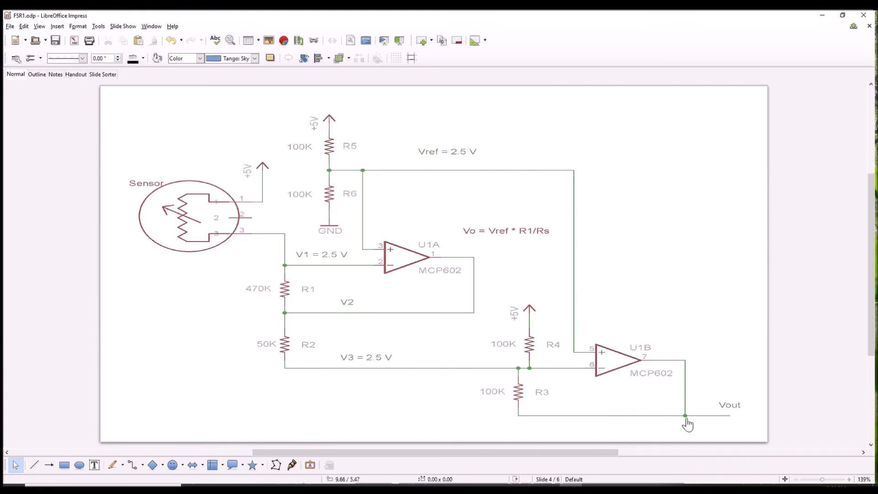
mouse_move(519, 376)
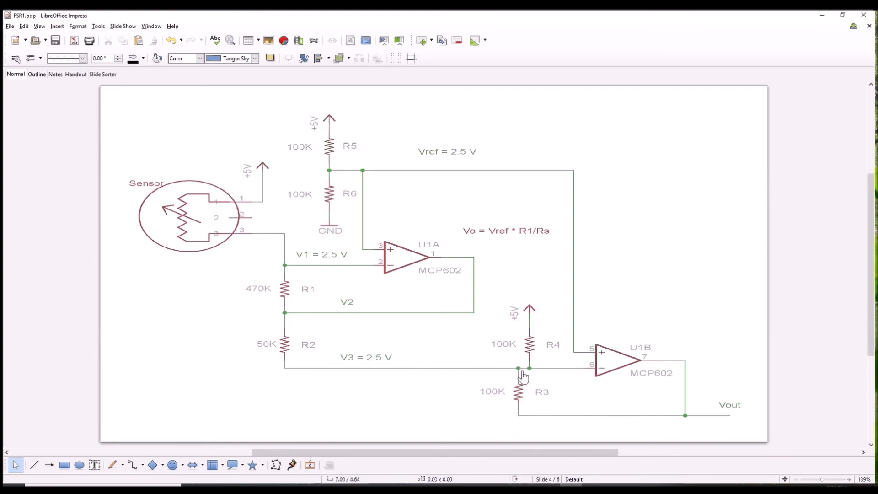
mouse_move(527, 393)
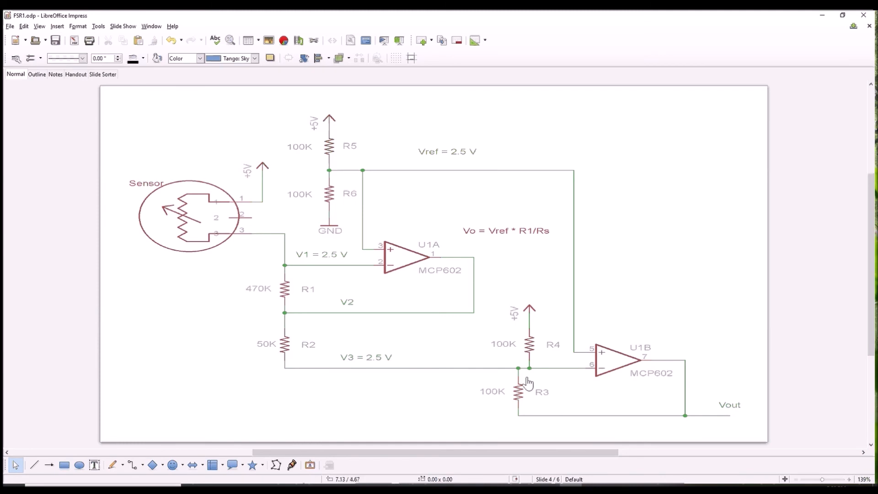
mouse_move(682, 417)
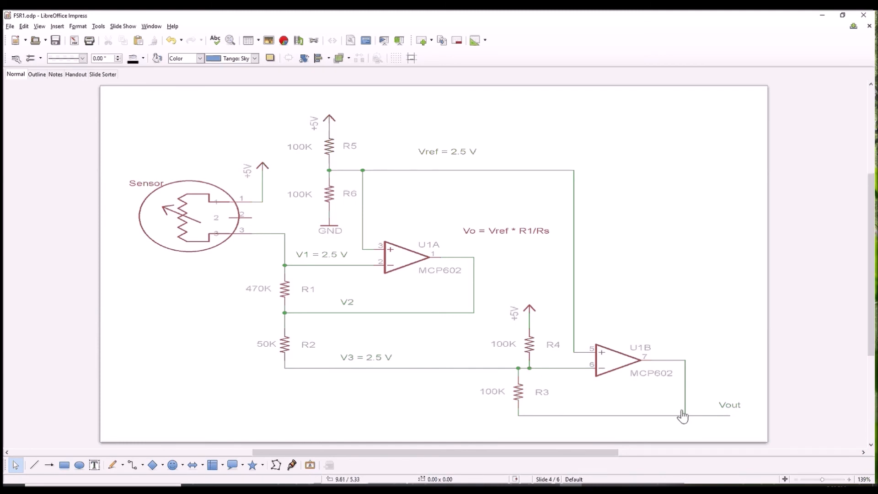
mouse_move(694, 424)
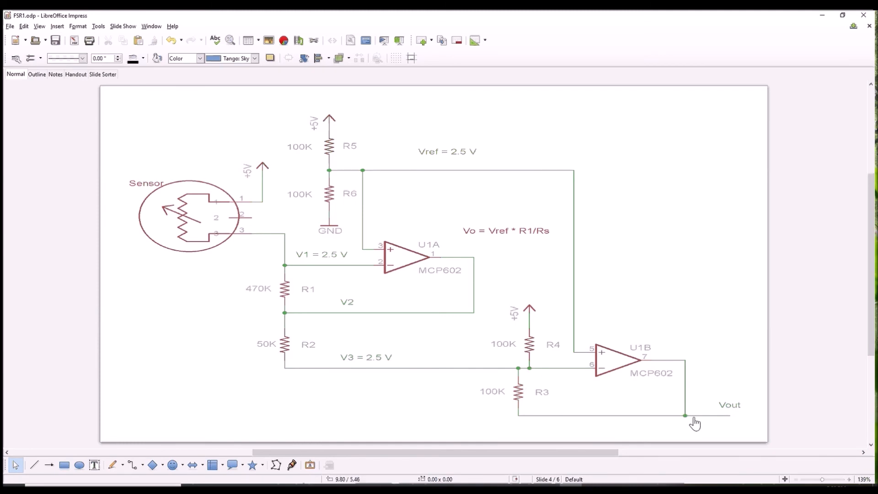
mouse_move(140, 243)
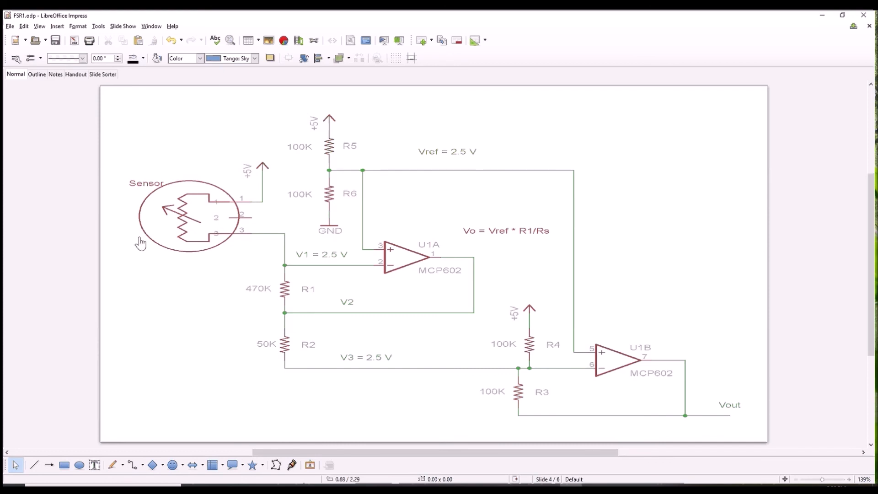
mouse_move(279, 259)
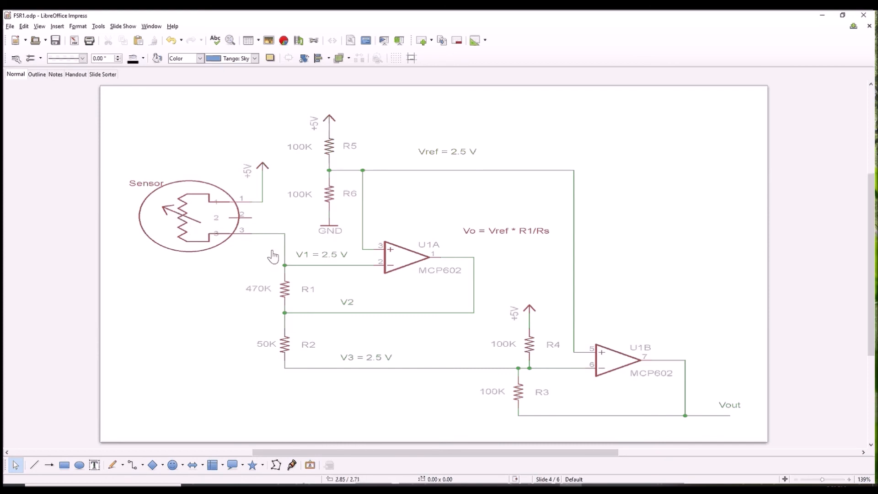
mouse_move(296, 321)
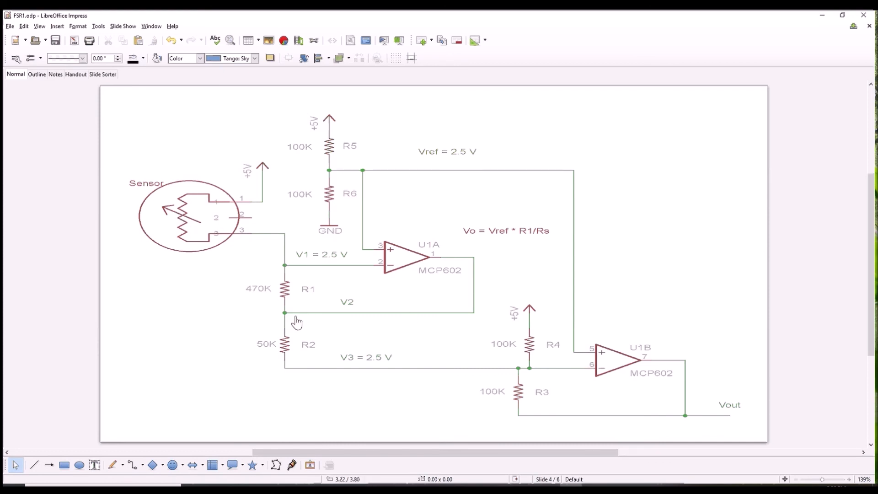
mouse_move(290, 319)
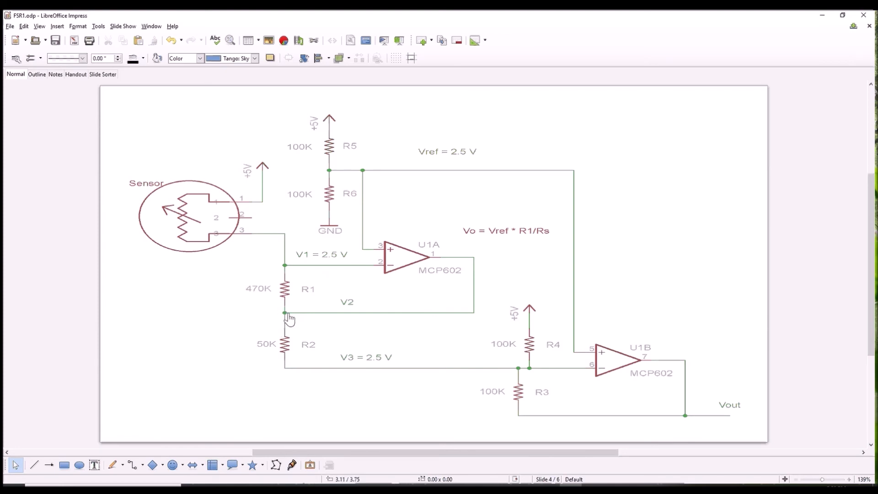
mouse_move(286, 345)
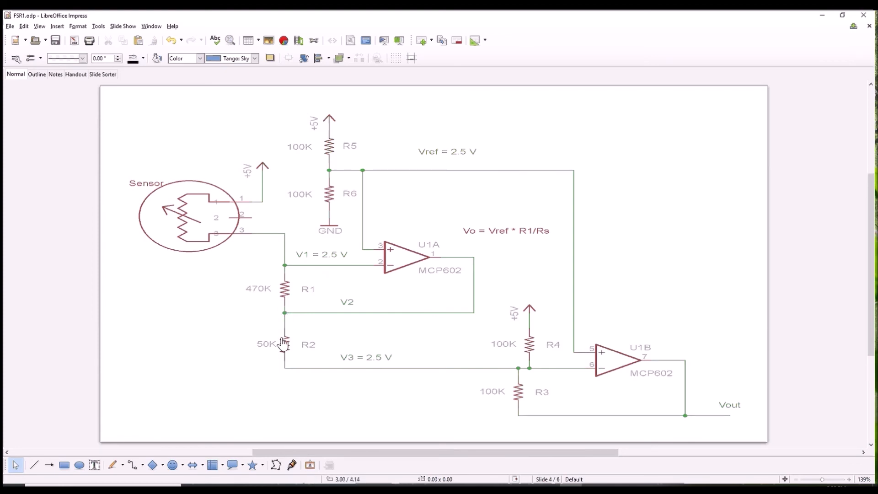
mouse_move(382, 402)
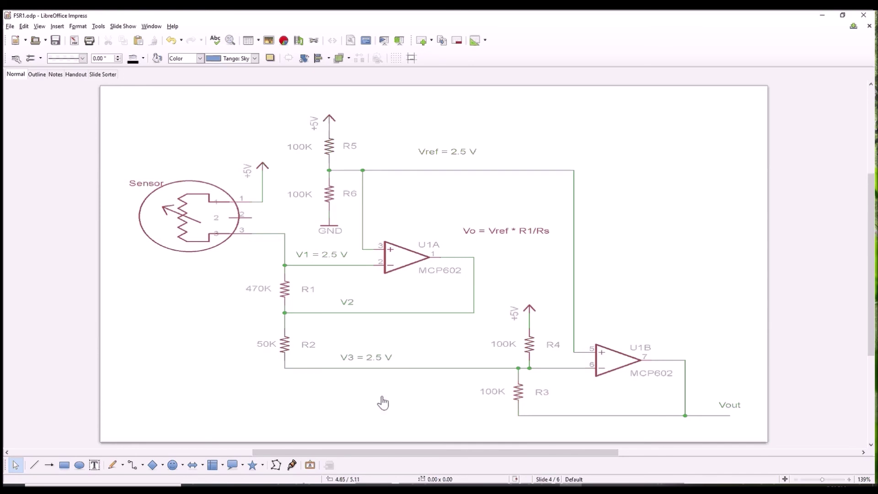
mouse_move(295, 345)
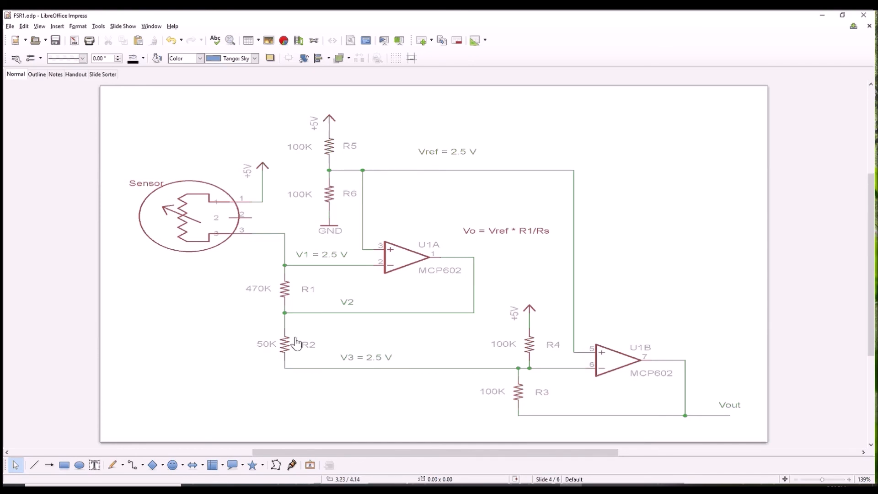
mouse_move(531, 343)
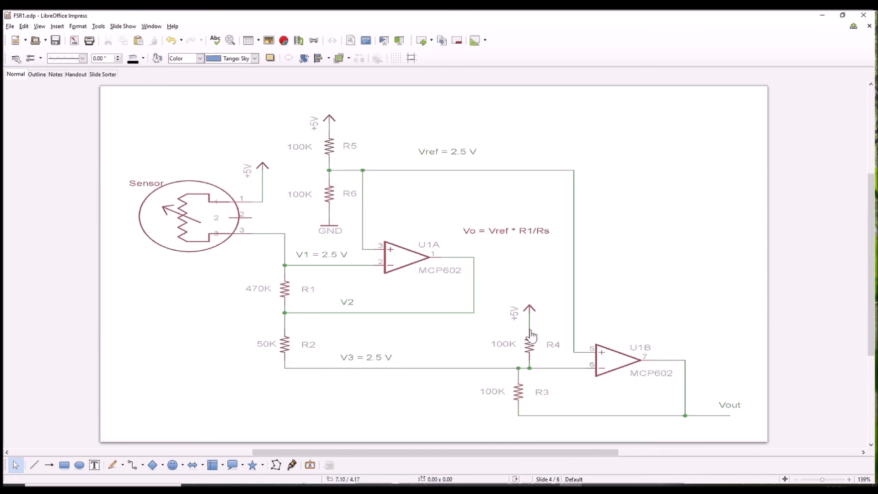
mouse_move(531, 318)
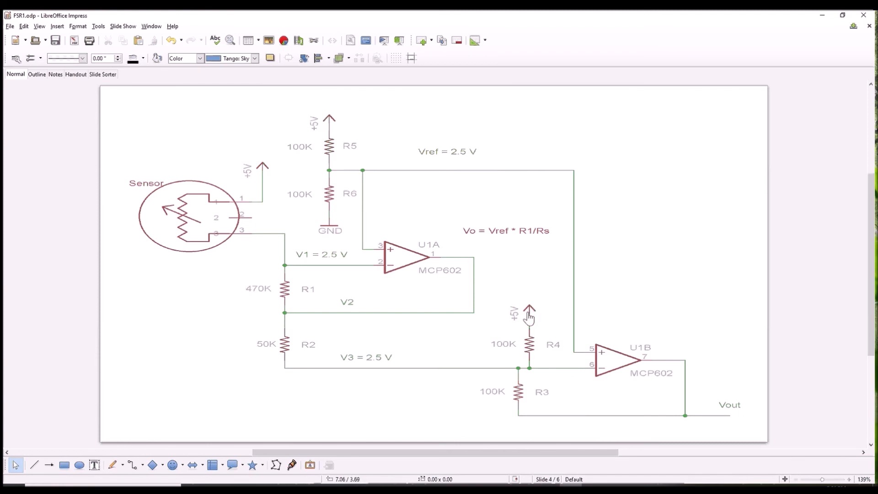
mouse_move(606, 363)
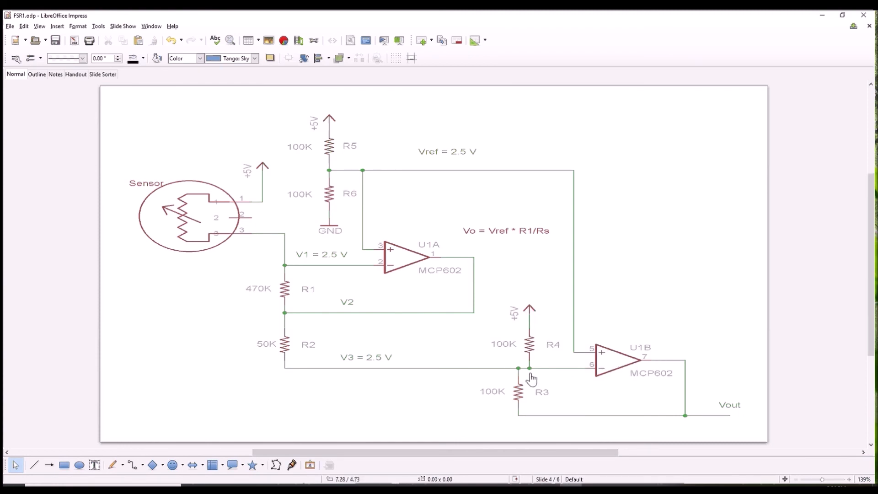
mouse_move(472, 373)
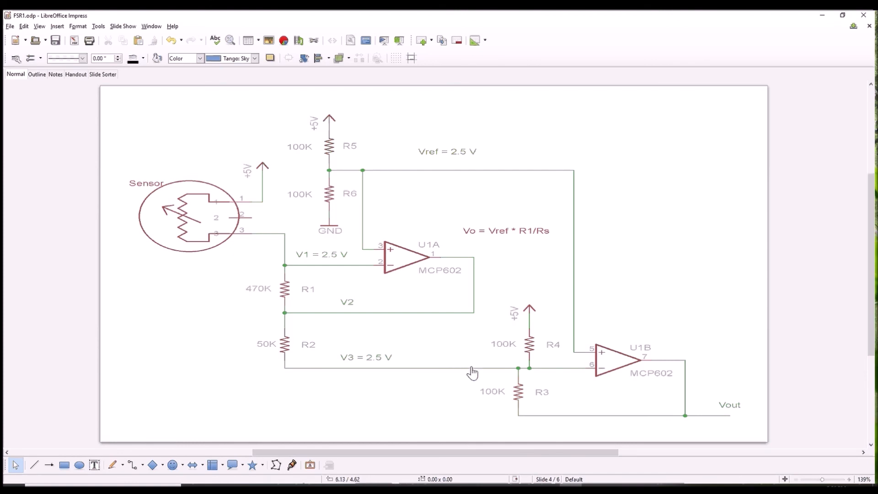
mouse_move(563, 417)
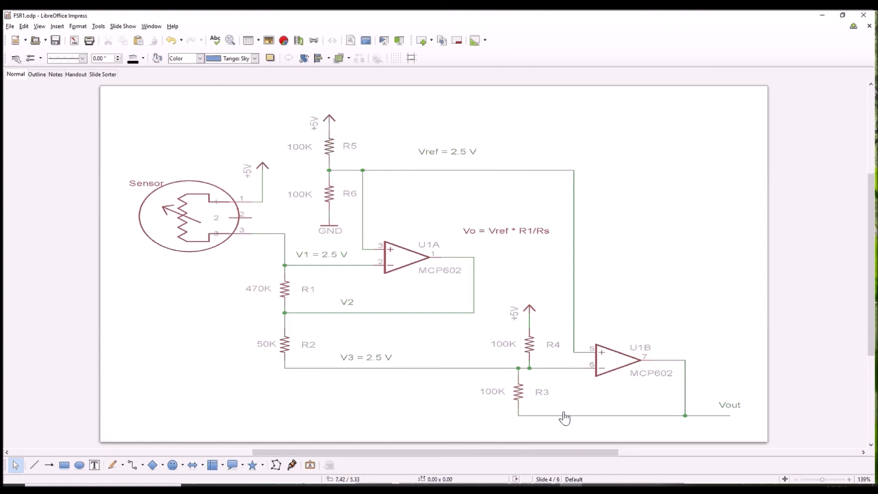
mouse_move(669, 386)
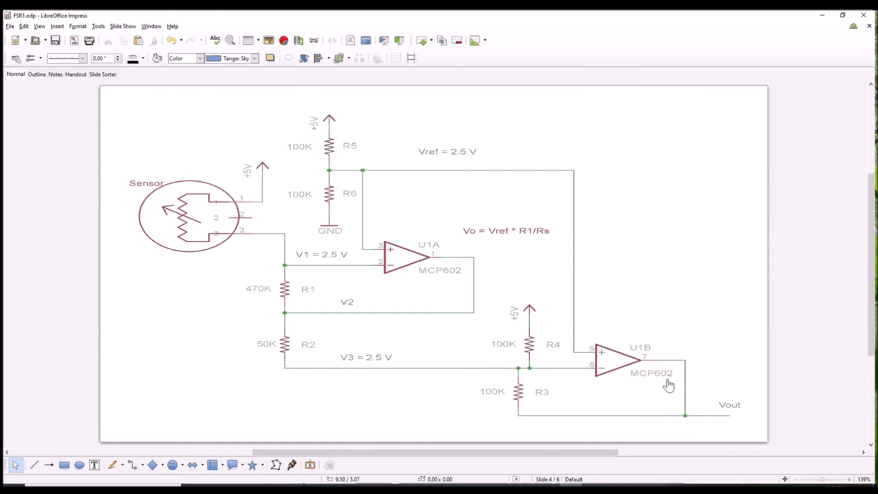
mouse_move(520, 415)
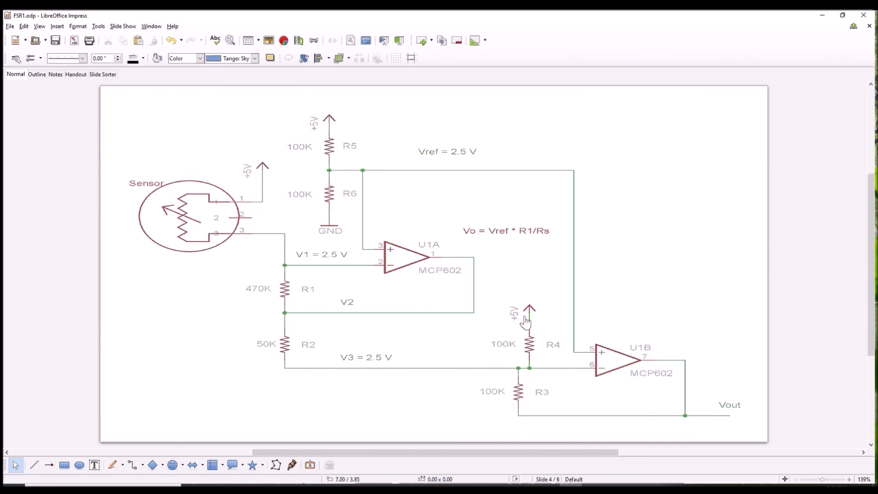
mouse_move(516, 406)
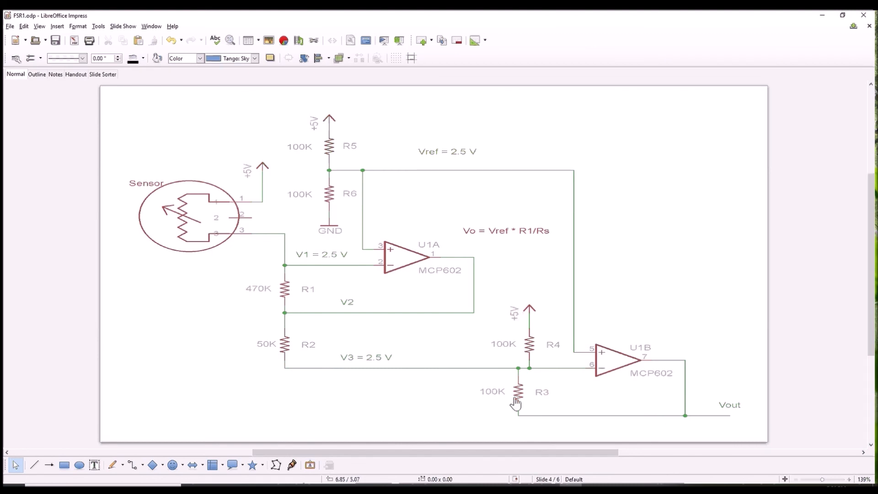
mouse_move(528, 354)
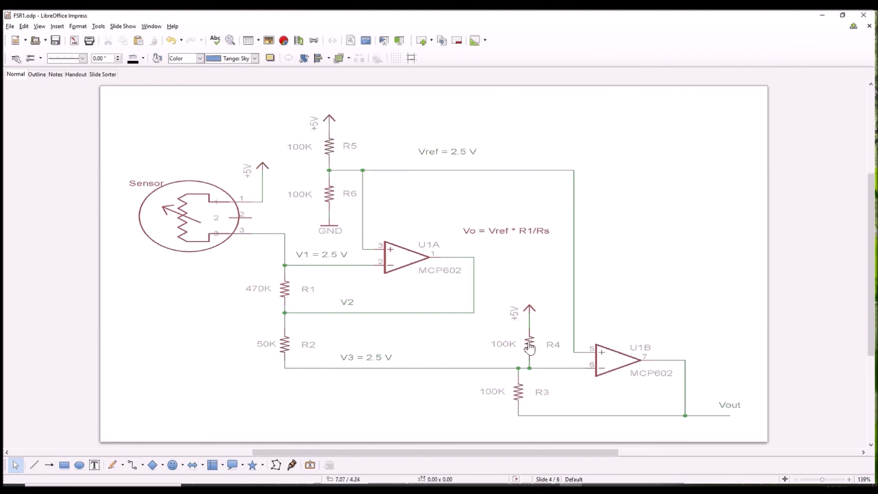
mouse_move(532, 361)
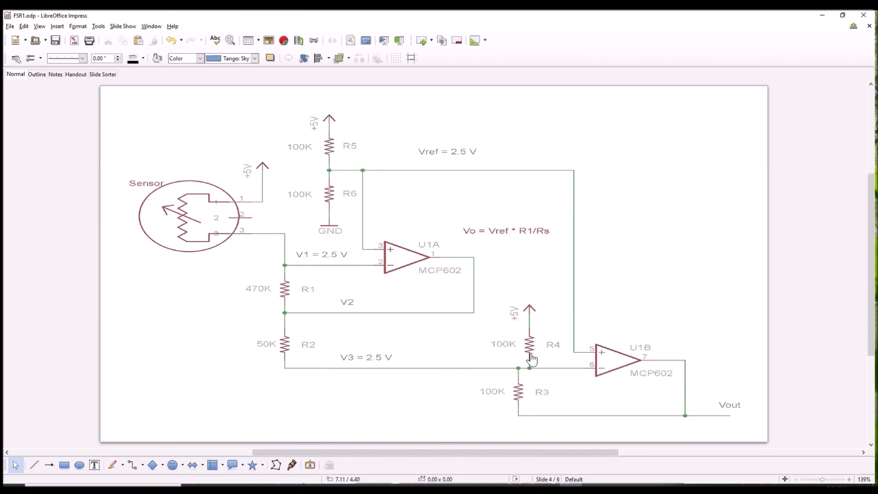
mouse_move(550, 339)
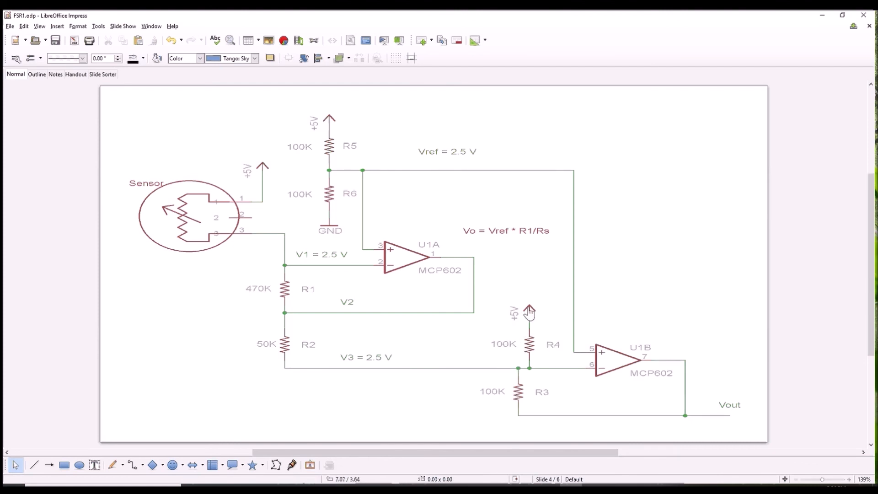
mouse_move(277, 331)
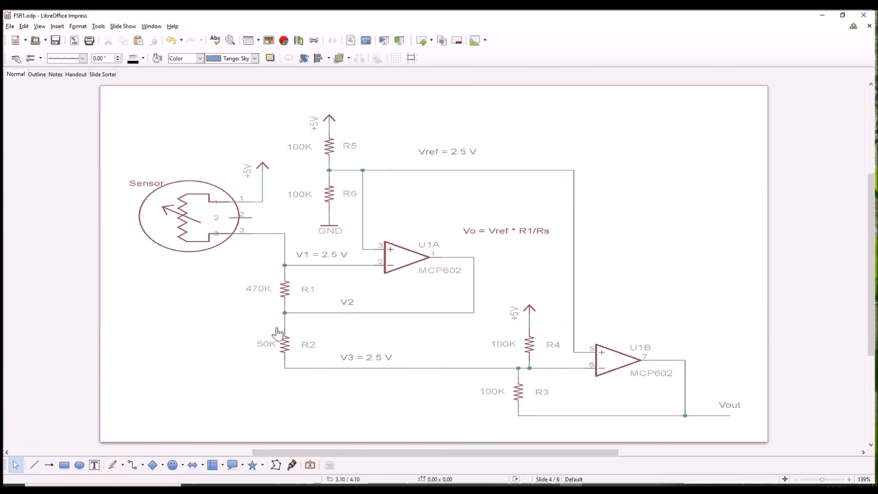
mouse_move(433, 417)
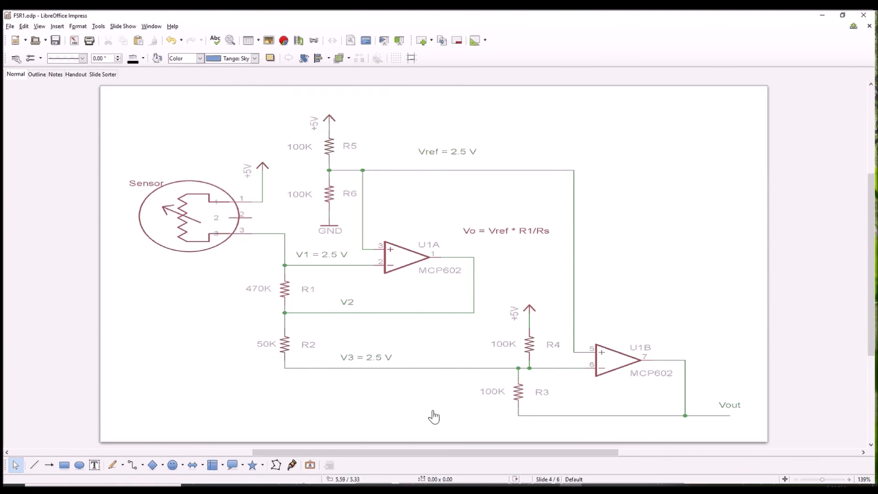
mouse_move(476, 394)
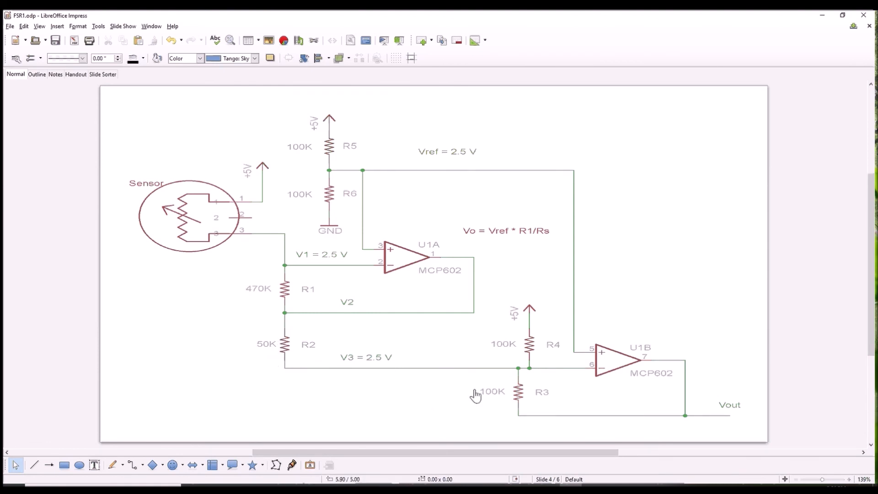
mouse_move(563, 368)
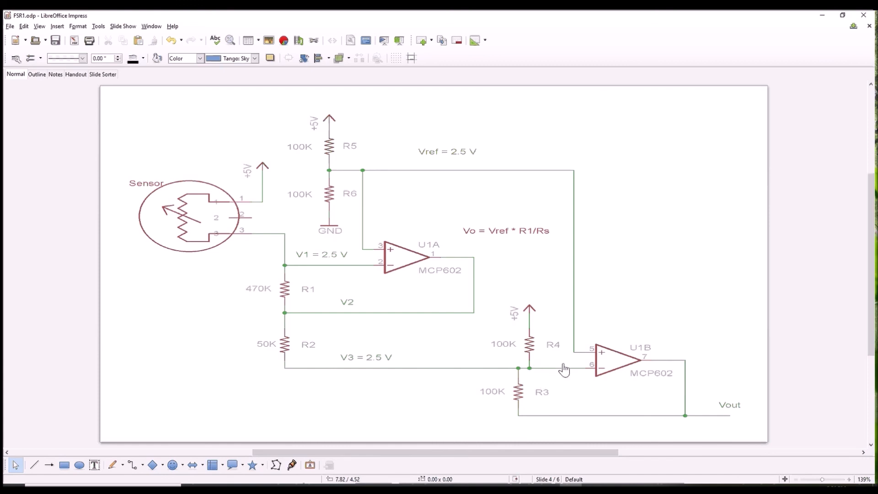
mouse_move(567, 380)
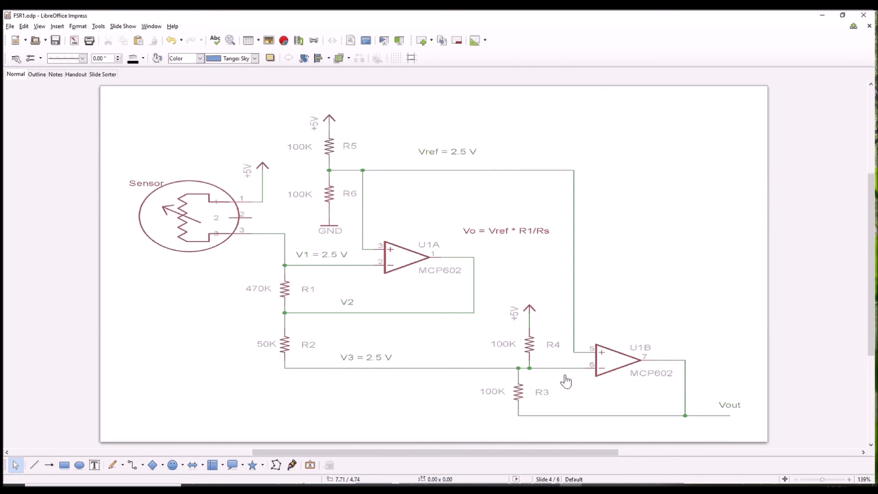
mouse_move(686, 423)
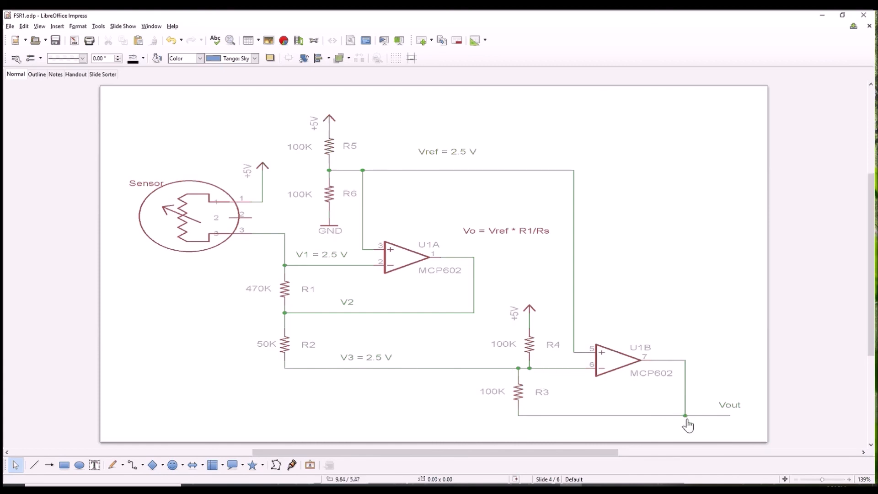
mouse_move(580, 432)
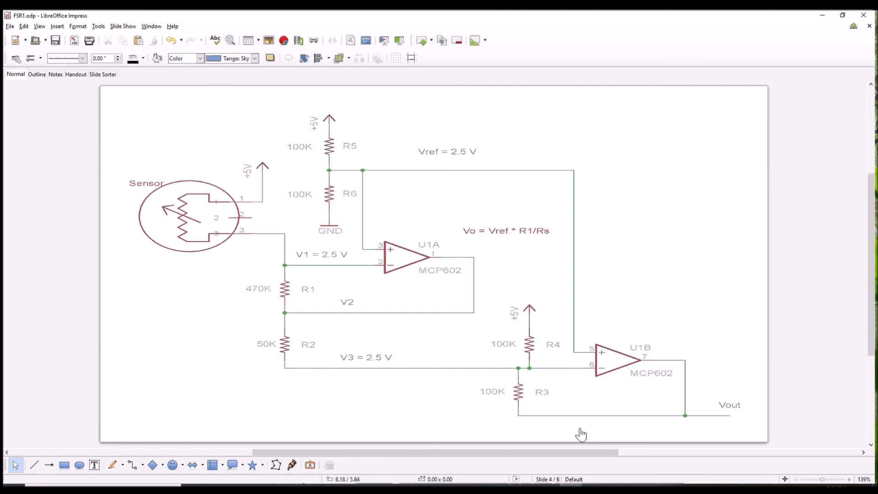
mouse_move(207, 238)
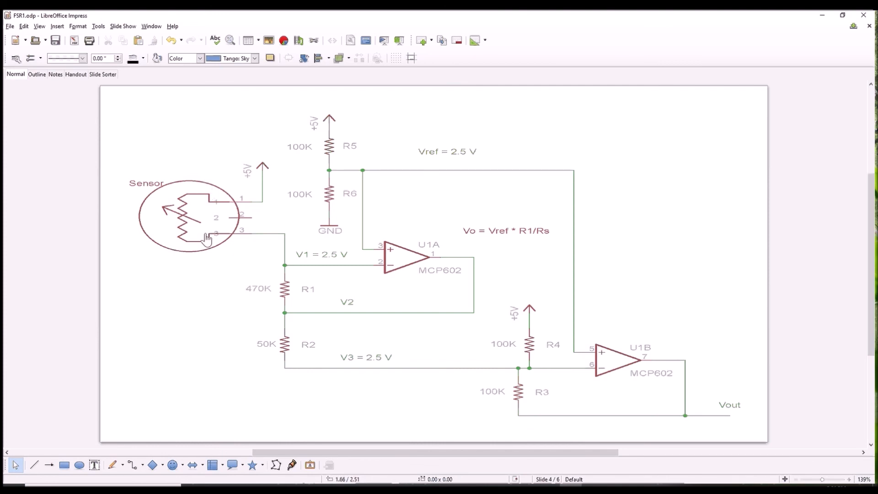
mouse_move(208, 229)
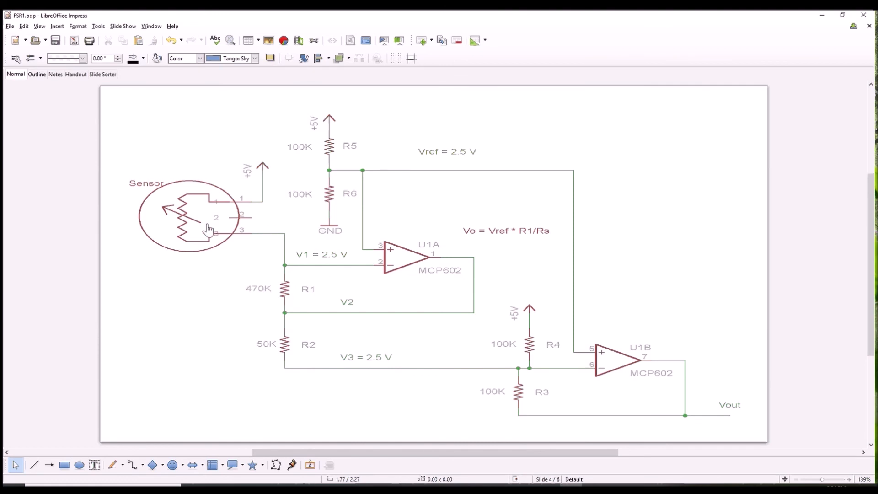
mouse_move(668, 417)
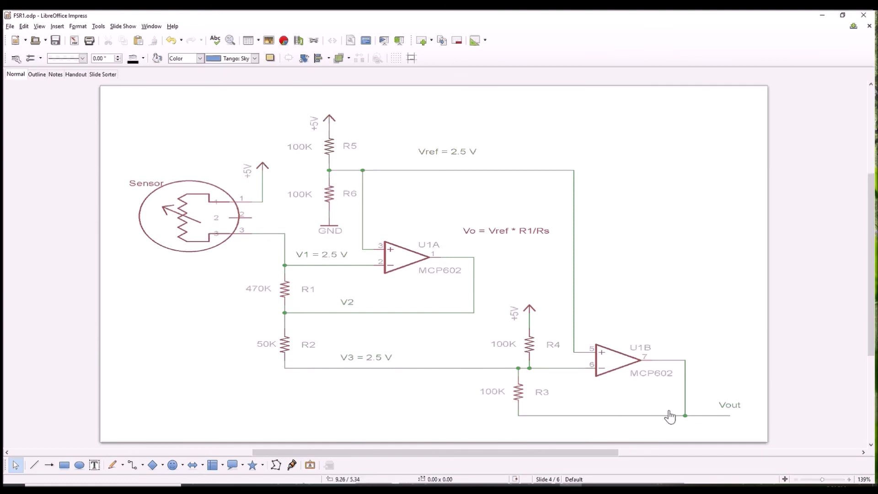
mouse_move(706, 418)
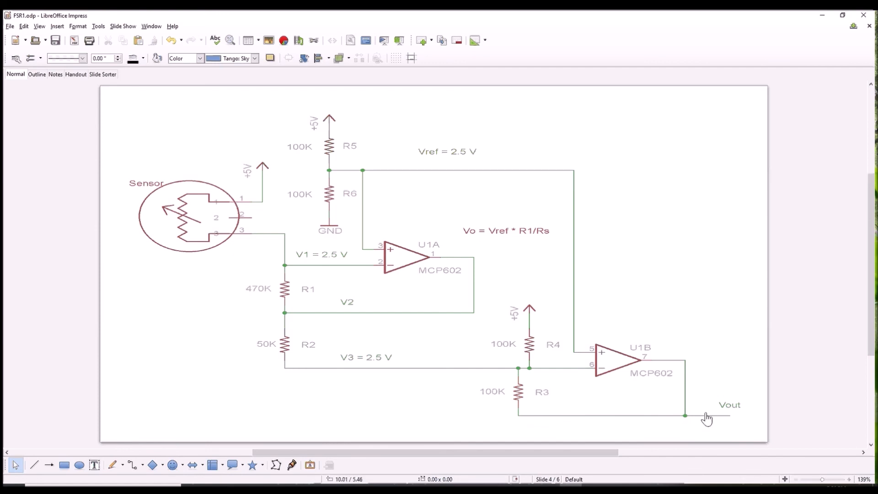
mouse_move(699, 422)
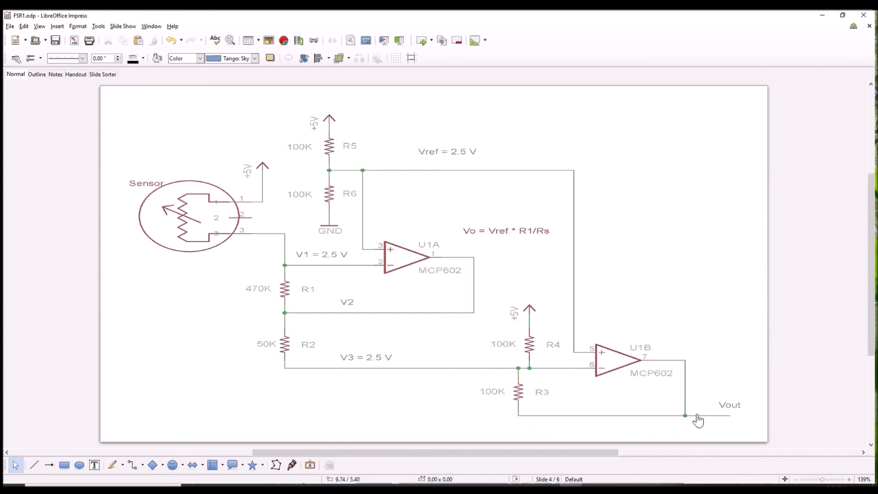
mouse_move(694, 423)
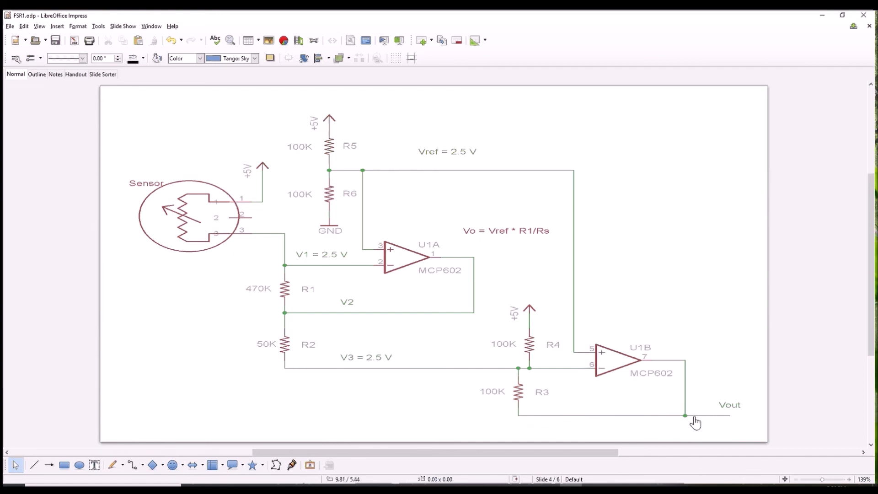